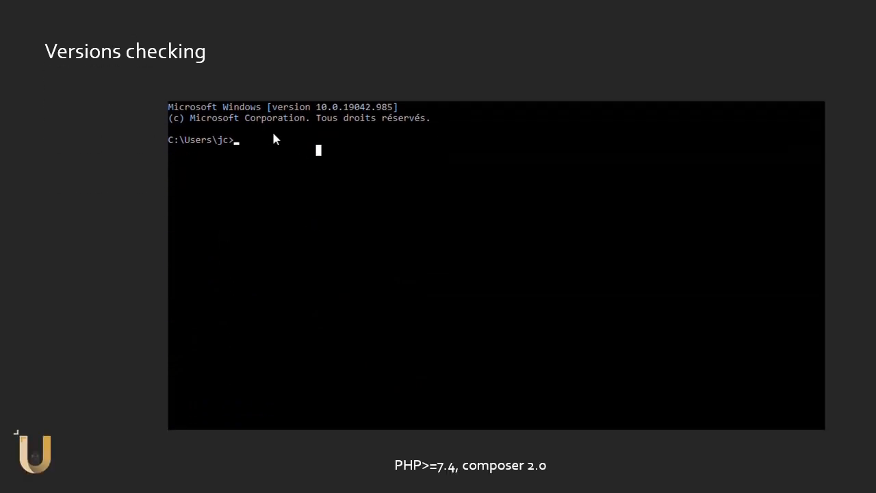
# Check the installed PHP version (8.0.0) and Composer in Command Prompt.
pyautogui.write('php -v')
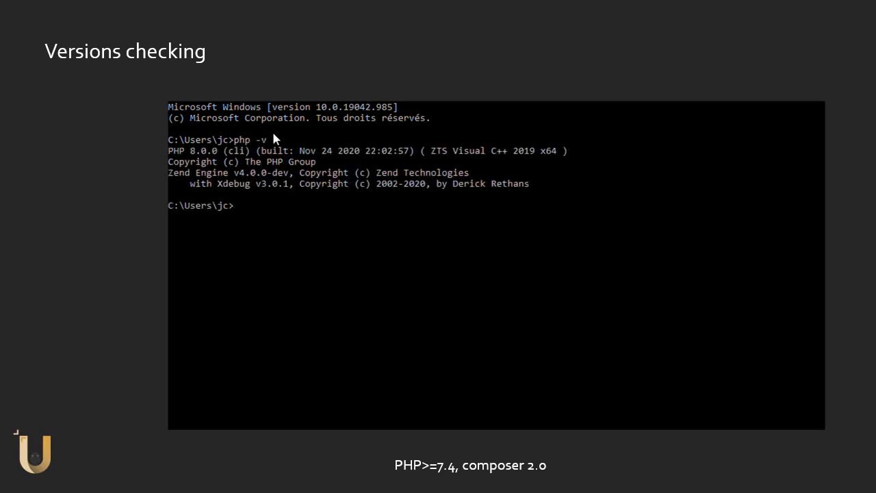
pyautogui.write('compos')
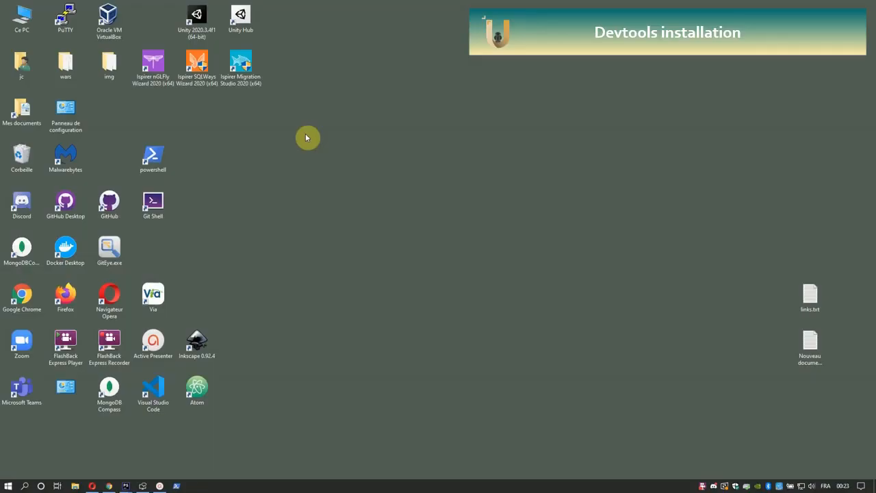
# Globally install phpmv/ubiquity-devtools with composer global require in a new PowerShell console.
pyautogui.doubleClick(153, 158)
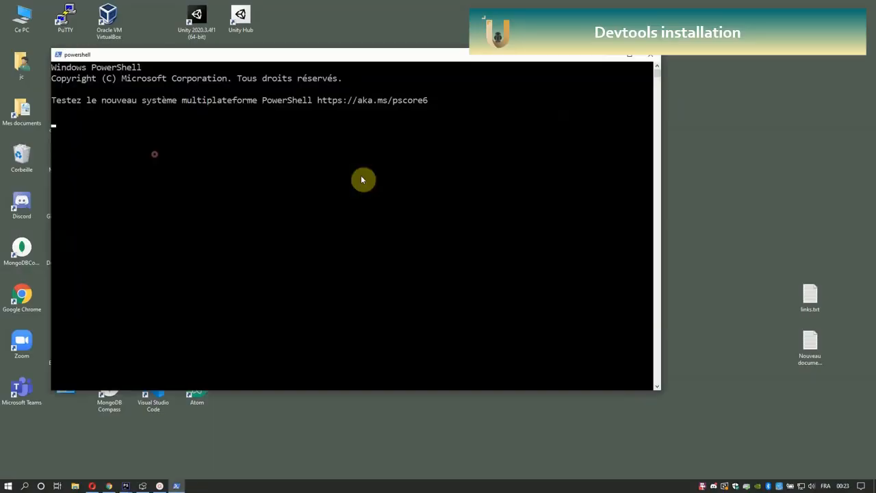
pyautogui.write('composer glob')
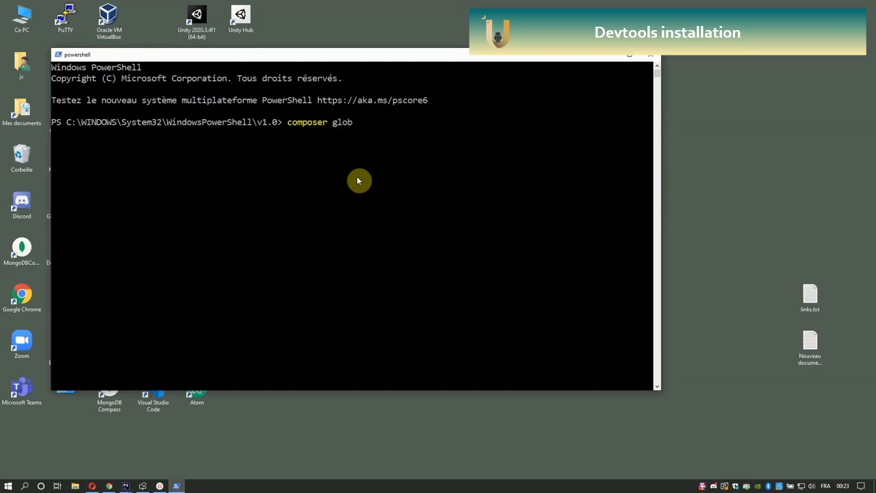
pyautogui.write('al require')
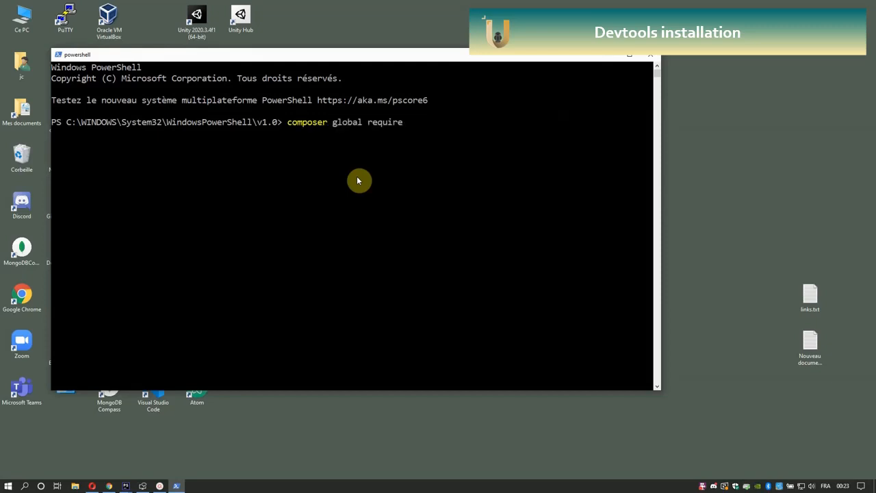
pyautogui.write('phpmv')
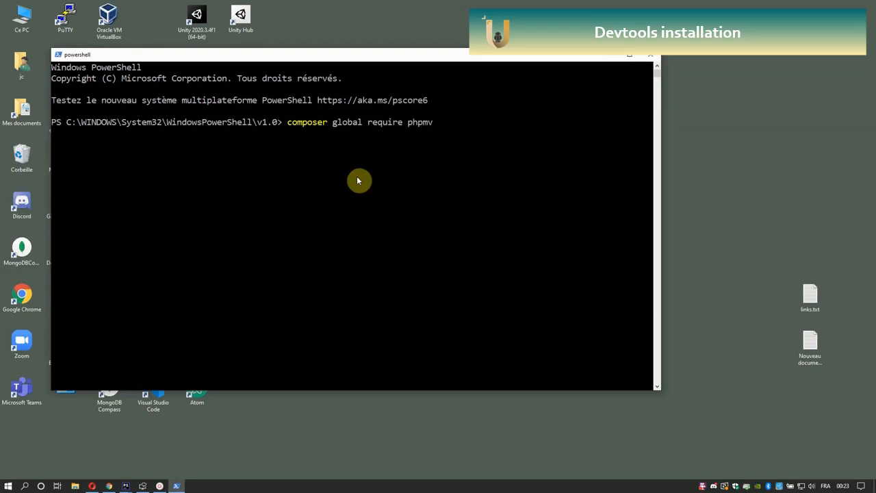
pyautogui.write('/ubiquity')
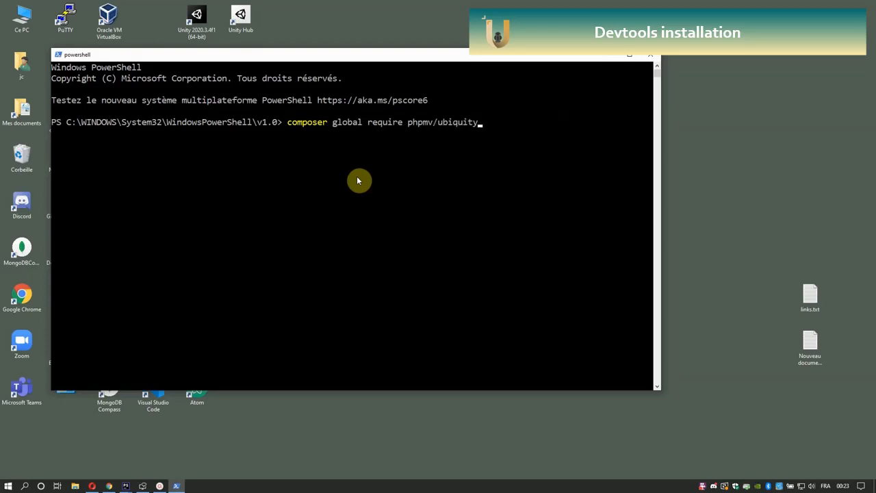
pyautogui.write('-devtools')
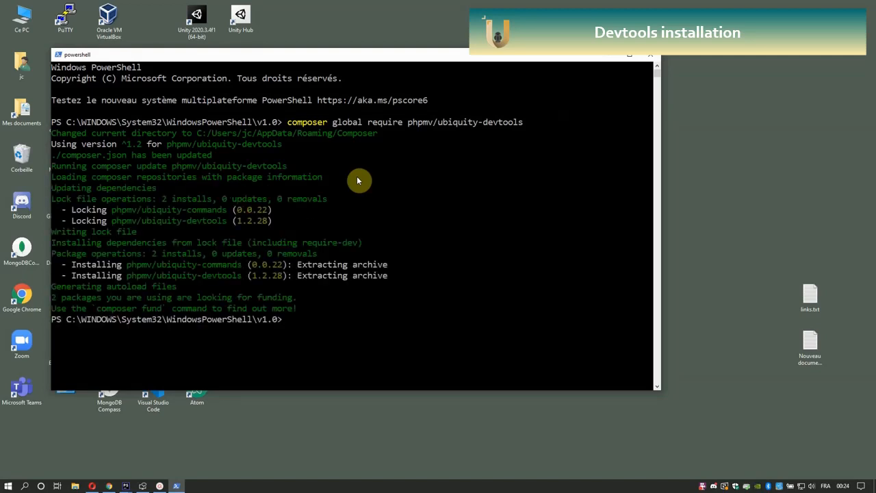
# Try the Ubiquity command, which is reported as not recognized.
pyautogui.write('Ubiqu')
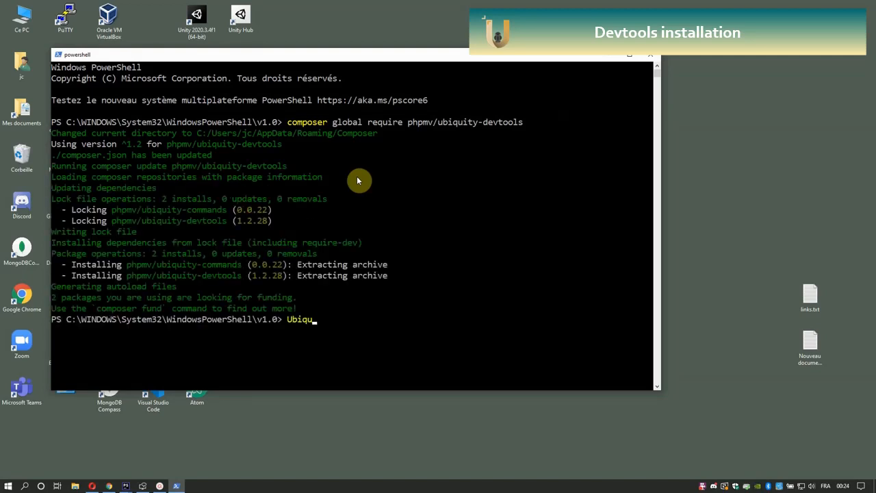
pyautogui.press('enter')
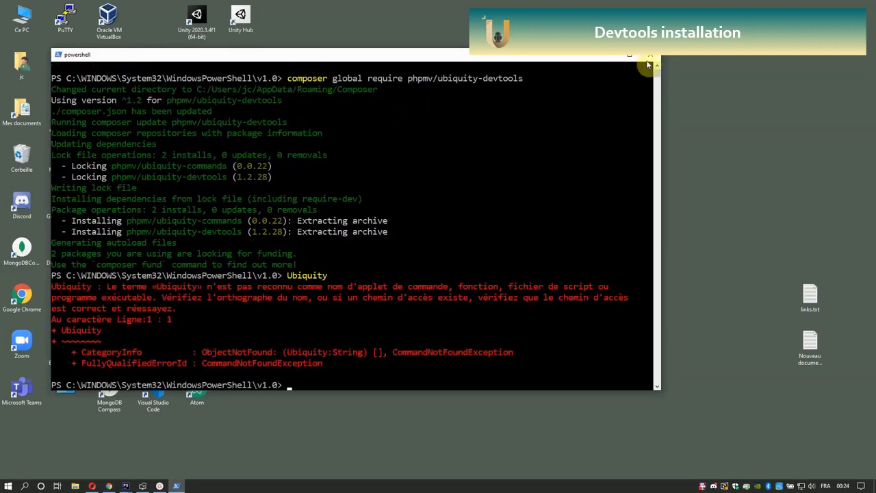
# Find and open the system environment variables settings via Windows search for 'variables'.
pyautogui.click(630, 55)
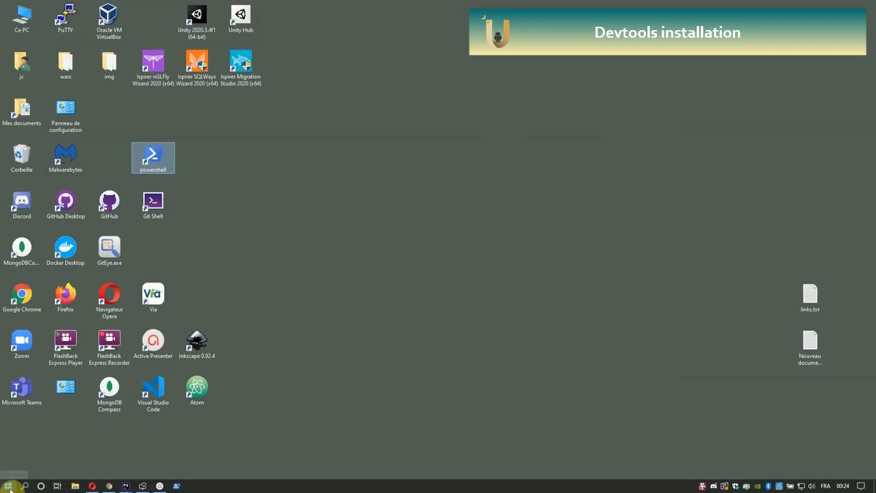
pyautogui.write('vari')
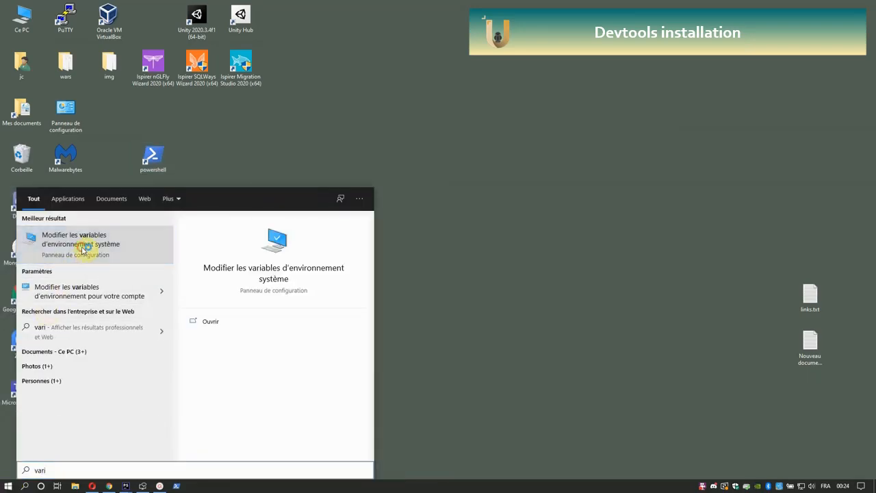
pyautogui.click(81, 243)
pyautogui.write('%appdata')
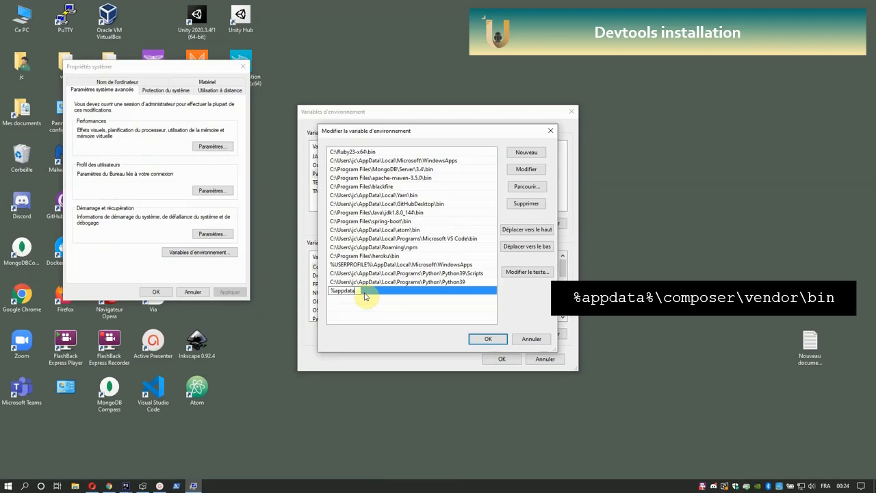
# Add %appdata%\composer\vendor\bin to the user Path variable and save the changes.
pyautogui.click(356, 291)
pyautogui.write('%\\composer\\vendor\\')
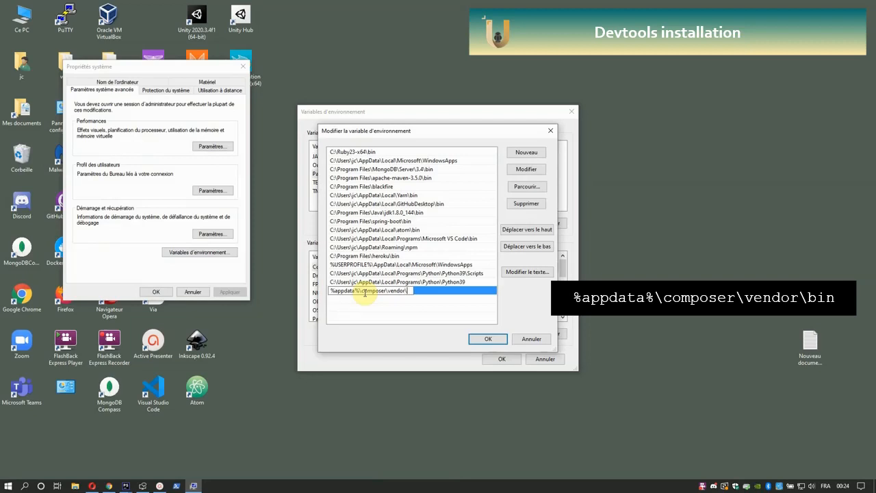
pyautogui.write('bin')
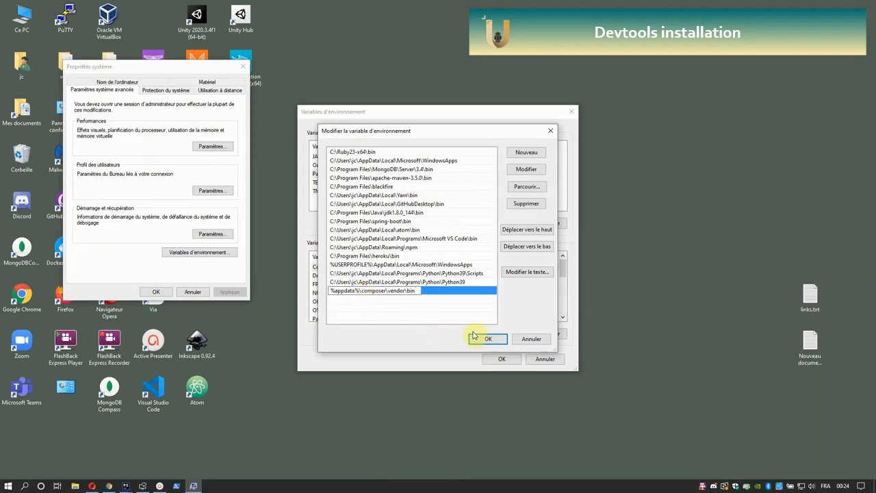
pyautogui.click(487, 339)
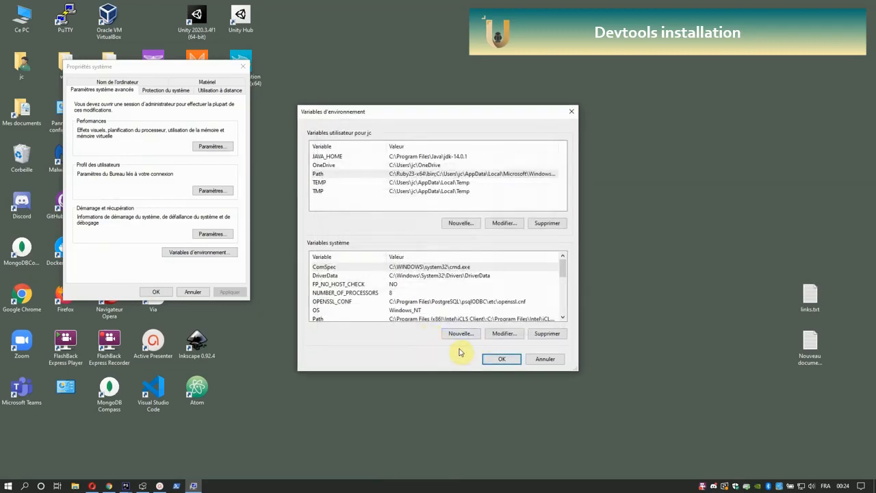
pyautogui.click(501, 359)
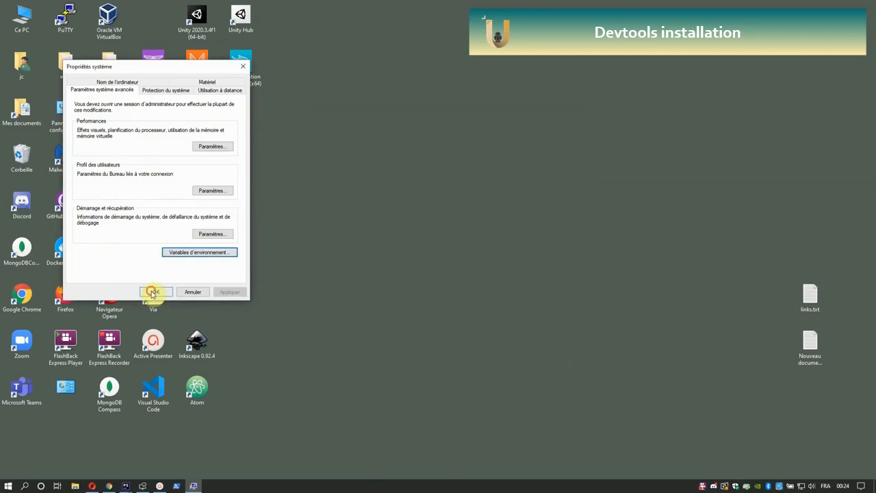
# Close System Properties and run Ubiquity version in a fresh PowerShell console.
pyautogui.click(154, 292)
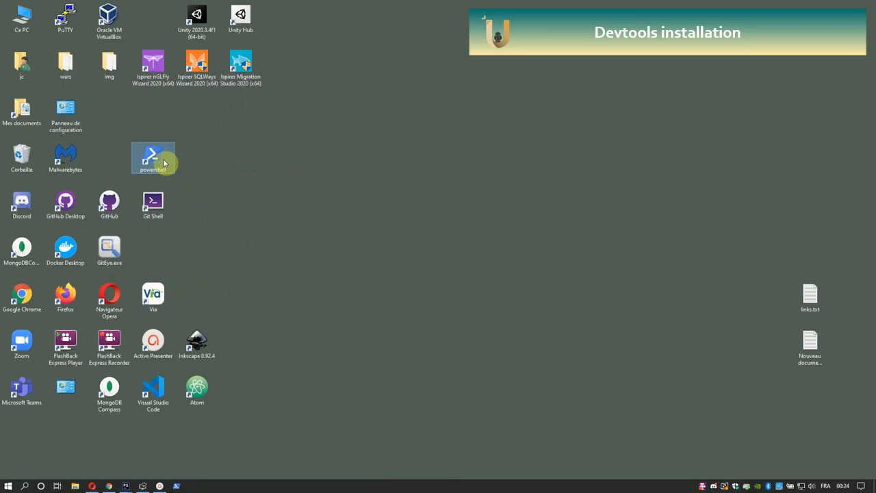
pyautogui.doubleClick(154, 157)
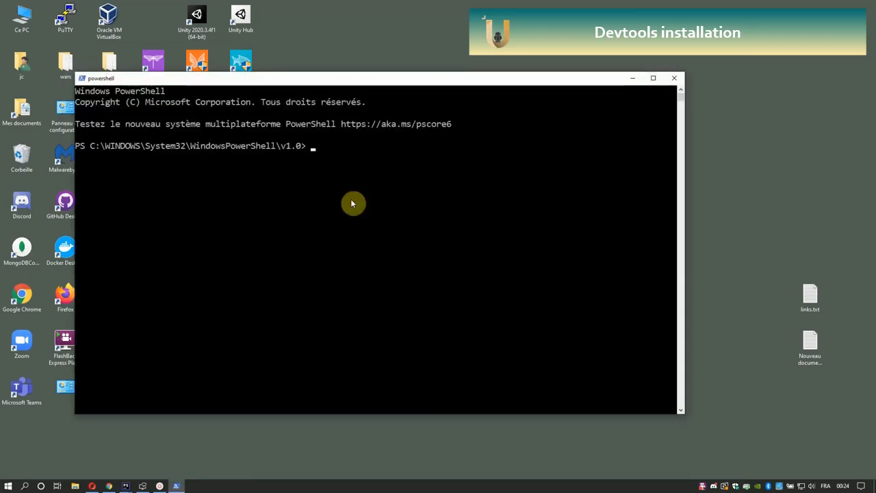
pyautogui.write('Ubiquity')
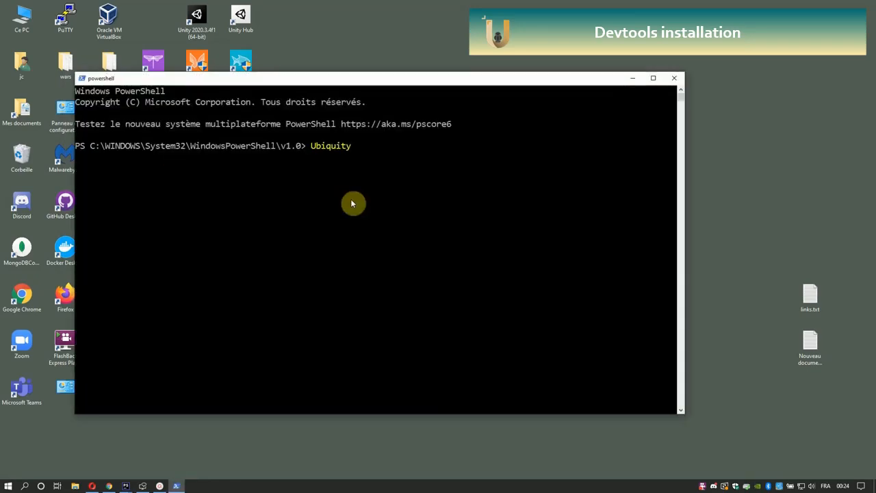
pyautogui.write('version')
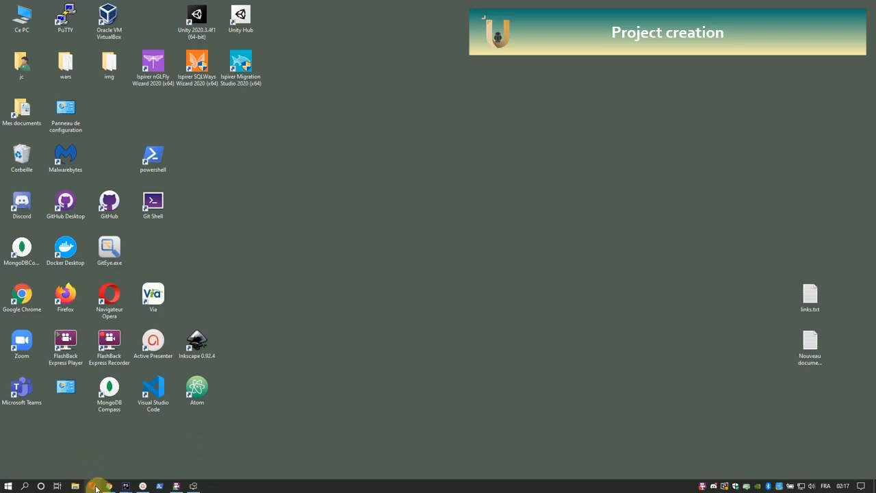
pyautogui.click(93, 486)
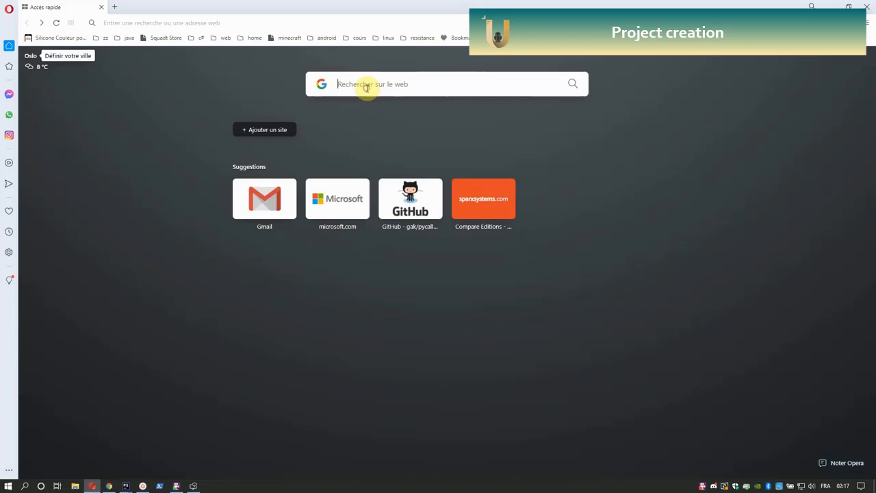
pyautogui.write('ubiquiti')
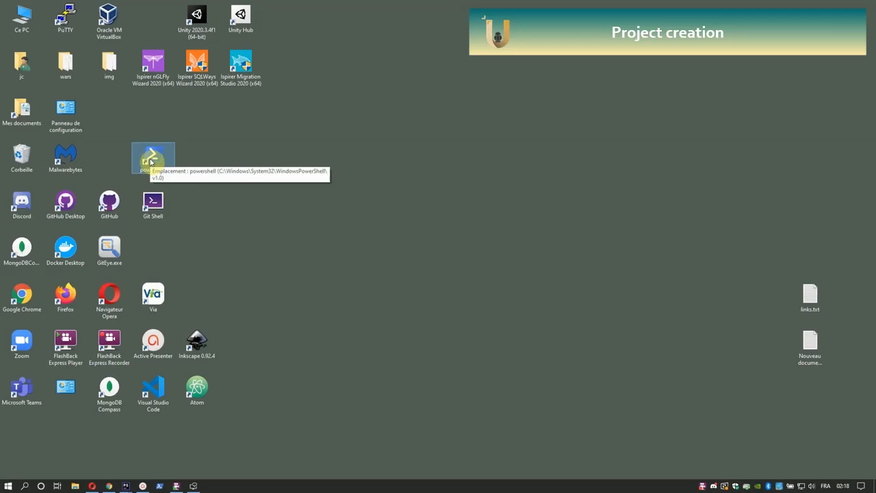
# Create the firstProject Ubiquity project in ~\work with composer create-project phpmv/ubiquity-project.
pyautogui.doubleClick(153, 156)
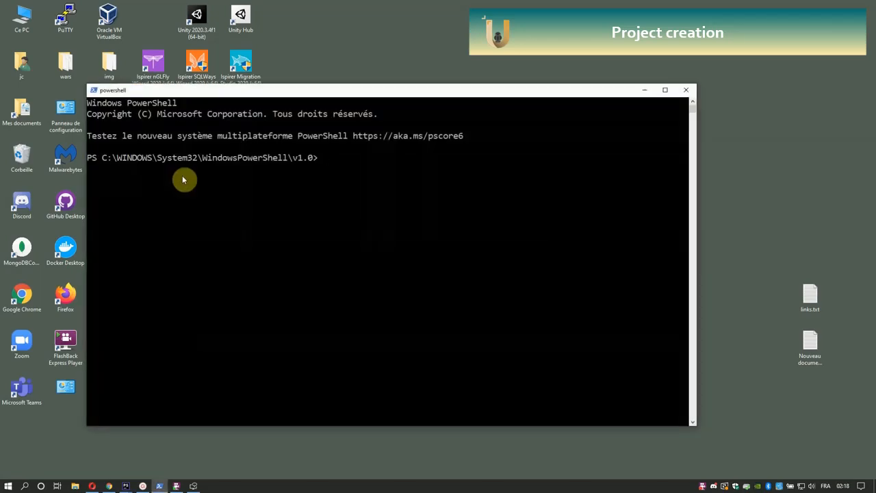
pyautogui.write('cd')
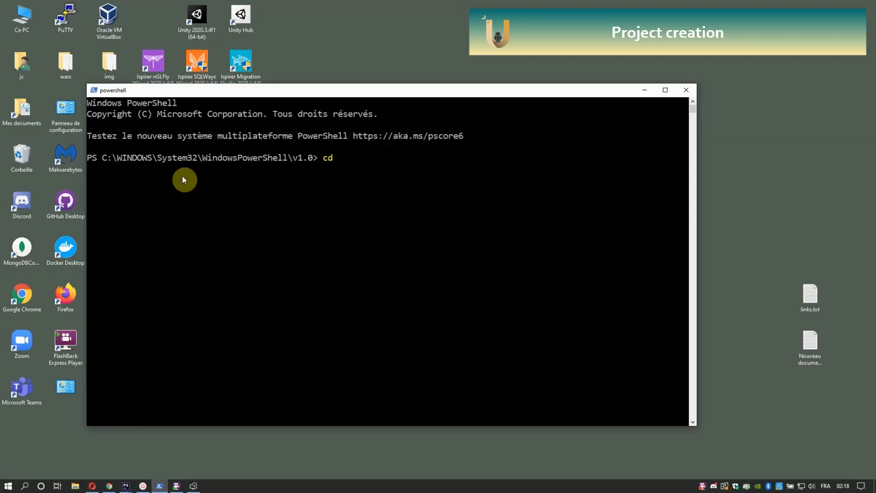
pyautogui.write('~\\work')
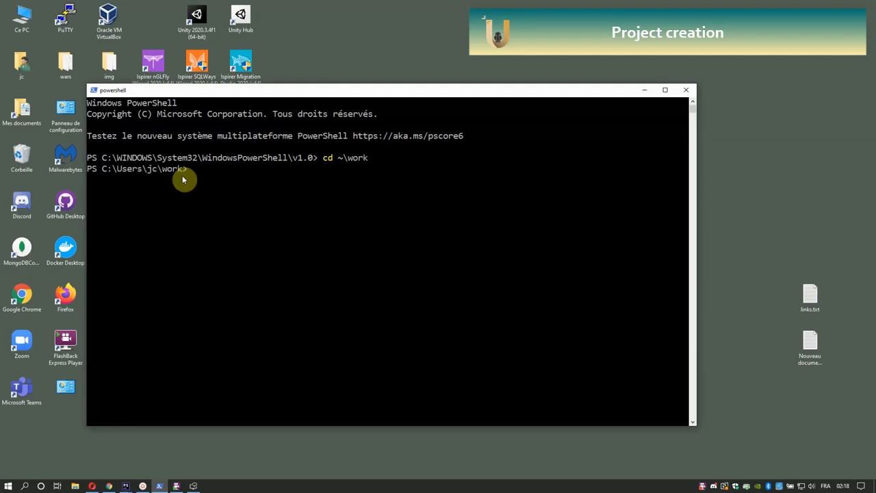
pyautogui.write('composer create-project phpmv/ubiquity-project firstProject')
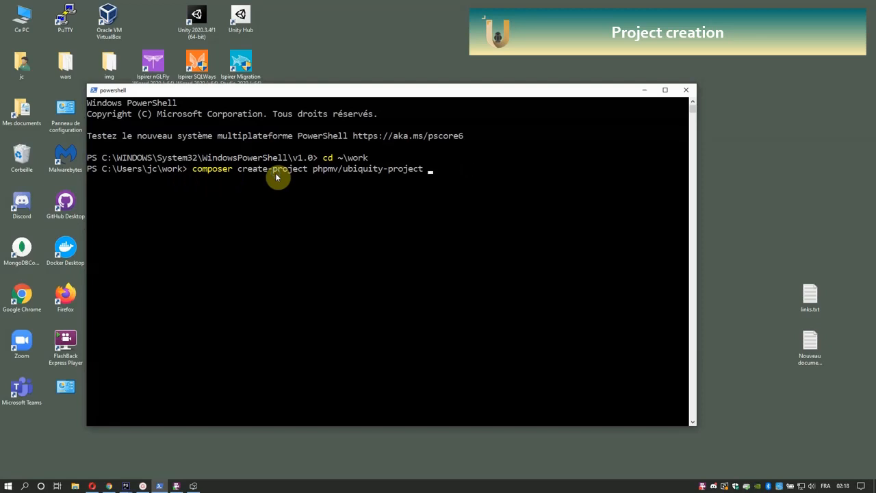
pyautogui.write('firstP')
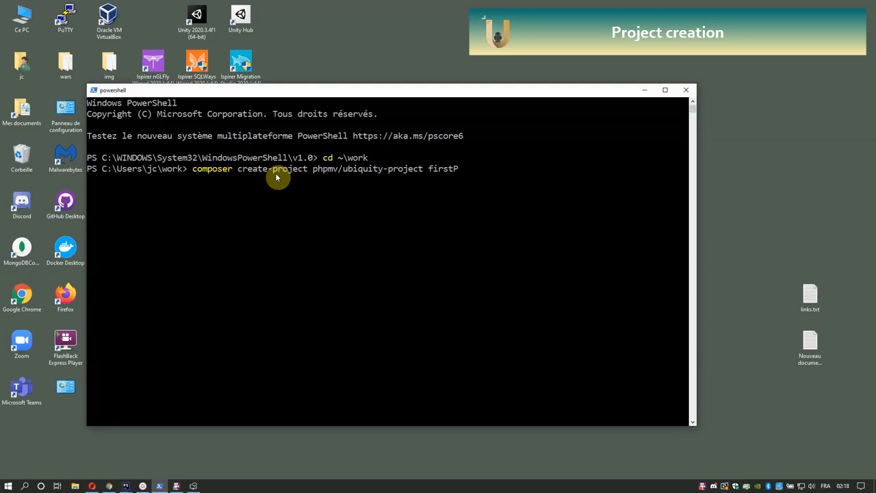
pyautogui.write('roject')
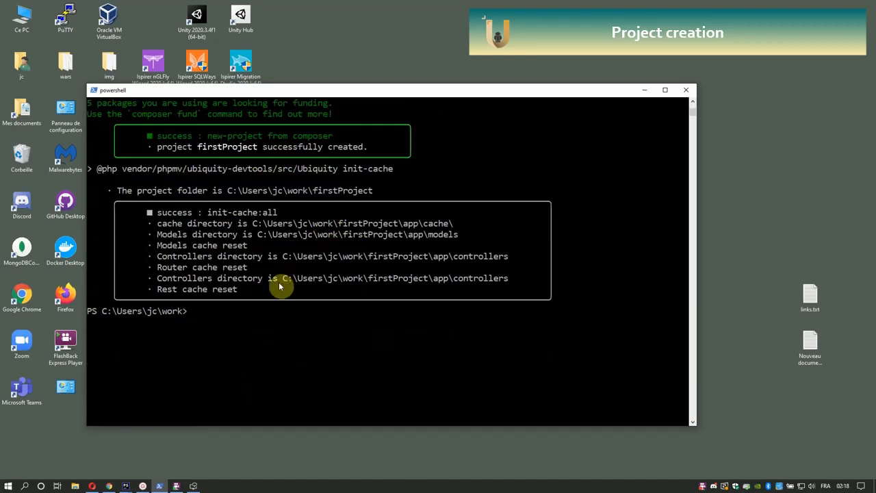
# Run Ubiquity serve inside firstProject to start the dev server at 127.0.0.1:8090, then switch to Opera.
pyautogui.write('cd .\\firstProject\\')
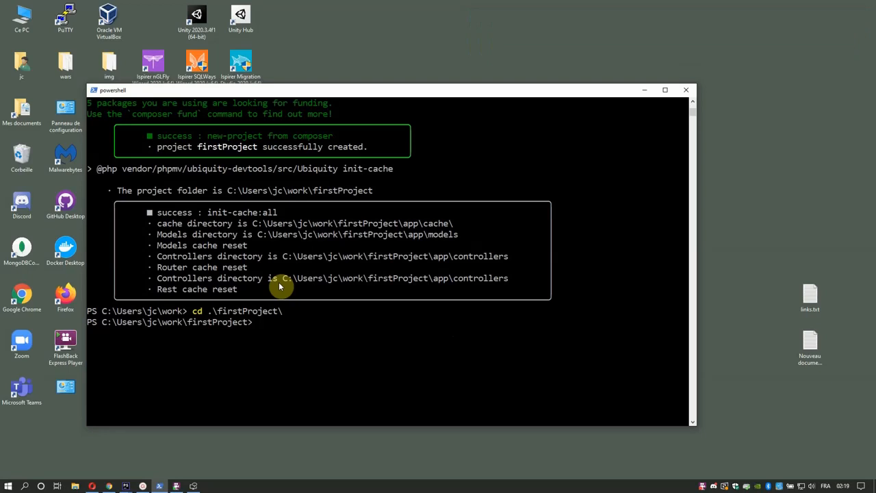
pyautogui.write('U')
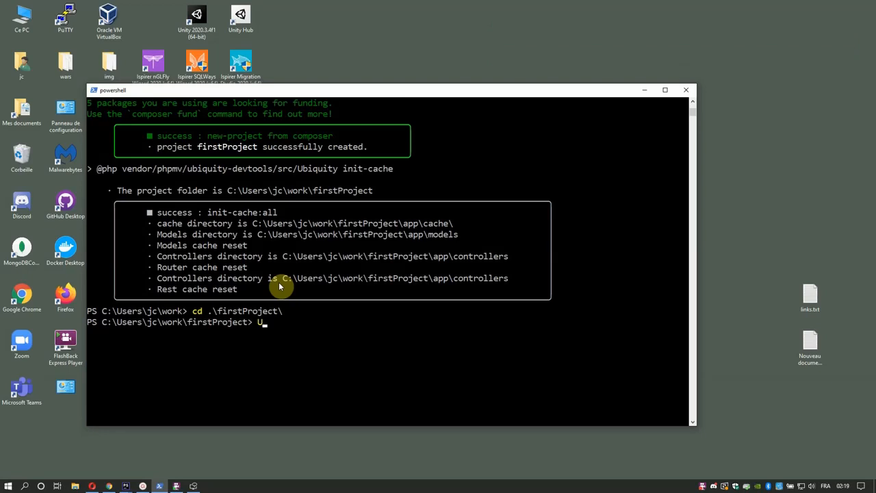
pyautogui.write('biquity')
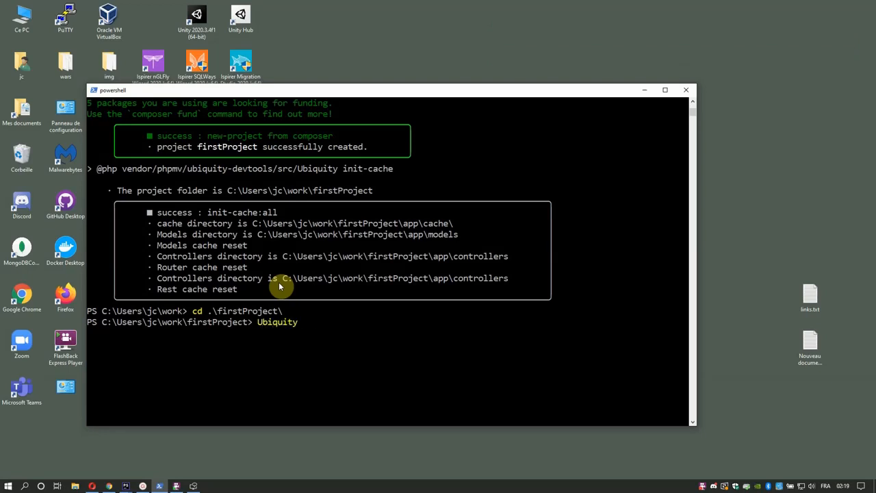
pyautogui.write('serve')
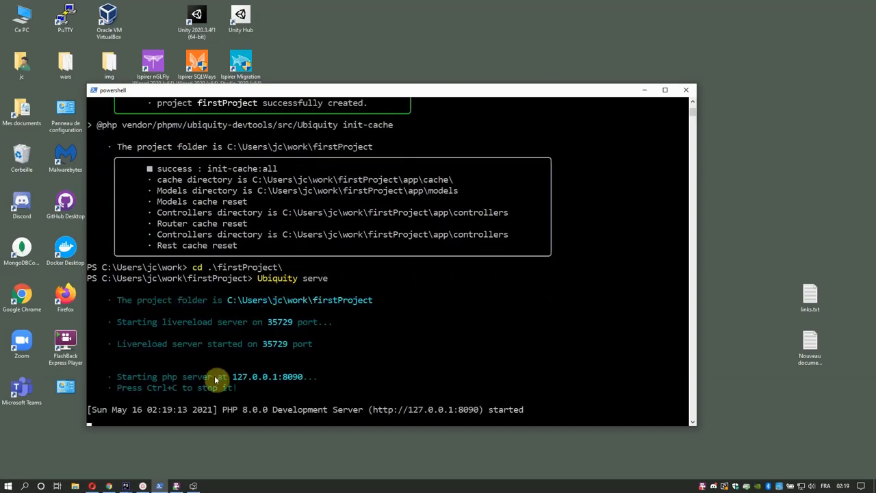
pyautogui.click(92, 486)
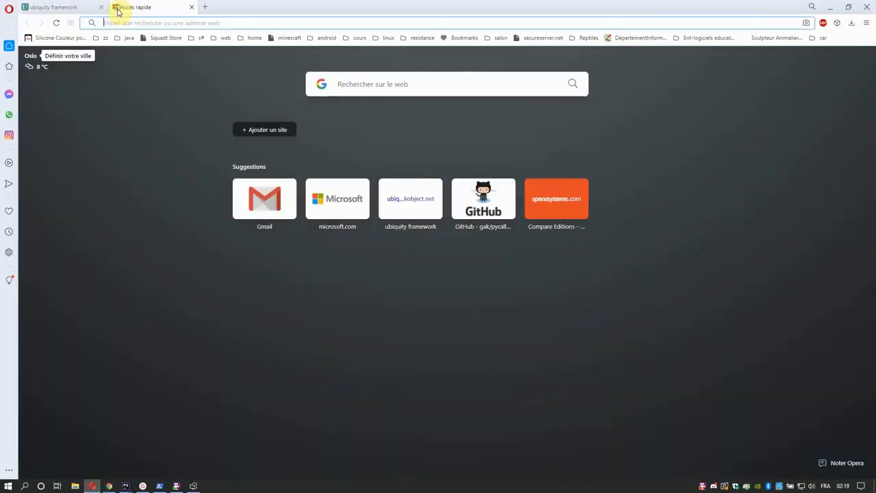
# Load 127.0.0.1:8090 in Opera to see the Ubiquity 'It works!' welcome page.
pyautogui.write('127.0.0.1:4200')
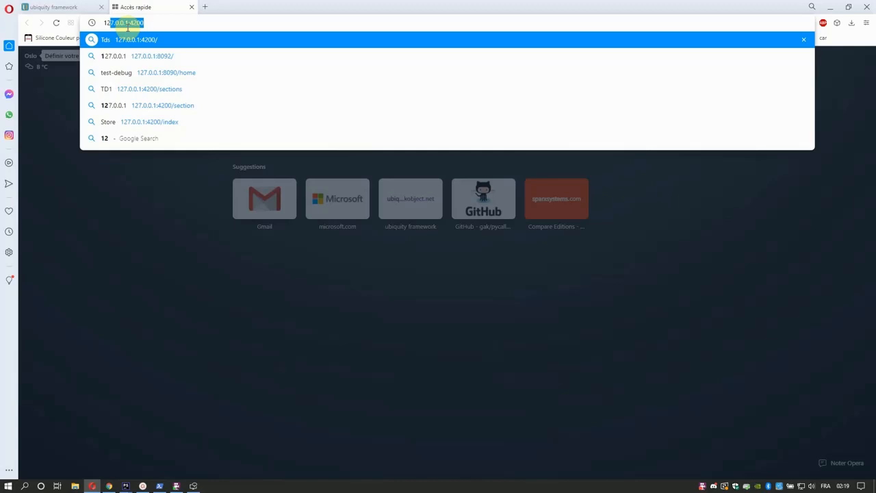
pyautogui.write('127.0.0.1:8090')
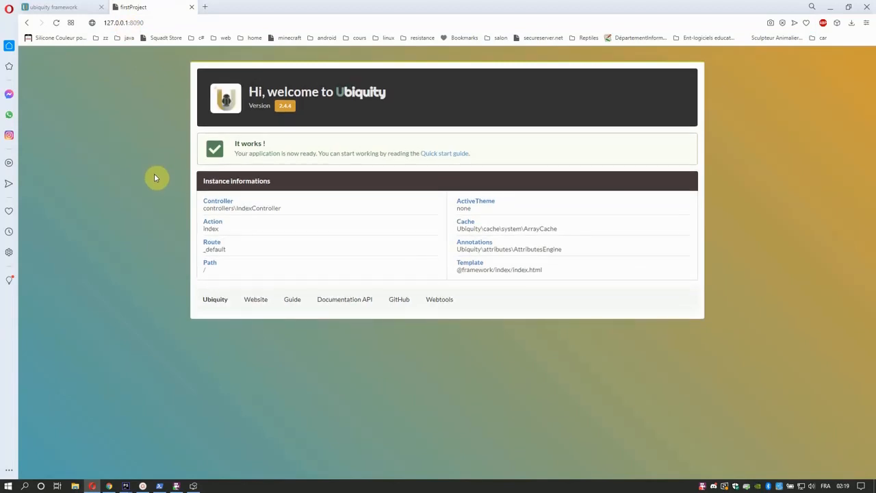
pyautogui.moveTo(204, 330)
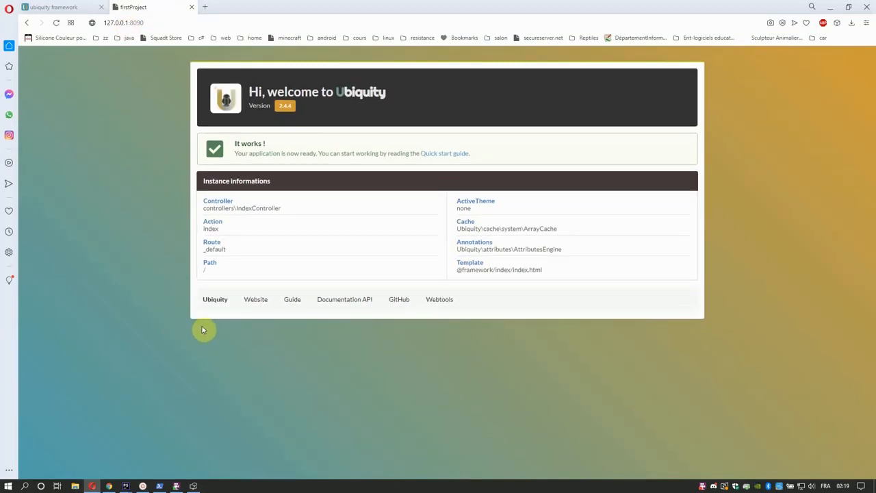
pyautogui.moveTo(222, 331)
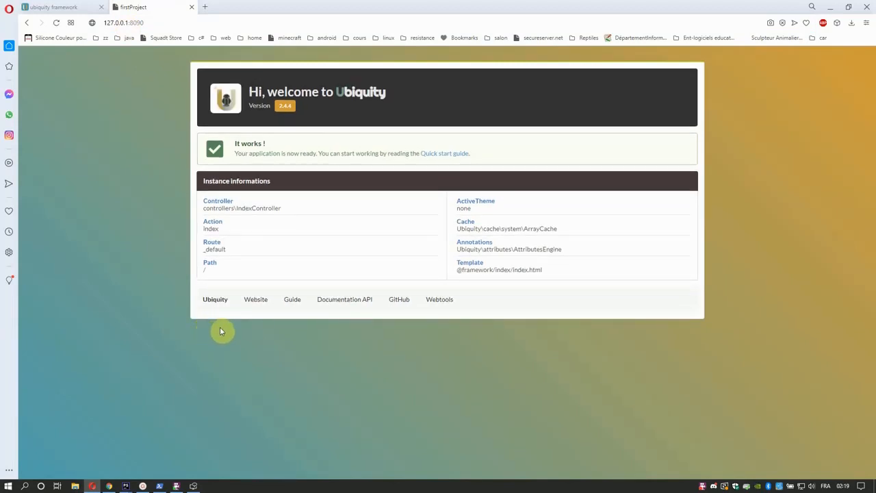
pyautogui.moveTo(439, 299)
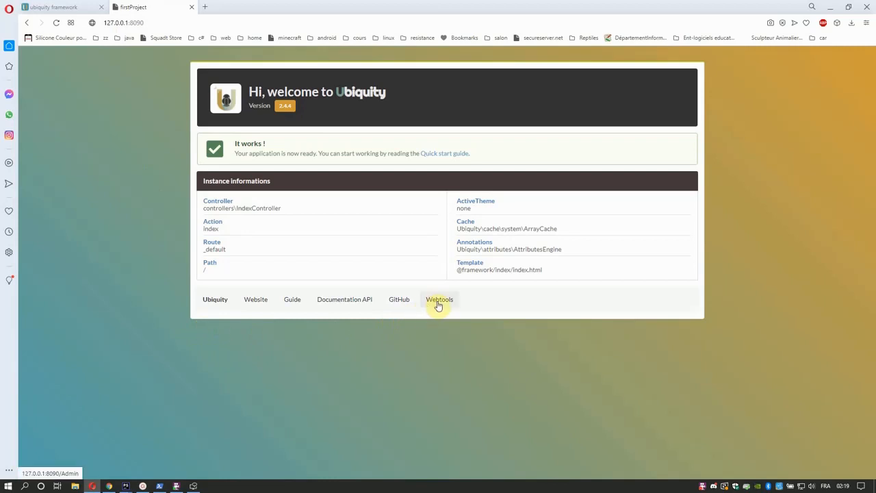
# Customize Webtools to remove translate and other unneeded tools from the displayed set.
pyautogui.click(438, 299)
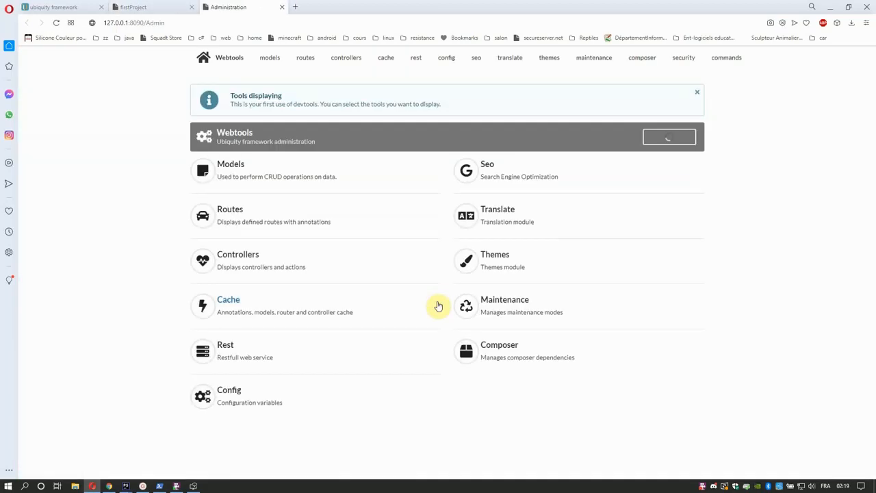
pyautogui.click(668, 137)
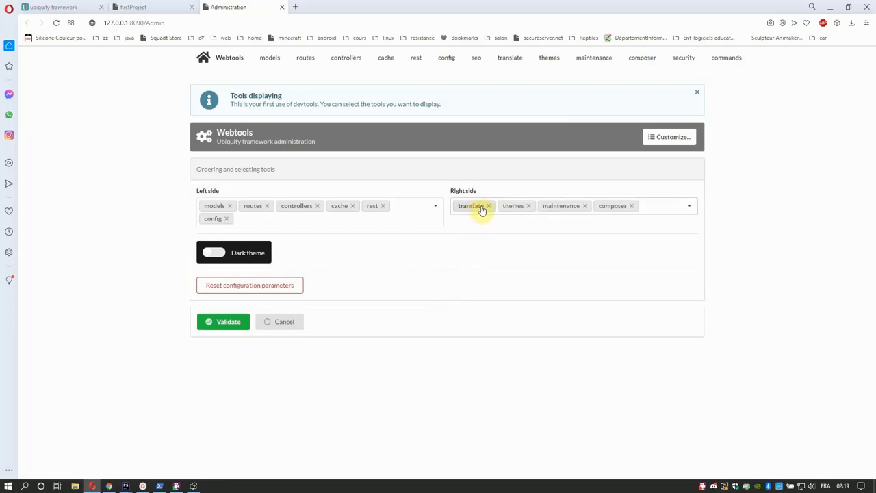
pyautogui.click(489, 205)
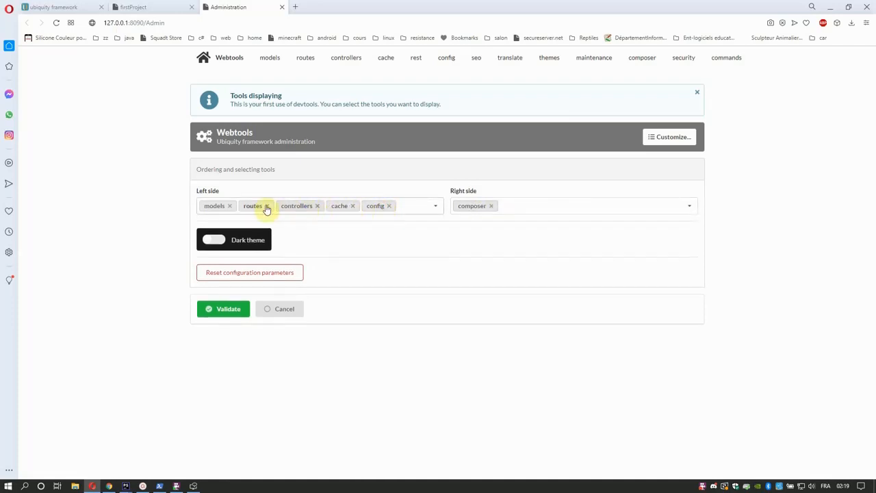
pyautogui.click(214, 239)
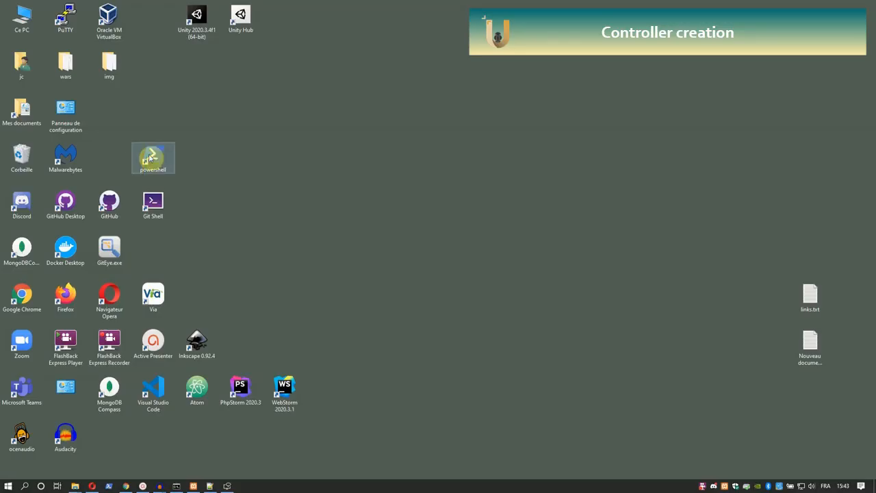
# Relaunch ubiquity serve from ~\work\firstProject in PowerShell and return to the desktop.
pyautogui.doubleClick(153, 159)
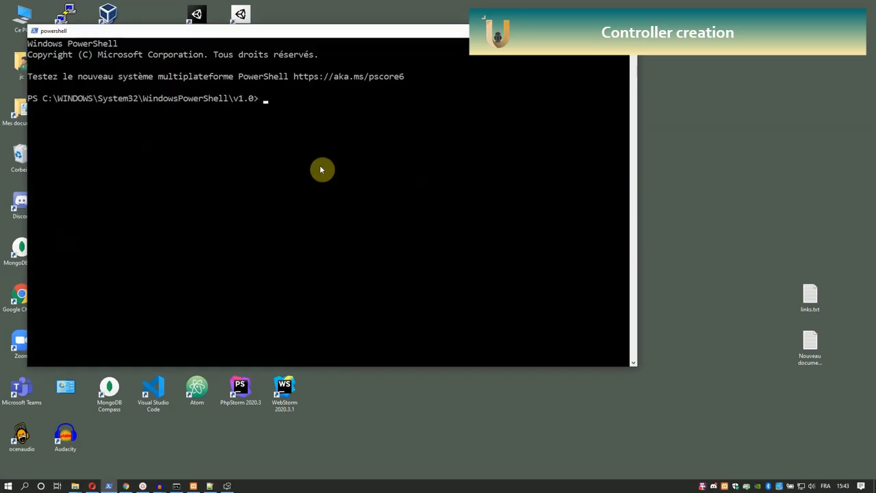
pyautogui.write('cd')
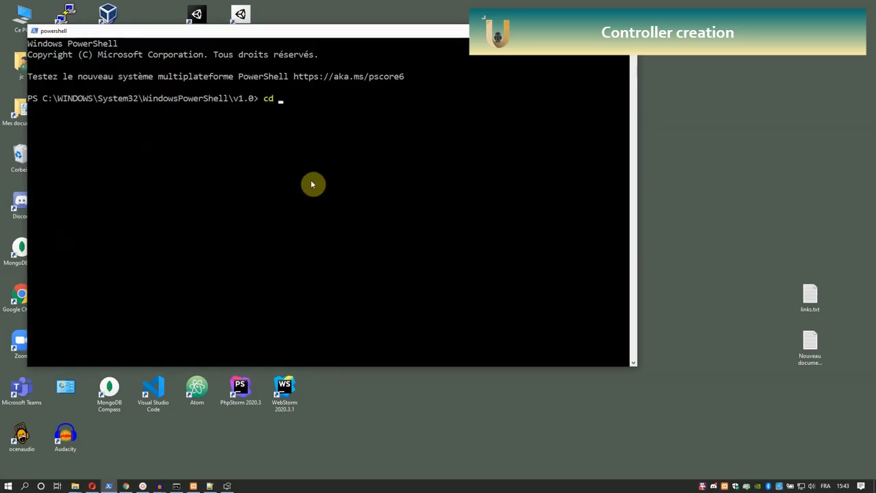
pyautogui.write('~\\wo')
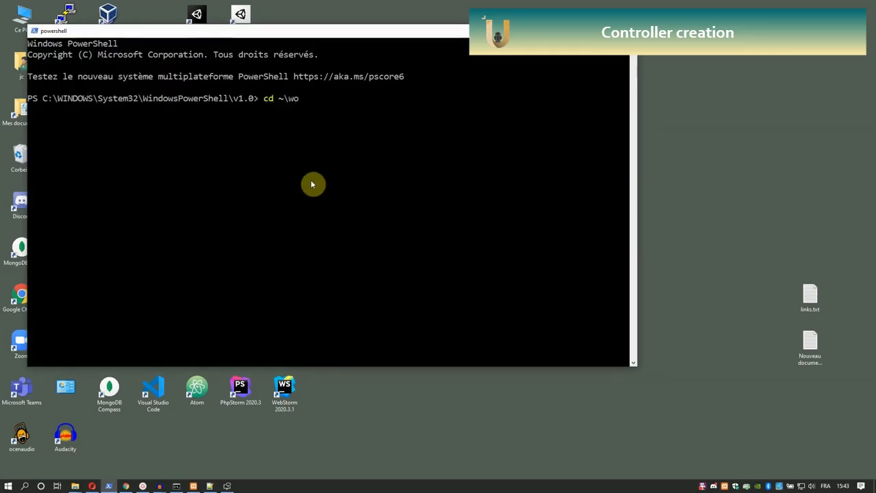
pyautogui.write('rk\\firstProject\\')
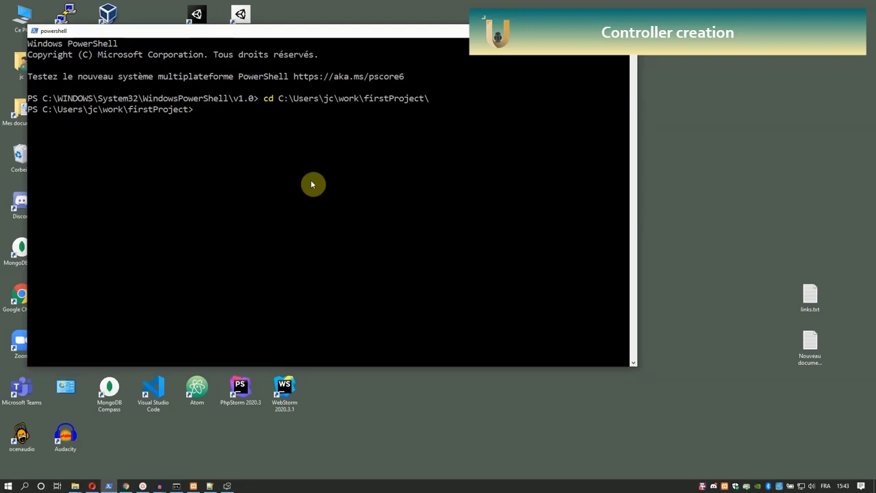
pyautogui.write('ubiquity')
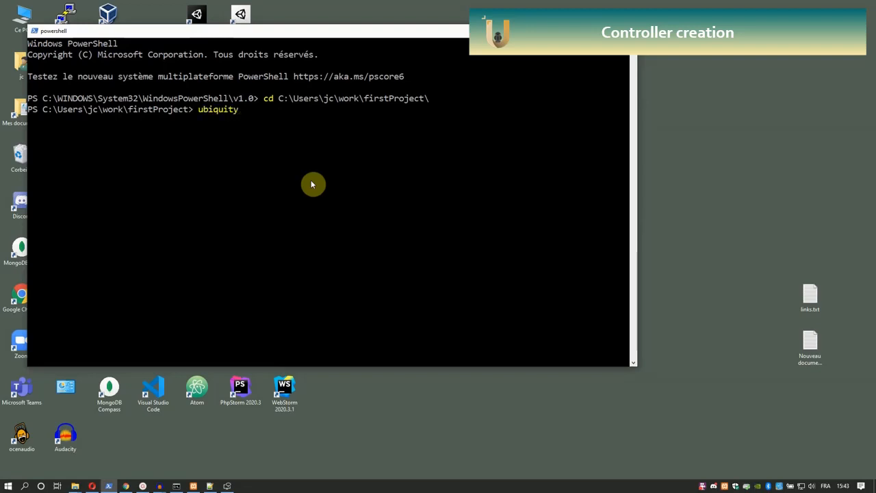
pyautogui.write('serve')
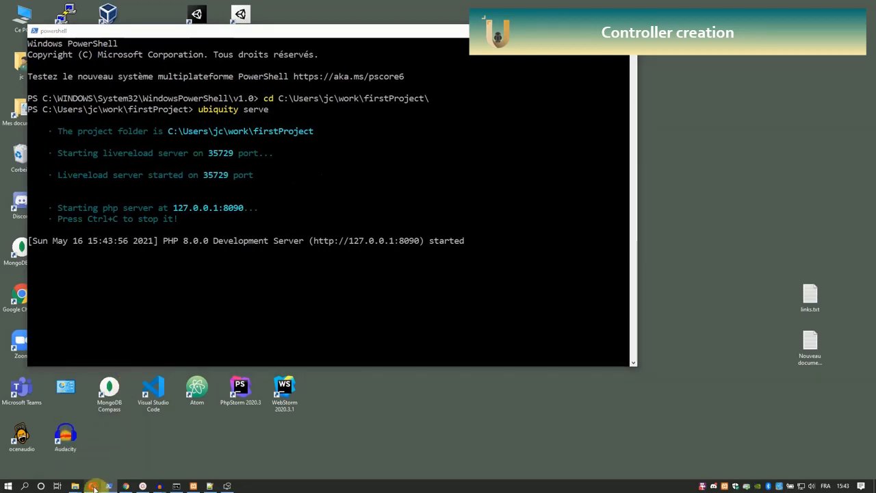
pyautogui.click(96, 486)
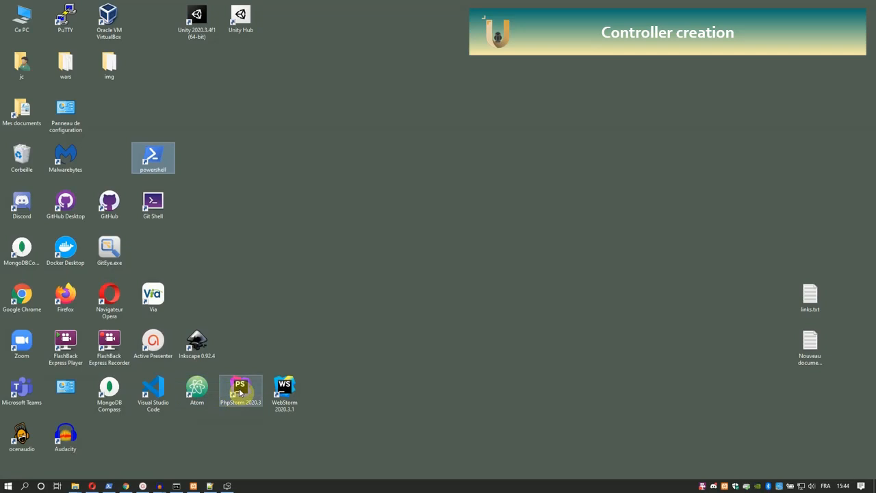
# Launch PhpStorm on firstProject, expand app/controllers and open a project terminal.
pyautogui.doubleClick(241, 391)
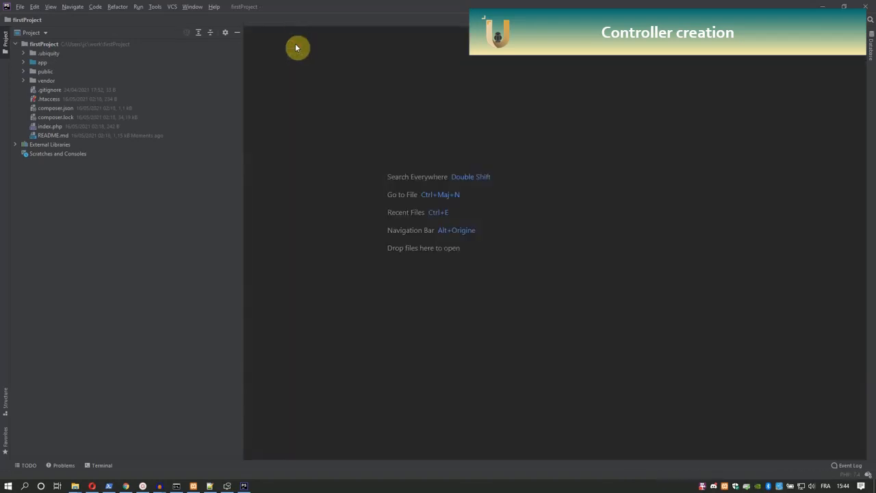
pyautogui.click(23, 63)
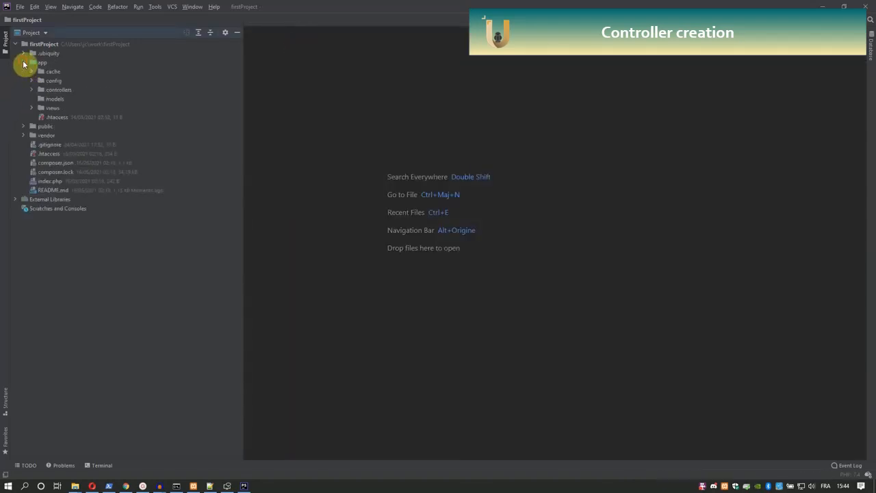
pyautogui.click(31, 90)
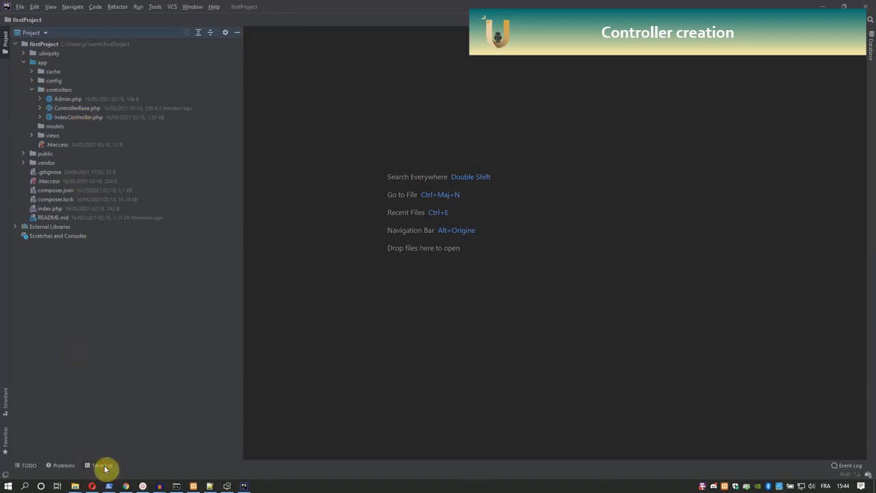
pyautogui.click(101, 466)
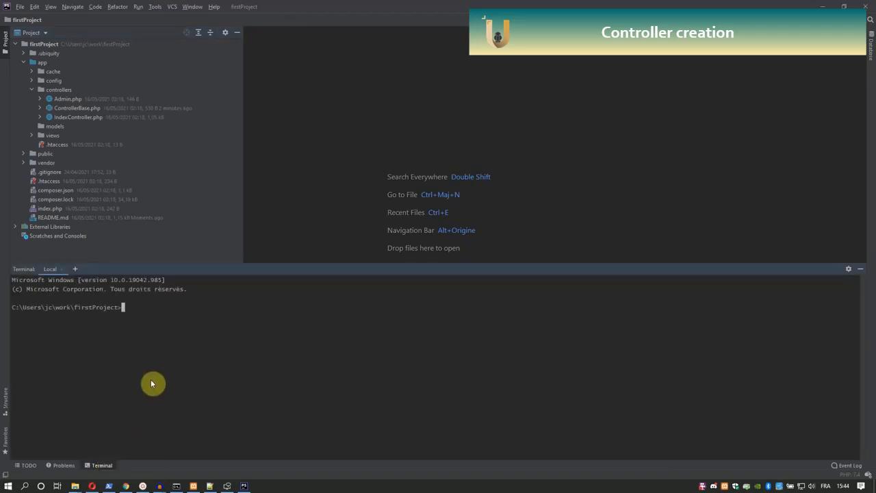
# Run 'Ubiquity help controller' in the terminal to see controller creation usage.
pyautogui.write('Ubiquity')
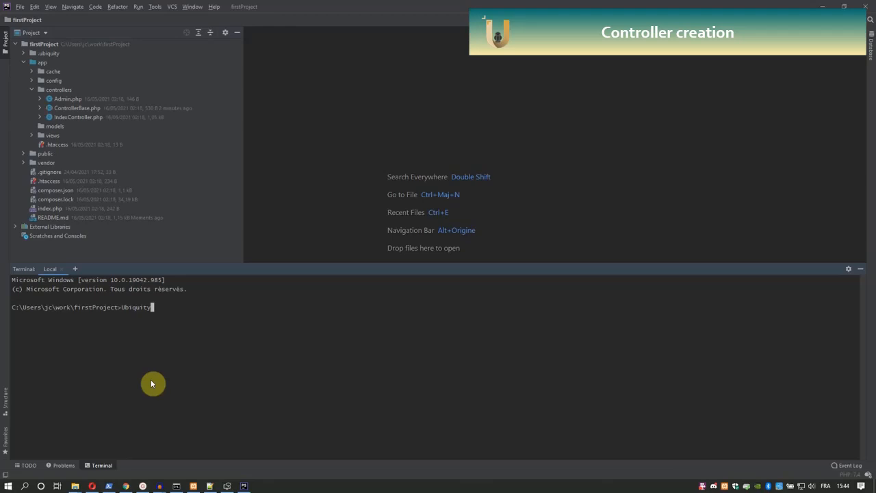
pyautogui.write('help')
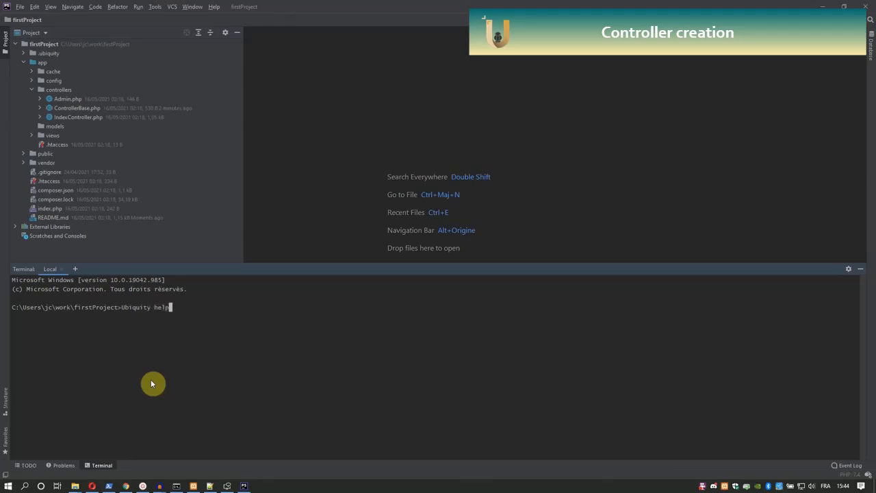
pyautogui.write('contro')
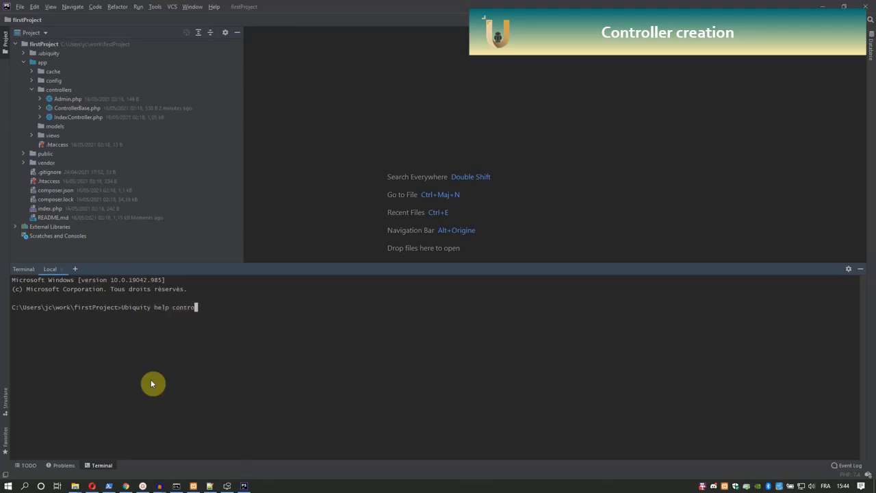
pyautogui.press('enter')
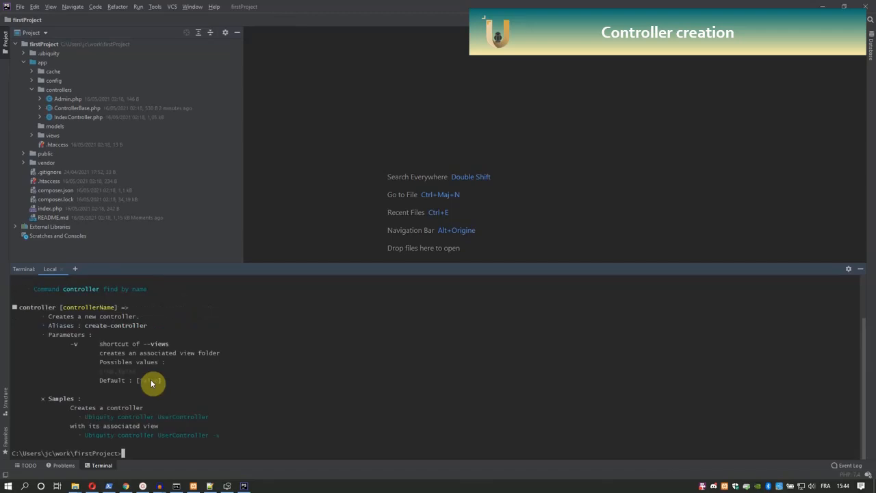
# Run 'Ubiquity controller HelloController' to generate app/controllers/HelloController.php.
pyautogui.write('Ubiquity con')
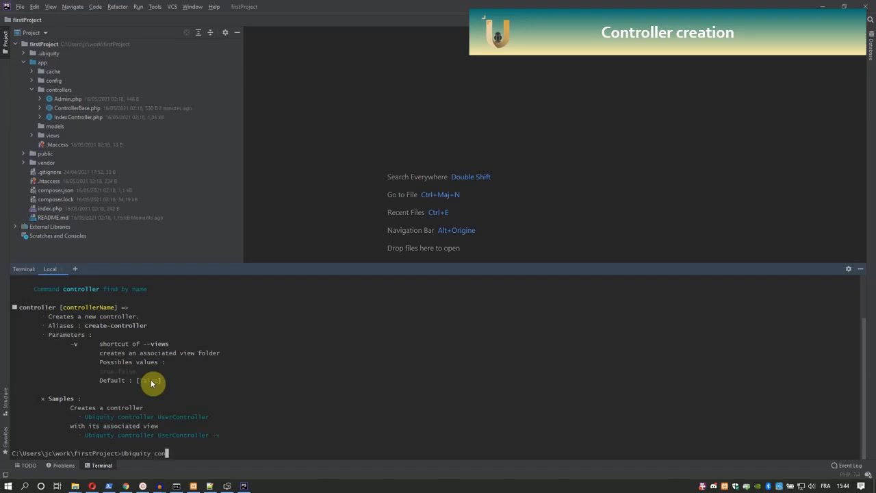
pyautogui.write('troller h')
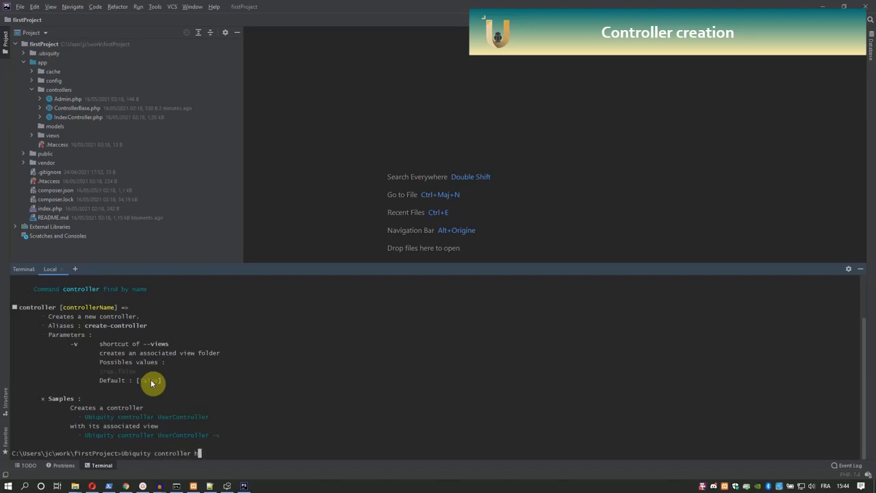
pyautogui.write('ell')
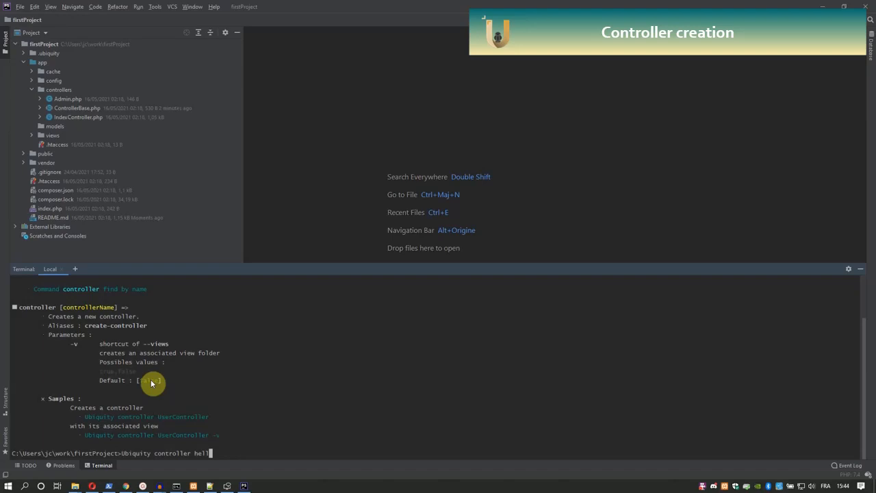
pyautogui.write('oc')
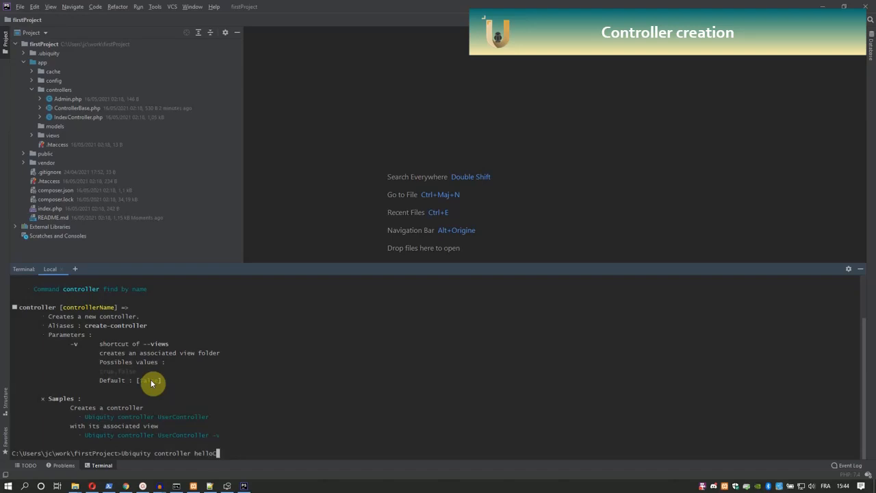
pyautogui.write('Controller')
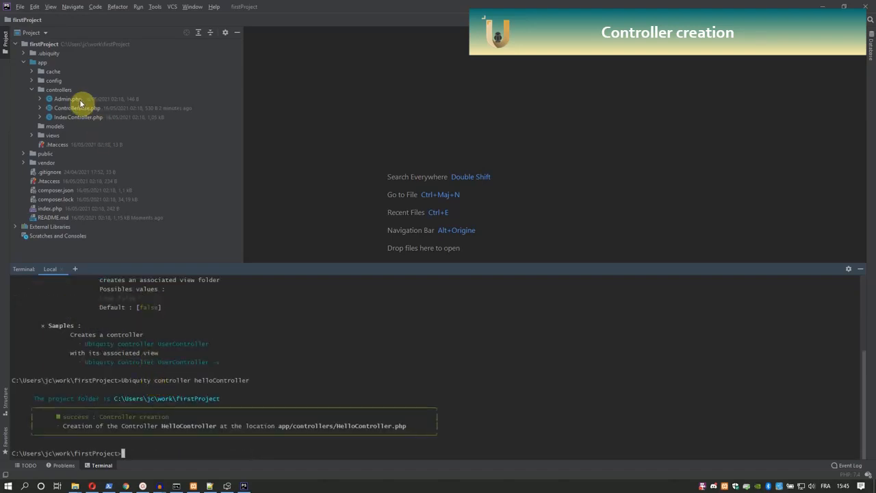
pyautogui.click(59, 91)
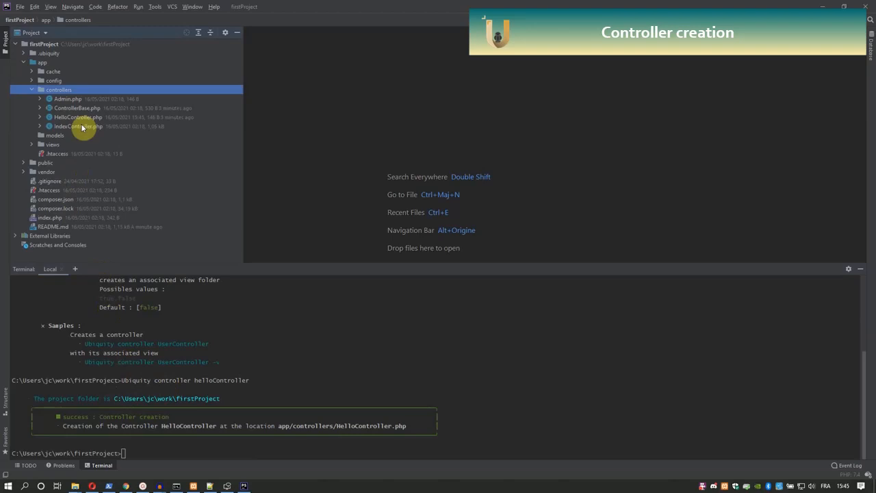
# Add echo 'Hello World!'; inside HelloController's index method, then switch to the browser.
pyautogui.doubleClick(77, 116)
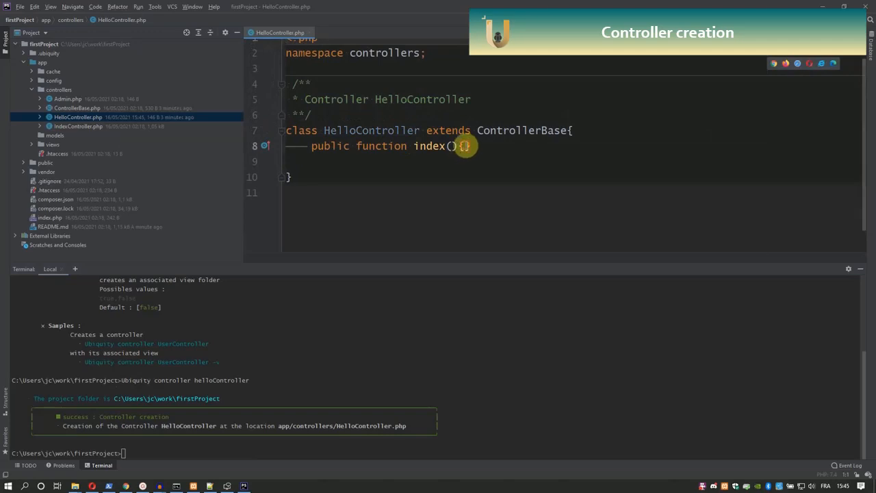
pyautogui.press('Enter')
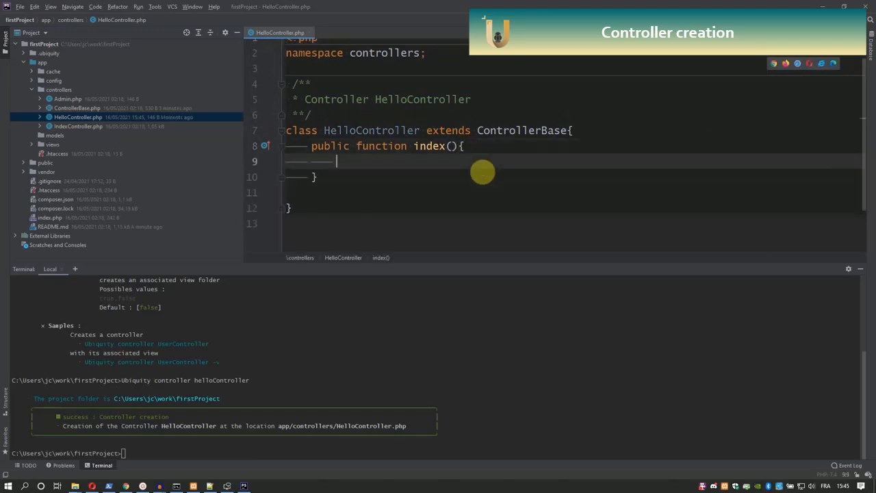
pyautogui.write('echo')
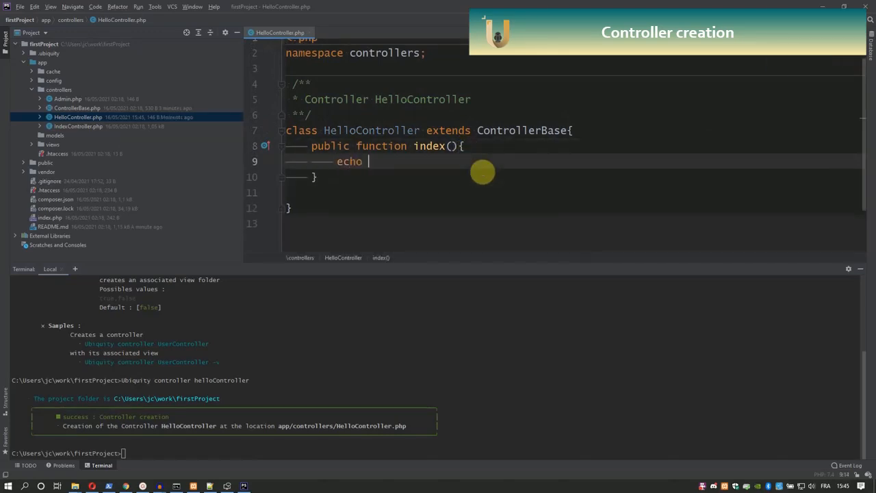
pyautogui.write("''")
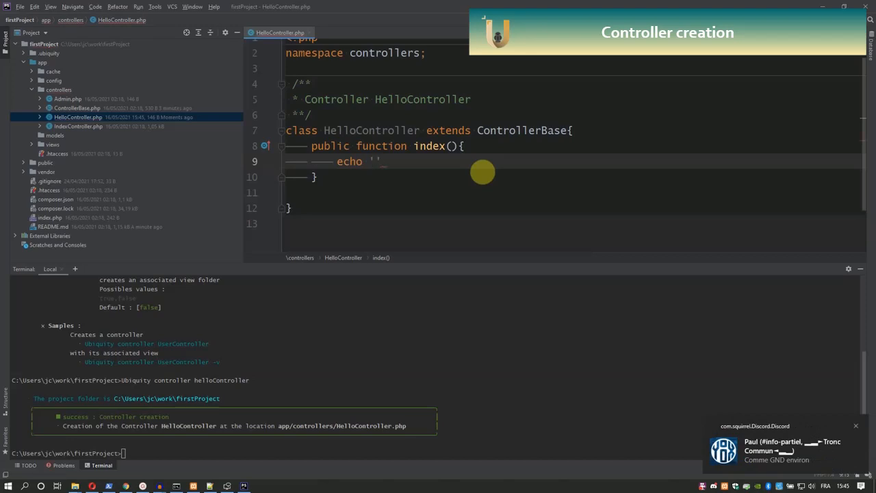
pyautogui.write('Hello Worl')
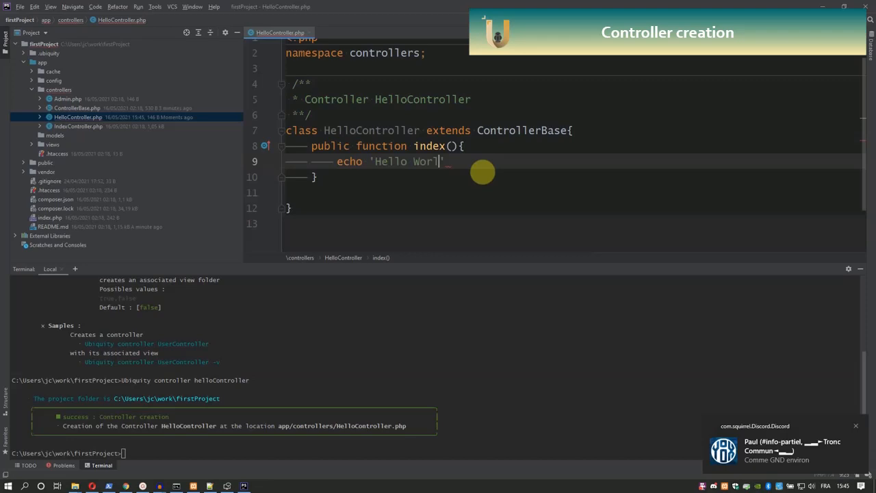
pyautogui.write('d!')
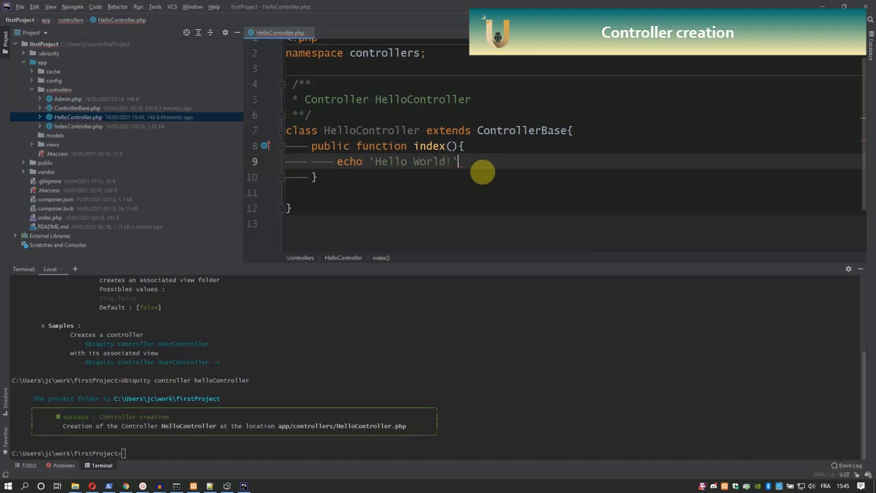
pyautogui.write(';')
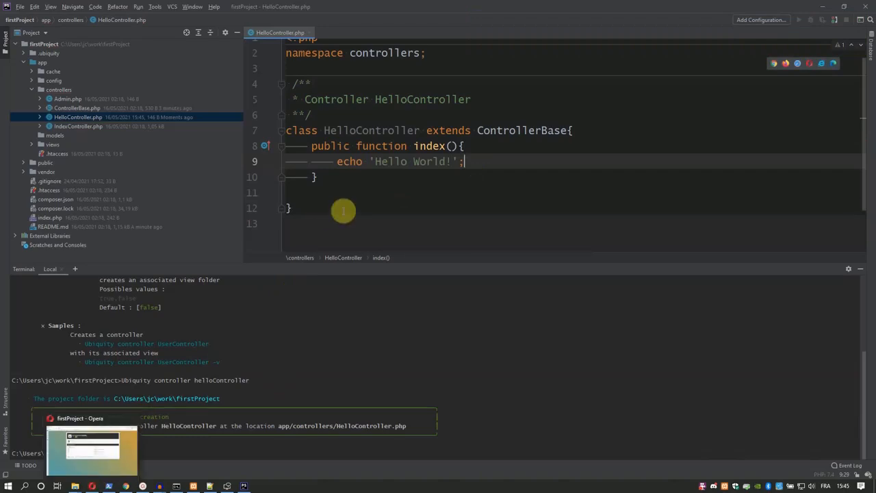
pyautogui.doubleClick(373, 130)
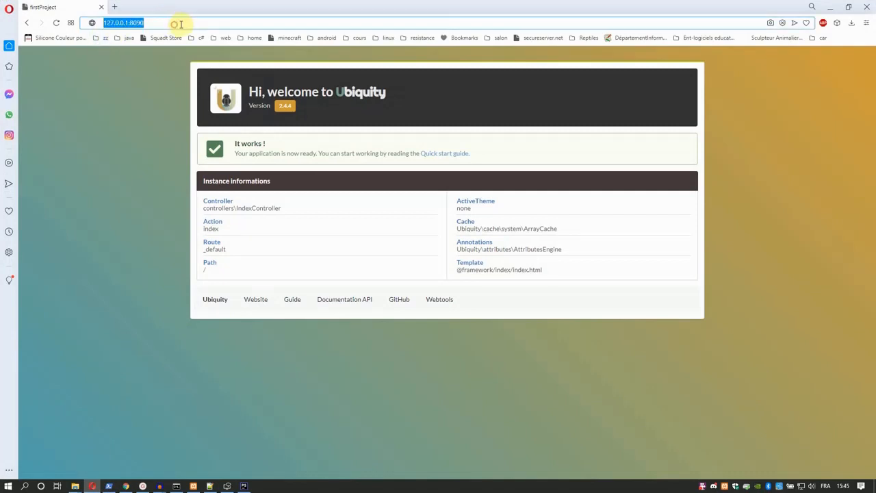
# Load 127.0.0.1:8090/HelloController in Opera, view its page source, and return to PhpStorm.
pyautogui.write('/HelloController')
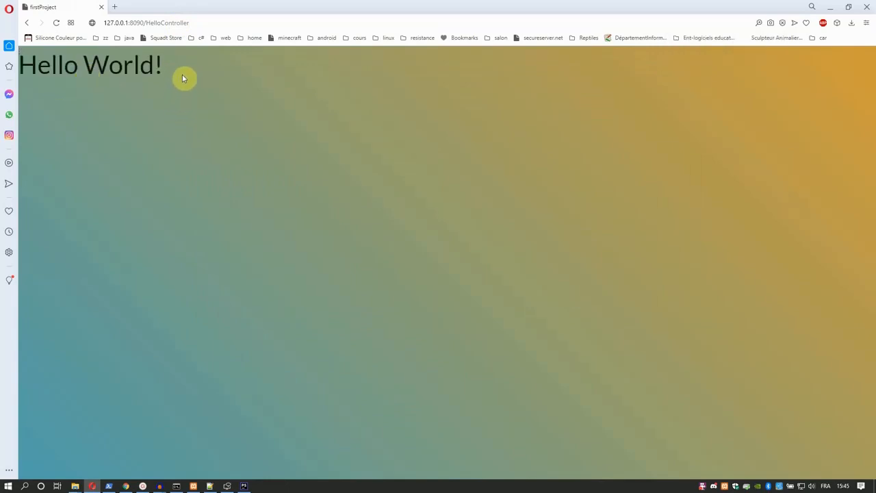
pyautogui.rightClick(183, 78)
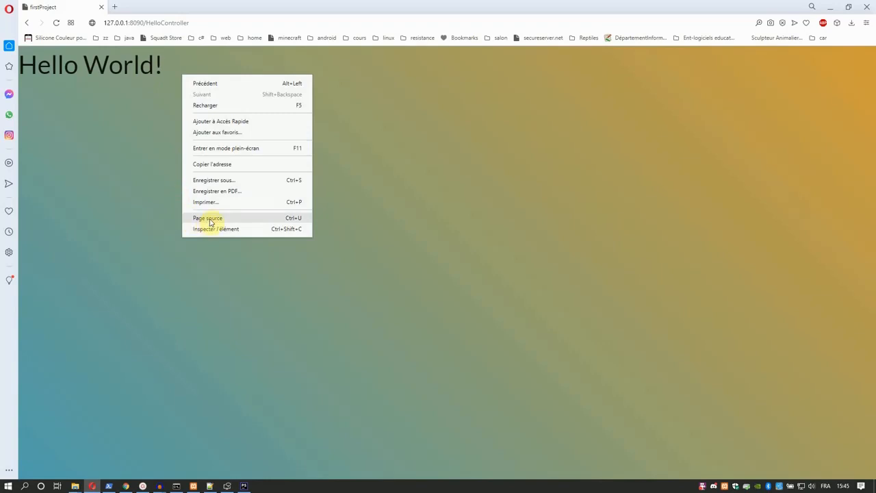
pyautogui.click(208, 218)
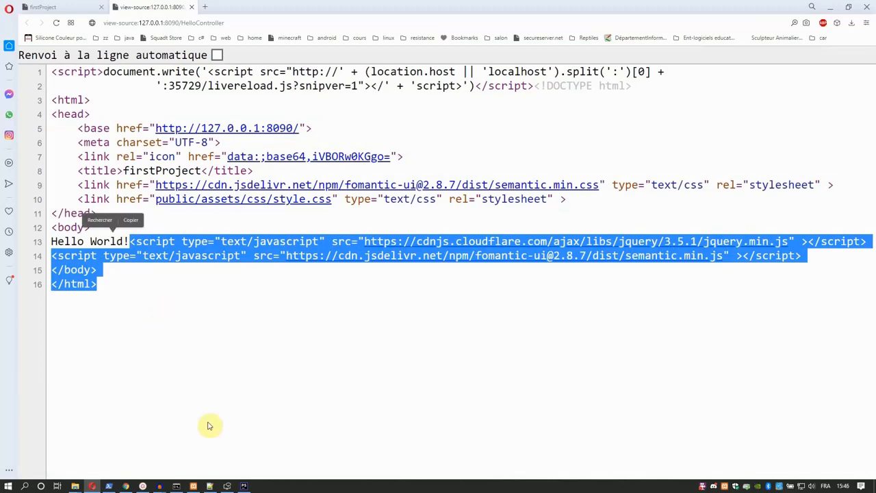
pyautogui.click(243, 486)
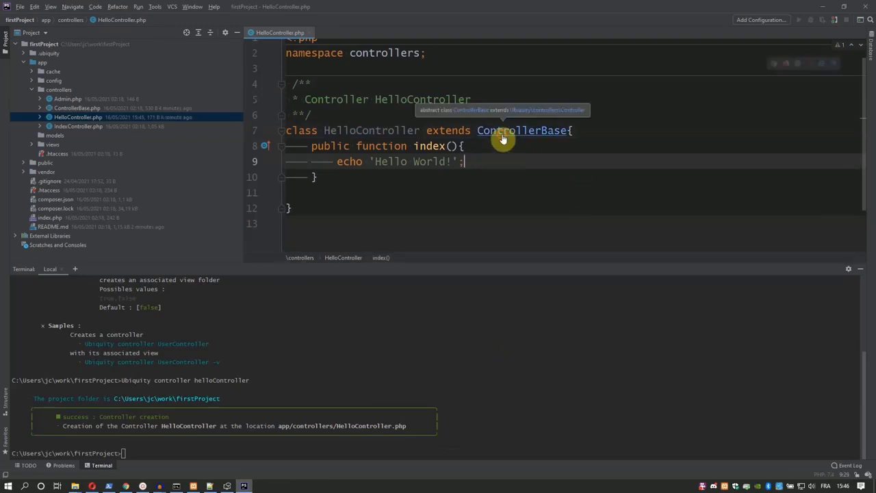
# Open ControllerBase.php from HelloController and expand app/views/main with vHeader.html and vFooter.html.
pyautogui.click(523, 130)
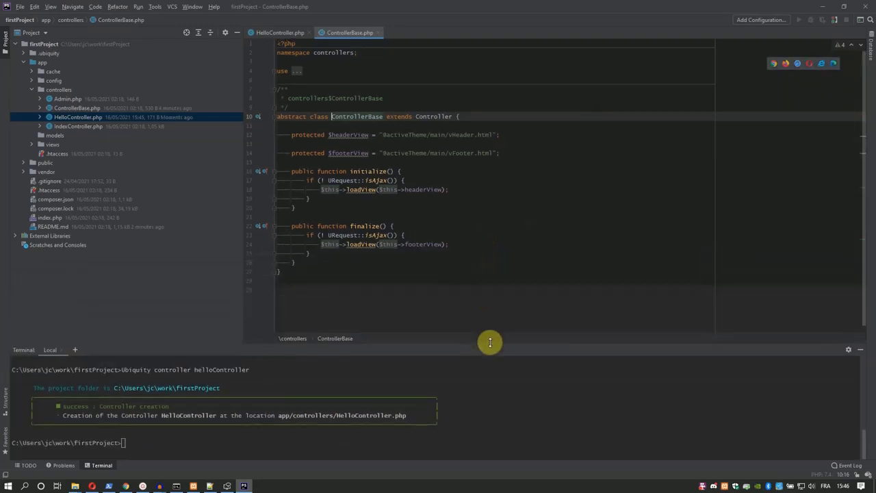
pyautogui.scroll(-3)
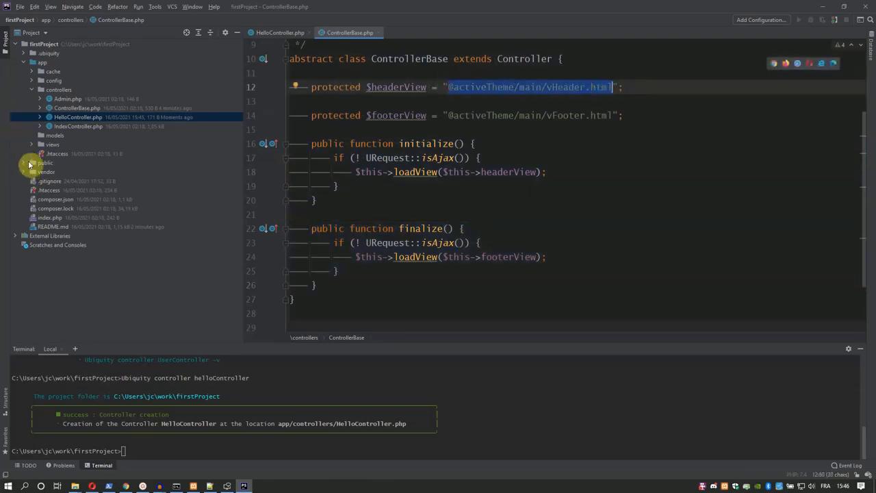
pyautogui.click(31, 146)
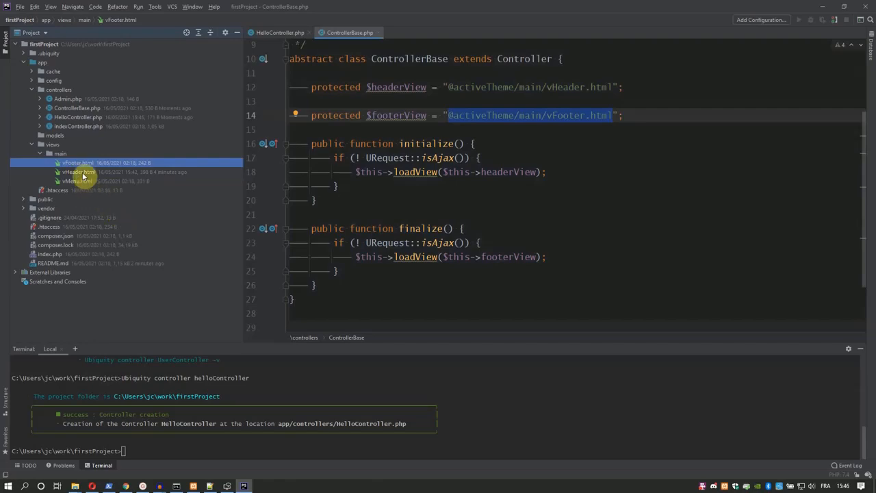
# Add an <h1>Main page</h1> heading in vHeader.html under the head block.
pyautogui.doubleClick(78, 172)
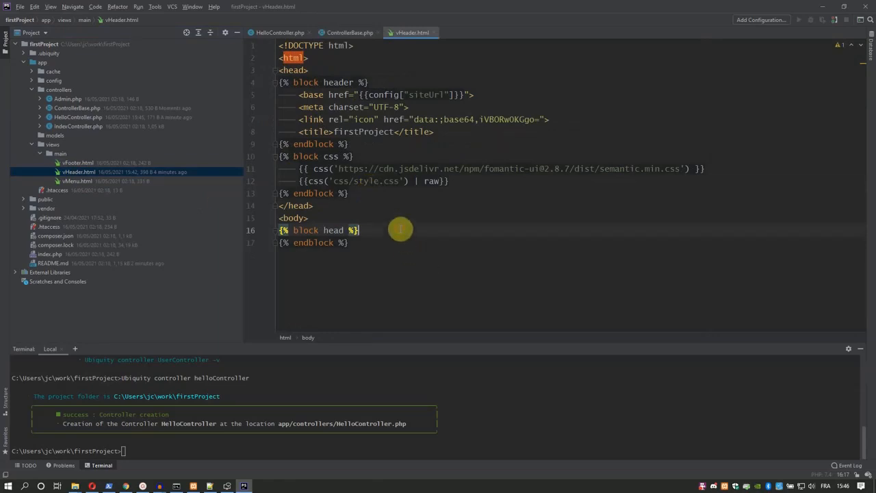
pyautogui.press('Enter')
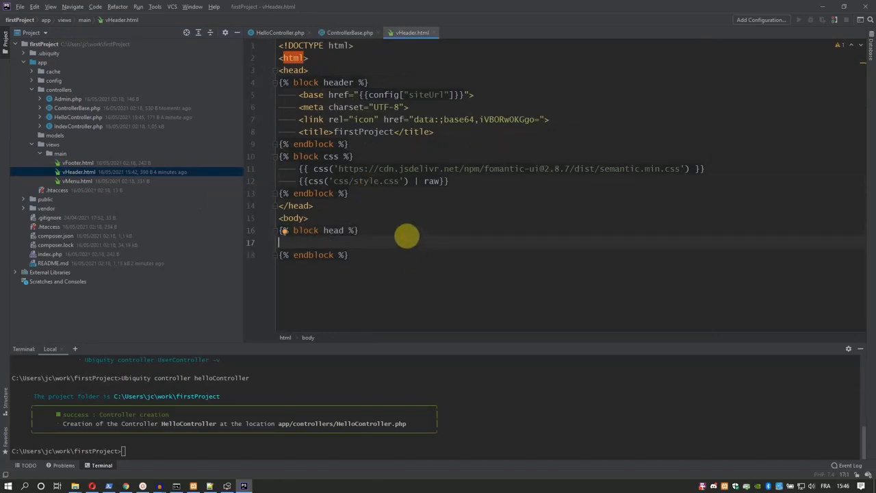
pyautogui.write('<')
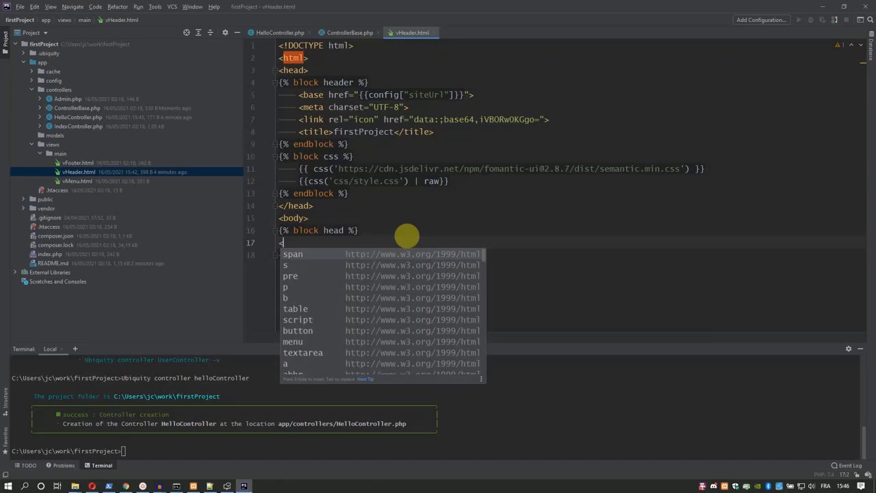
pyautogui.write('h1>')
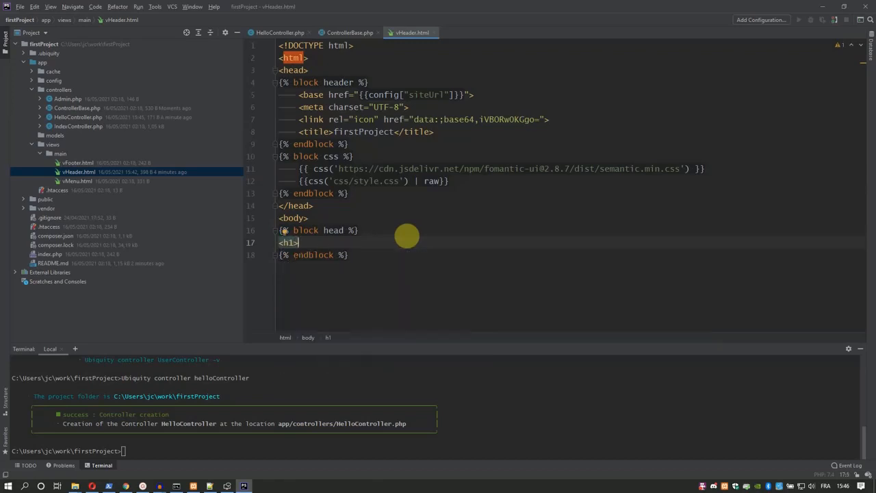
pyautogui.write('</h1>')
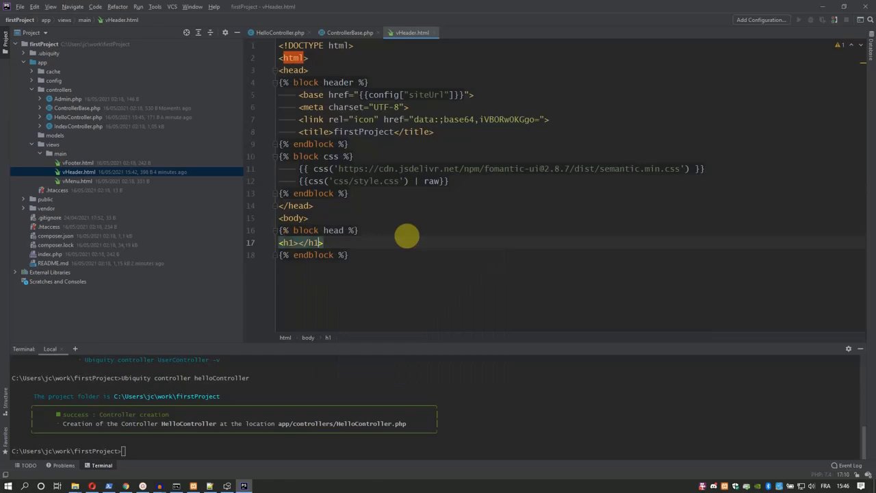
pyautogui.write('M')
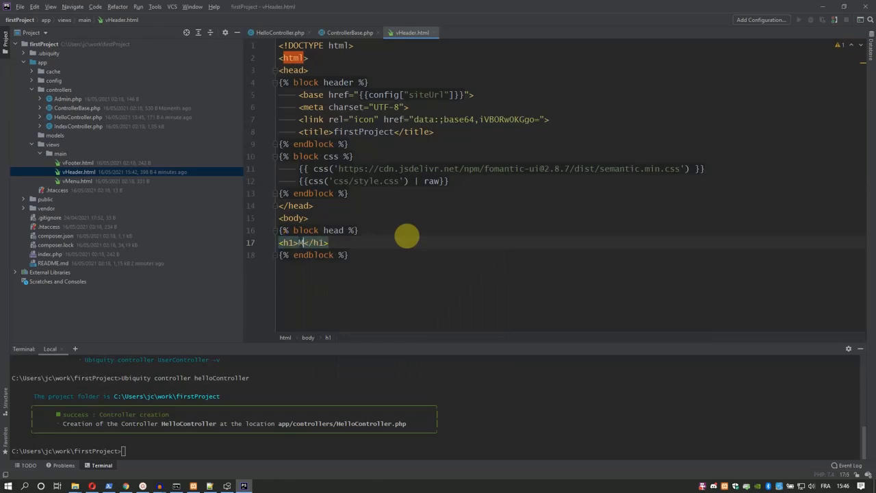
pyautogui.write('Man page')
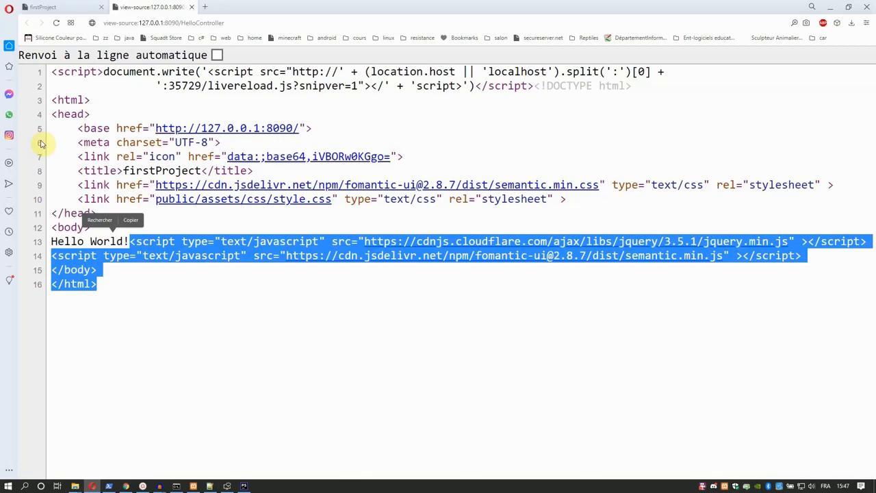
pyautogui.click(44, 7)
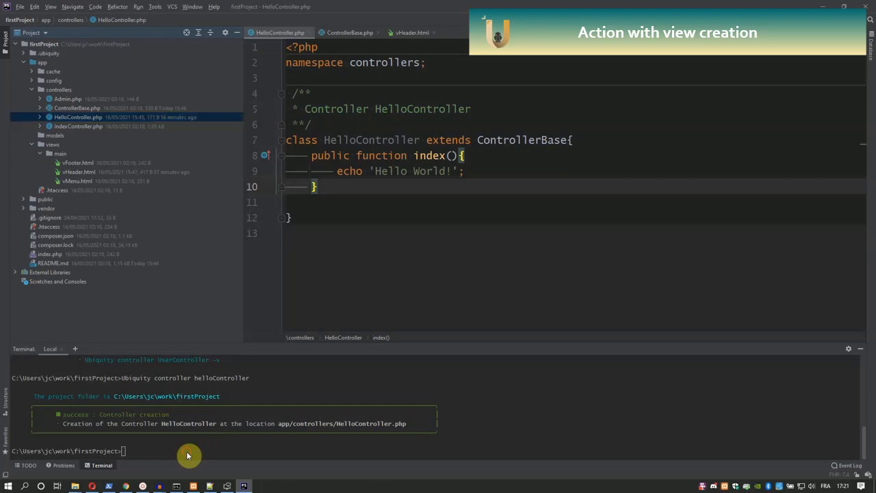
# Run 'Ubiquity action HelloController.actionWithVue -v' to create the action and its view.
pyautogui.write('Ubiquity')
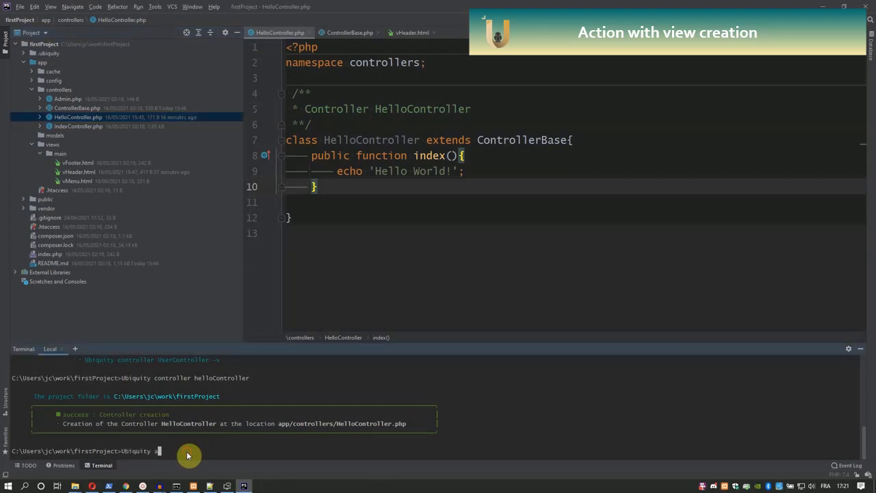
pyautogui.write('action')
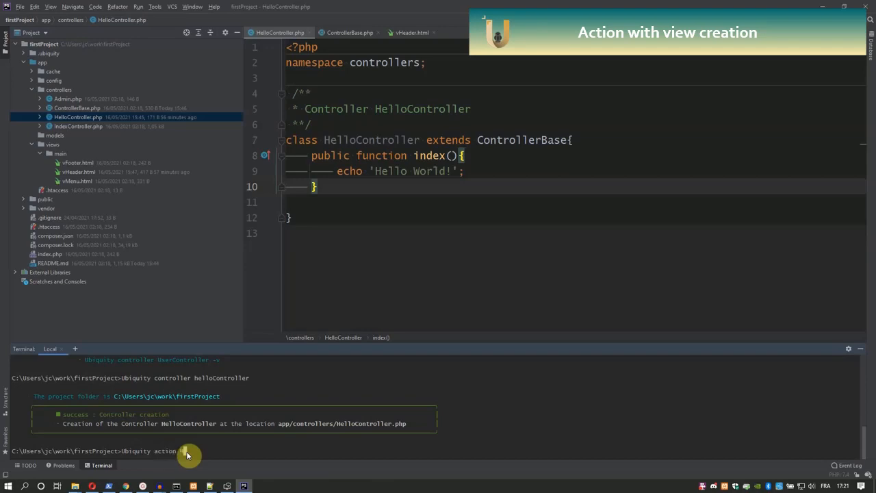
pyautogui.write('HelloController')
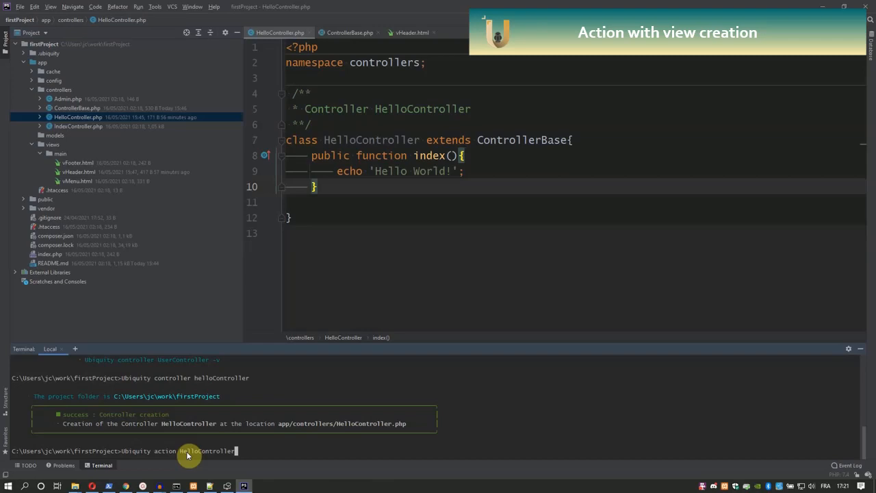
pyautogui.write('.actionWithVue -v')
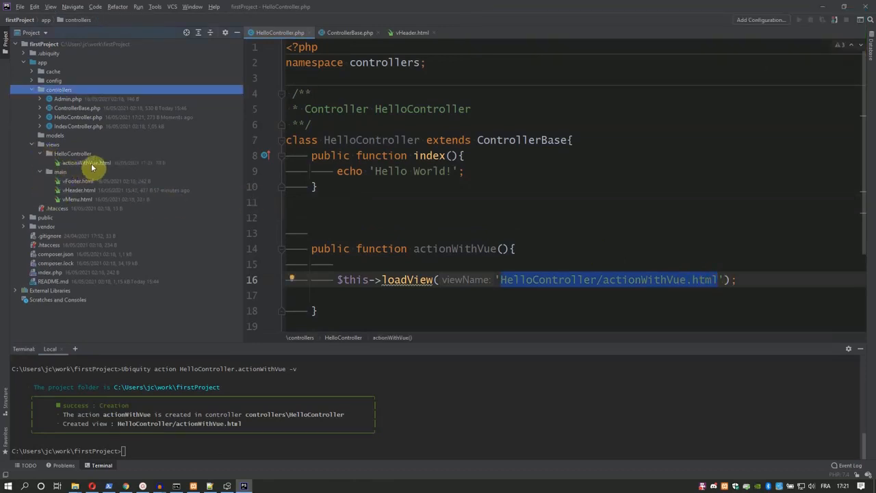
# Replace actionWithVue.html's comment with <h2>Message in a view</h2>.
pyautogui.doubleClick(86, 162)
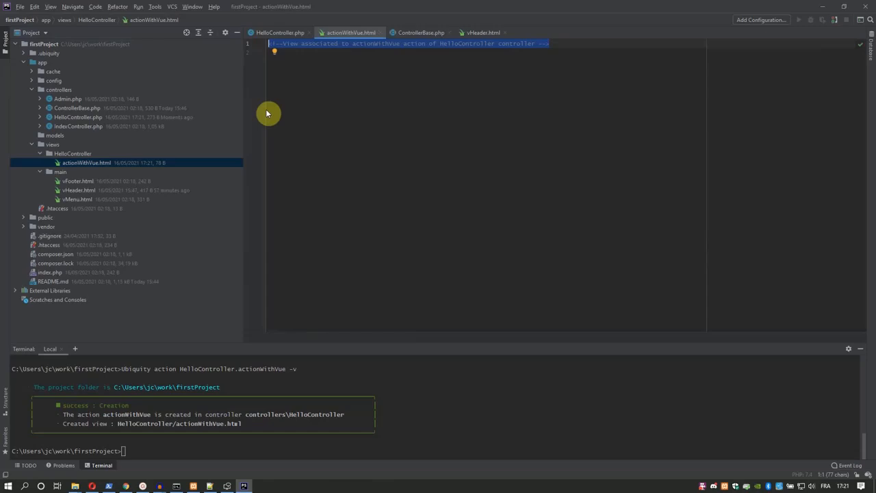
pyautogui.write('<h2>')
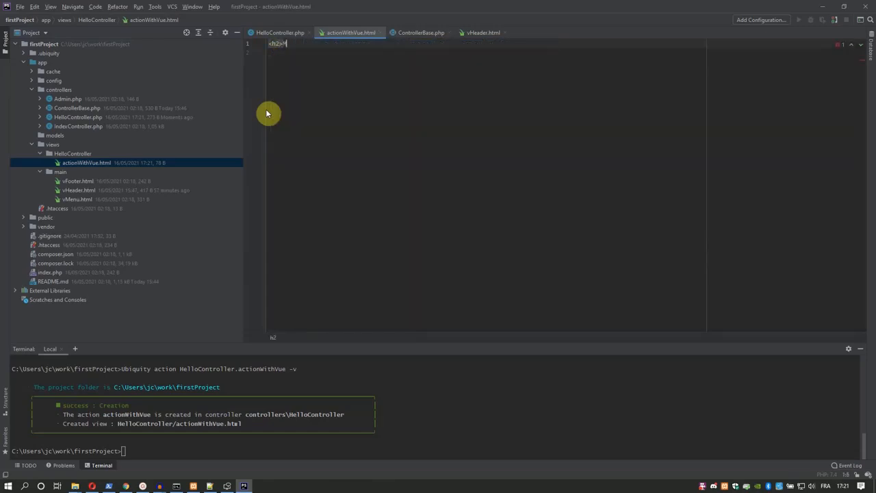
pyautogui.write('Message')
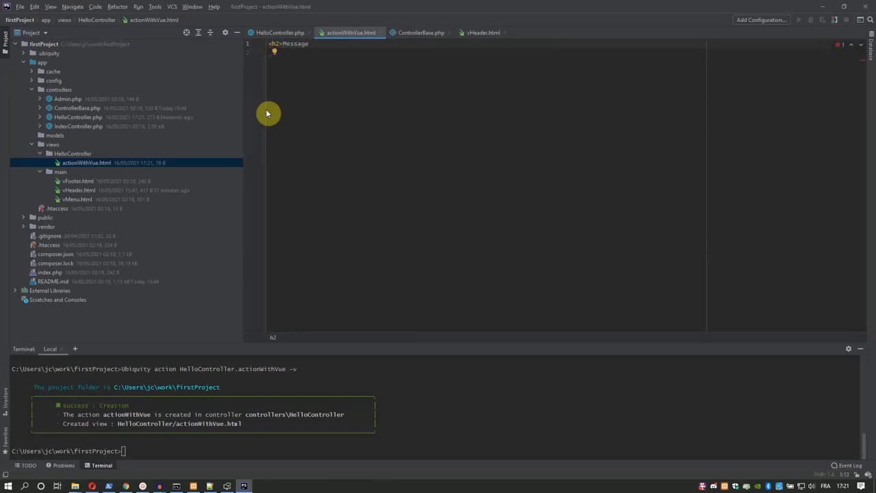
pyautogui.write('in')
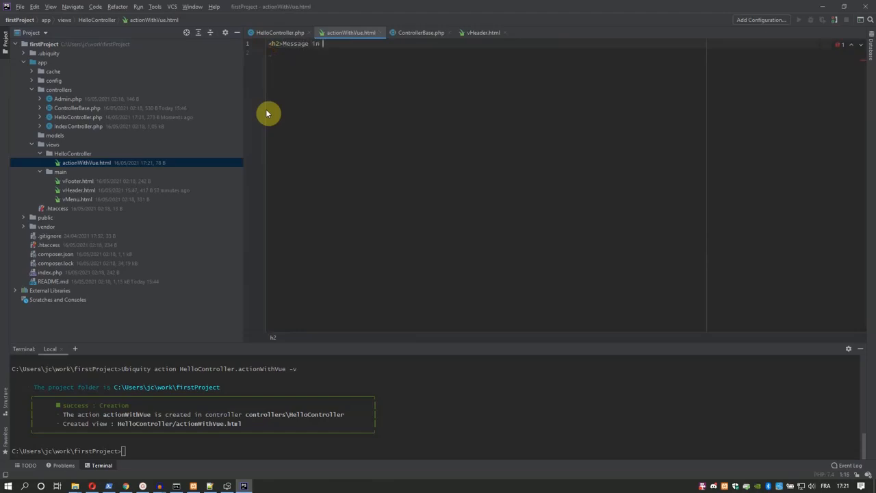
pyautogui.write('a view<')
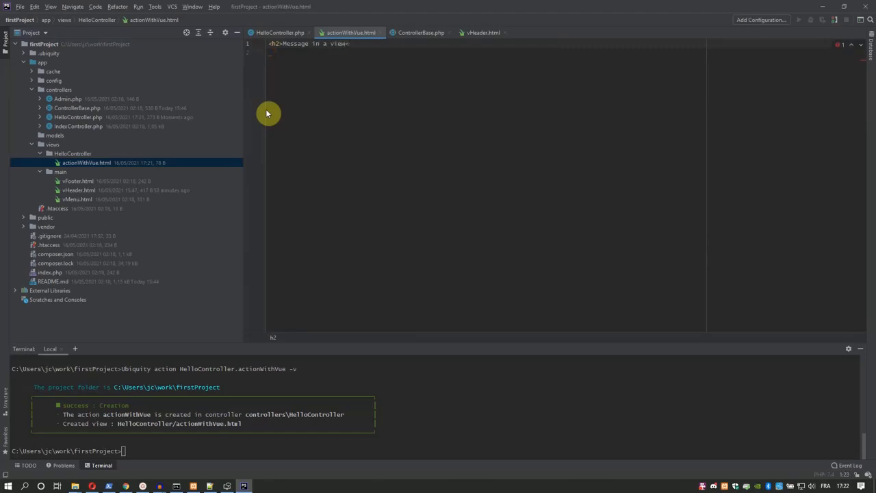
pyautogui.write('/h2>')
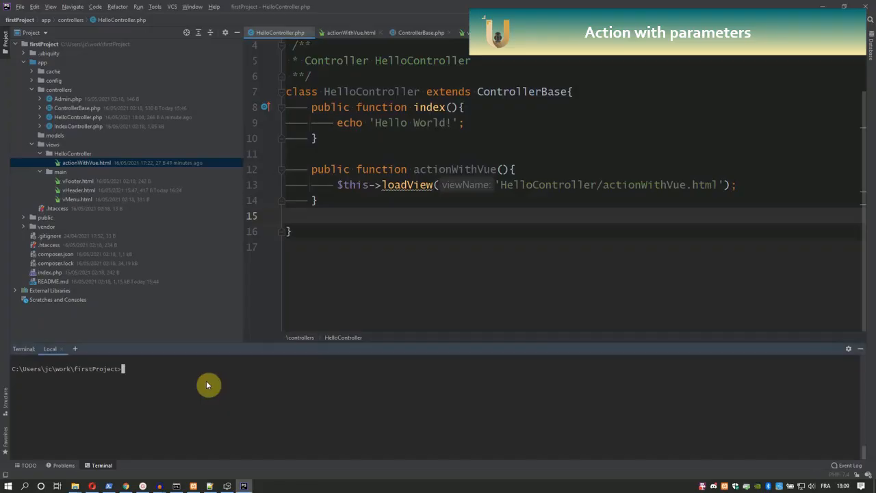
# Run 'Ubiquity action HelloController.actionWithParams -v -p=type,message' to create the action and view.
pyautogui.write('Ut')
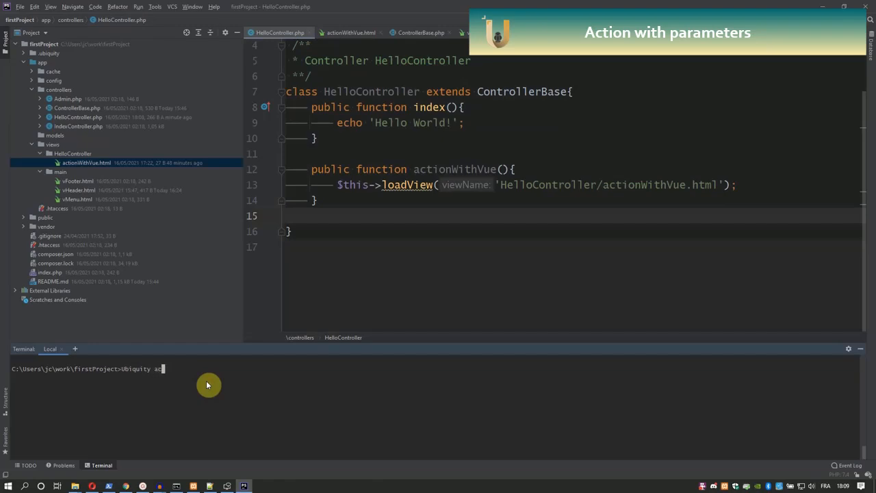
pyautogui.write('tion')
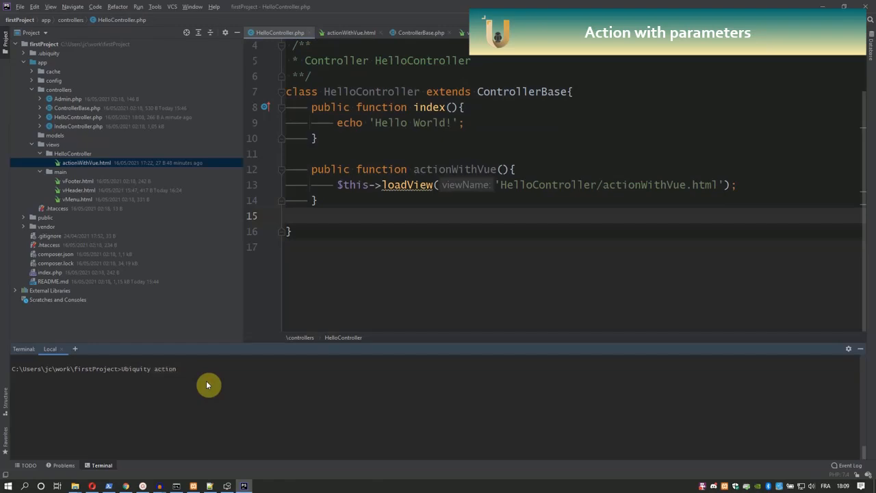
pyautogui.write('HelloContro')
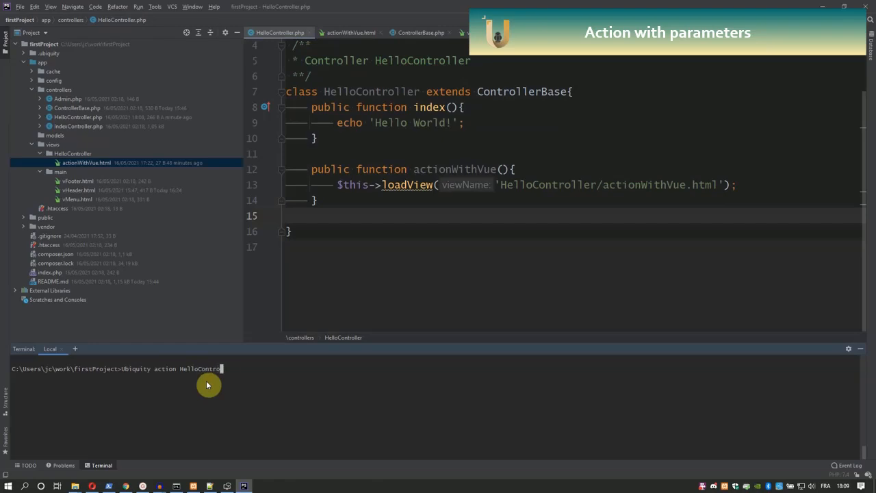
pyautogui.write('ller')
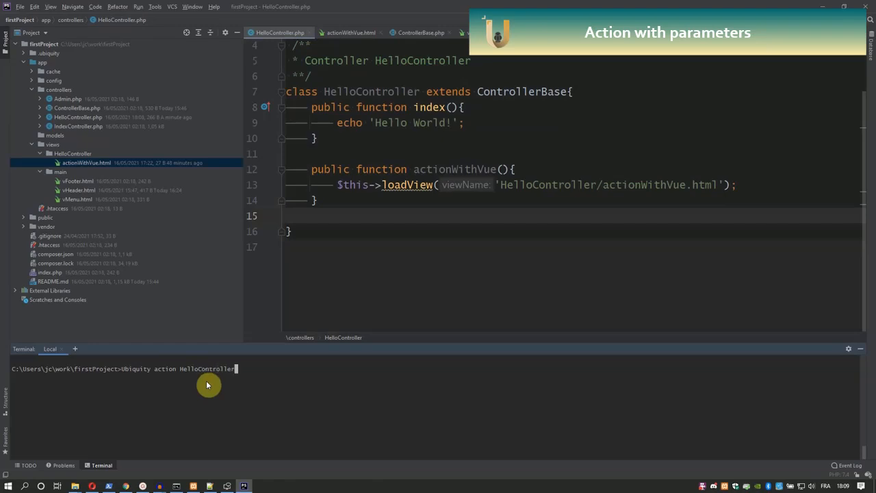
pyautogui.write('.actio')
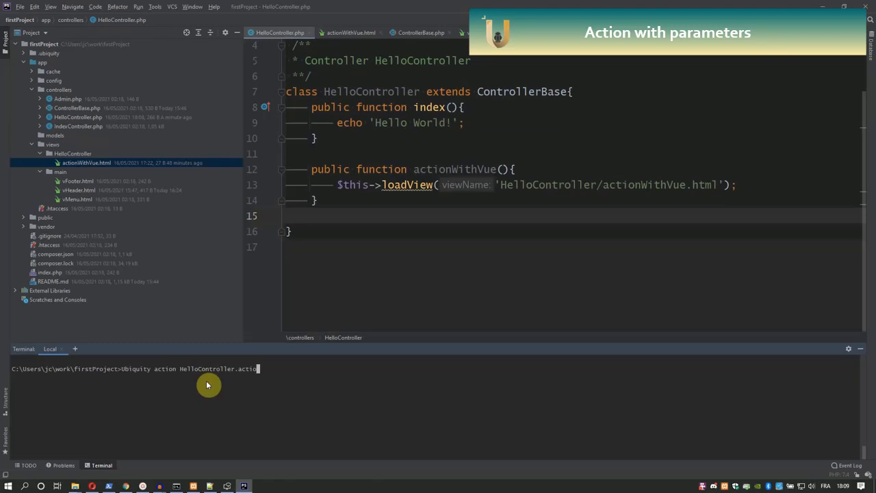
pyautogui.write('nWith')
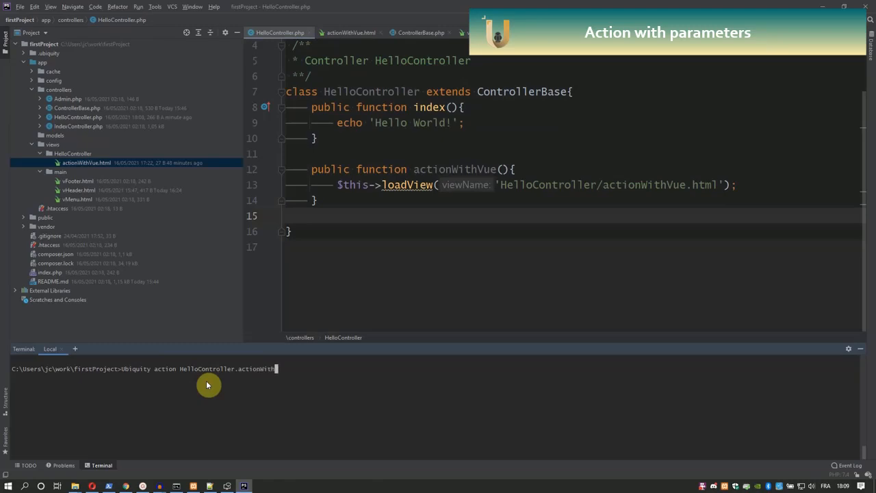
pyautogui.write('Params')
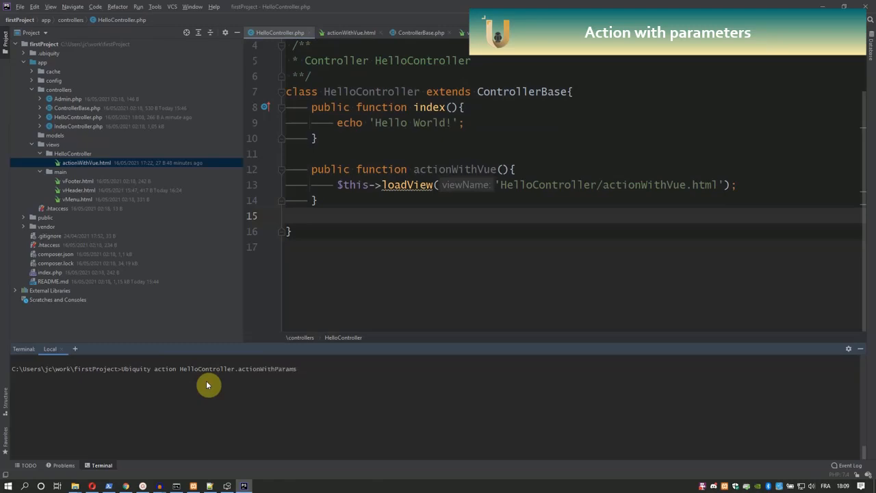
pyautogui.write('-v')
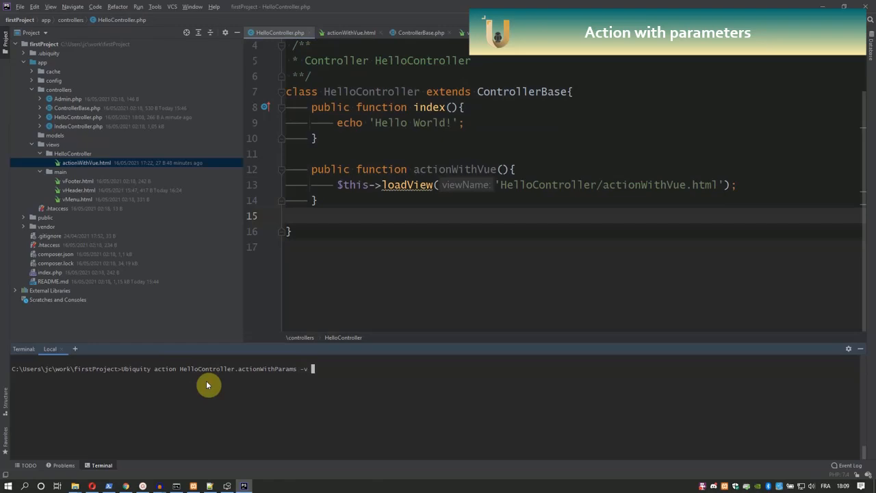
pyautogui.write('-p')
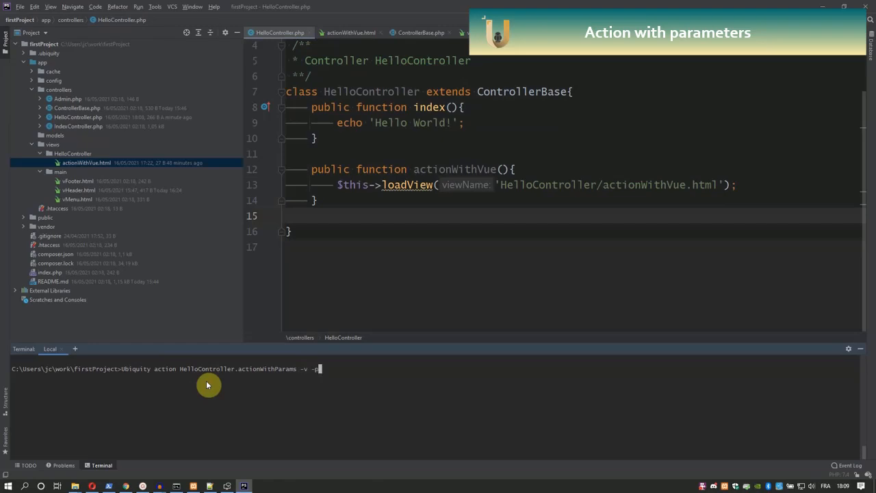
pyautogui.write('=type,me')
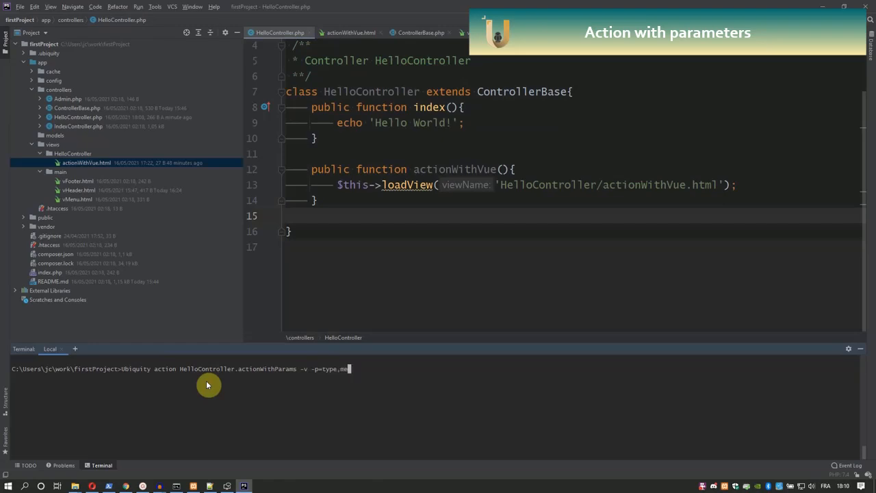
pyautogui.write('ssage')
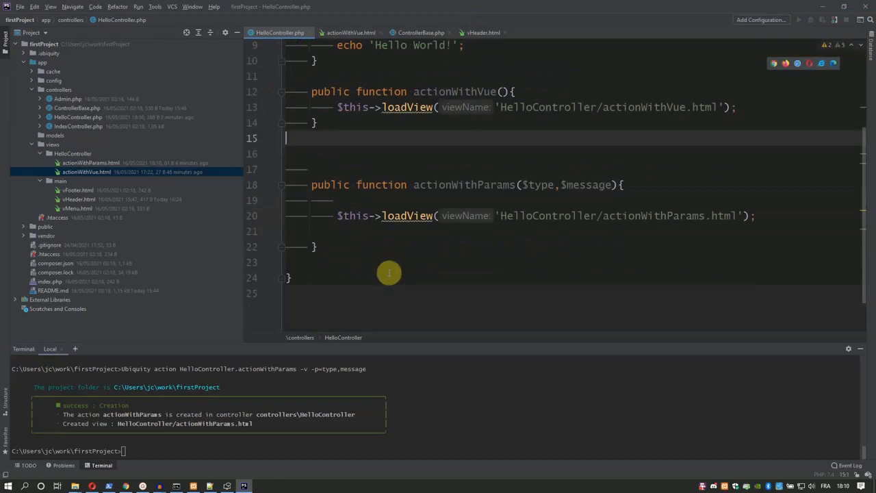
pyautogui.moveTo(742, 214)
pyautogui.write(",['")
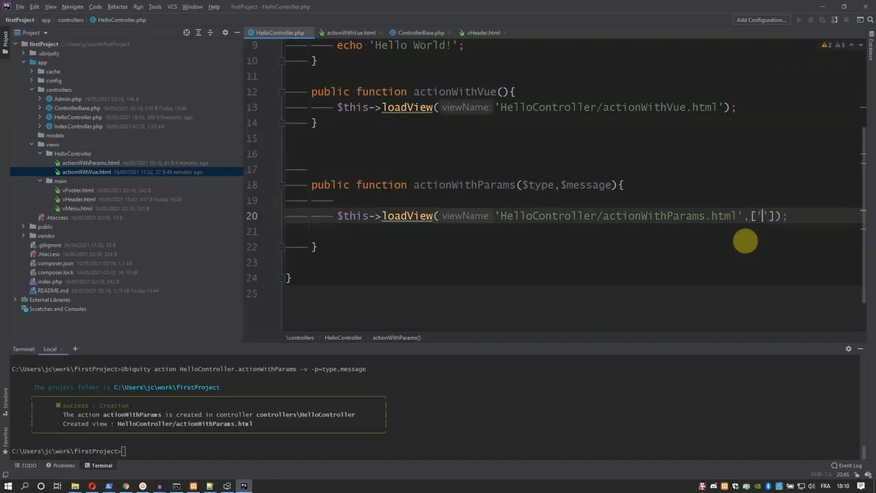
# Pass ['type'=>$type,'message'=>$message] to loadView in actionWithParams and open actionWithParams.html.
pyautogui.write('type')
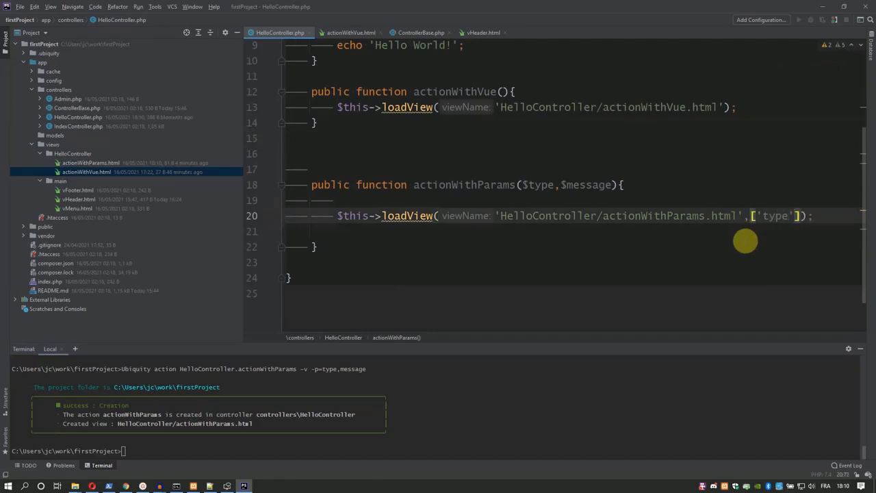
pyautogui.write("=>$type,'message'=>$message")
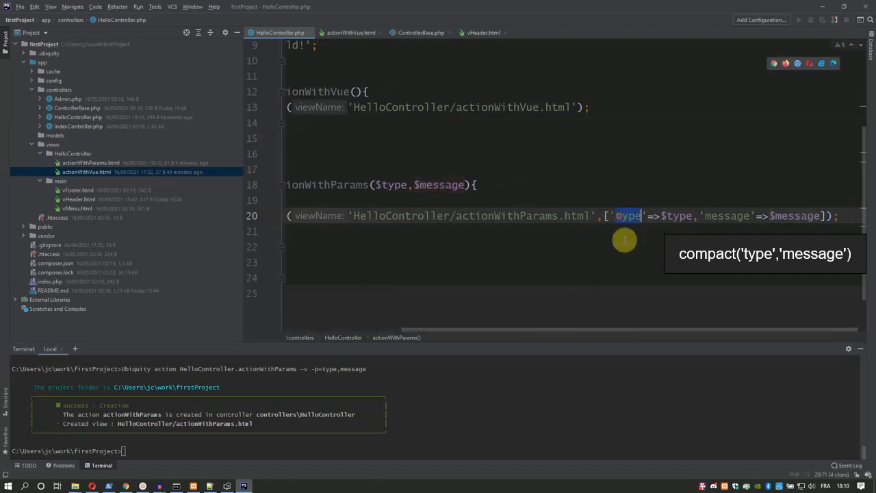
pyautogui.doubleClick(728, 216)
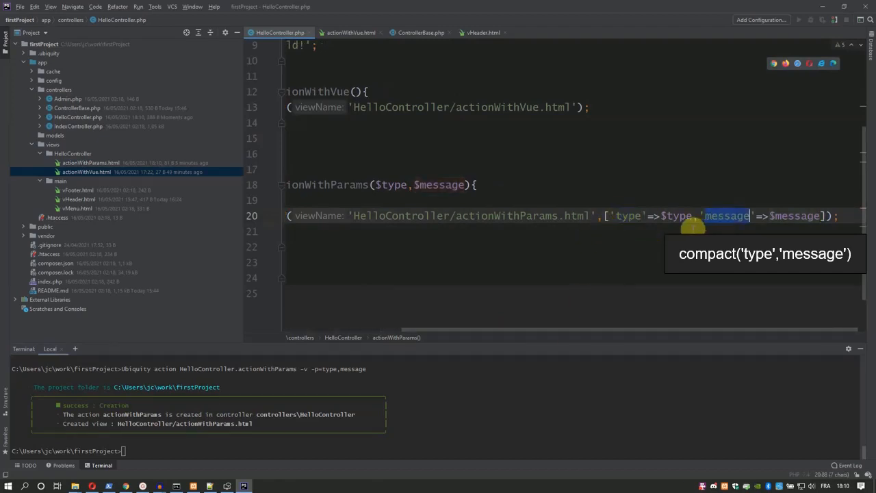
pyautogui.click(90, 163)
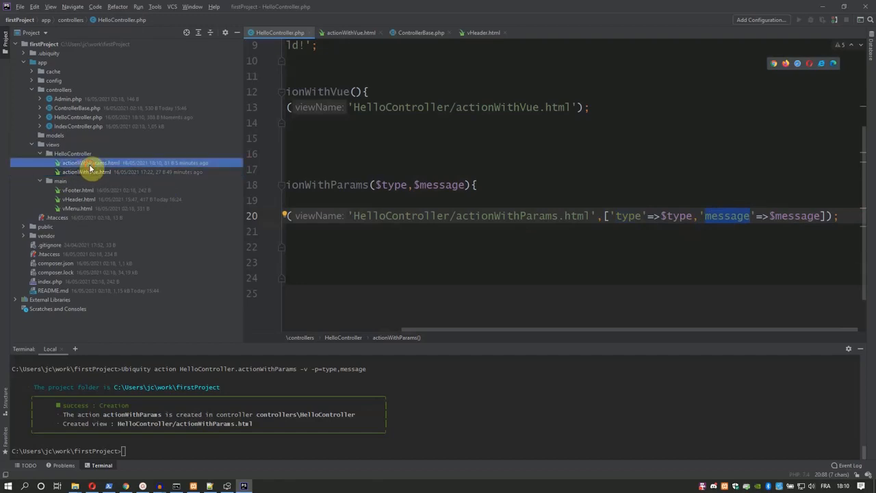
pyautogui.doubleClick(91, 163)
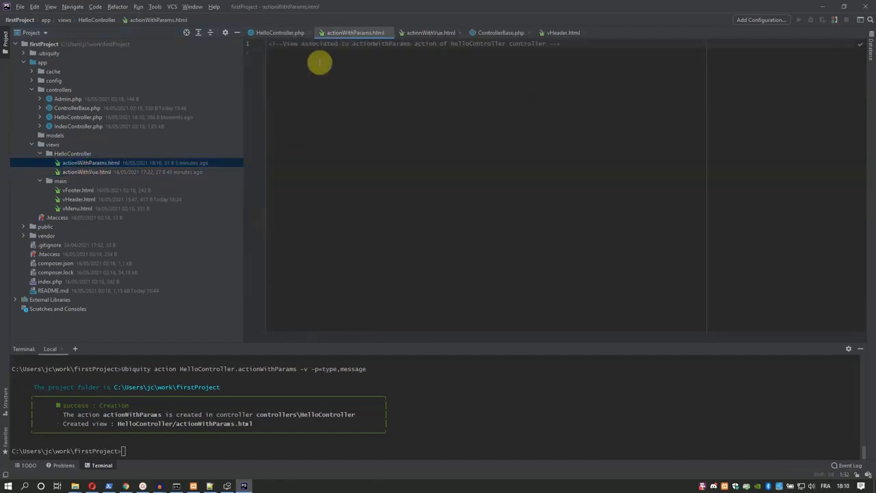
# Write 'Type : {{ type }}<br>' and 'Message : {{ message }}' in actionWithParams.html.
pyautogui.click(326, 42)
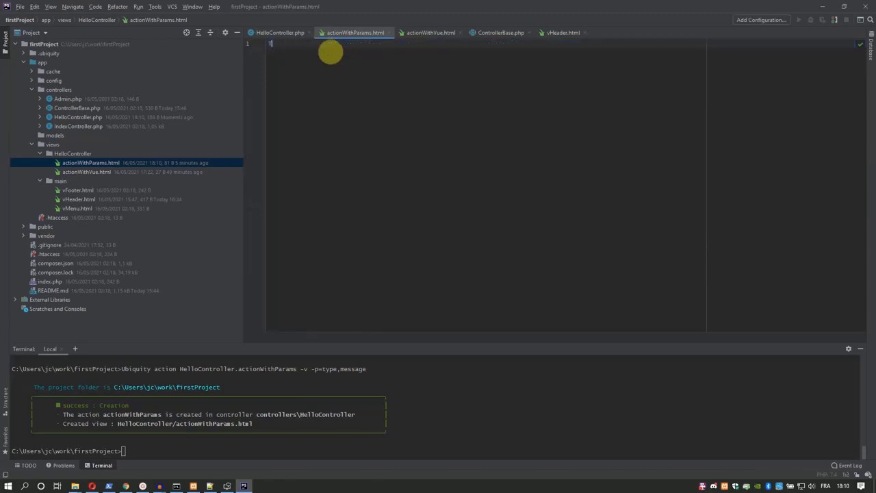
pyautogui.write('Type :')
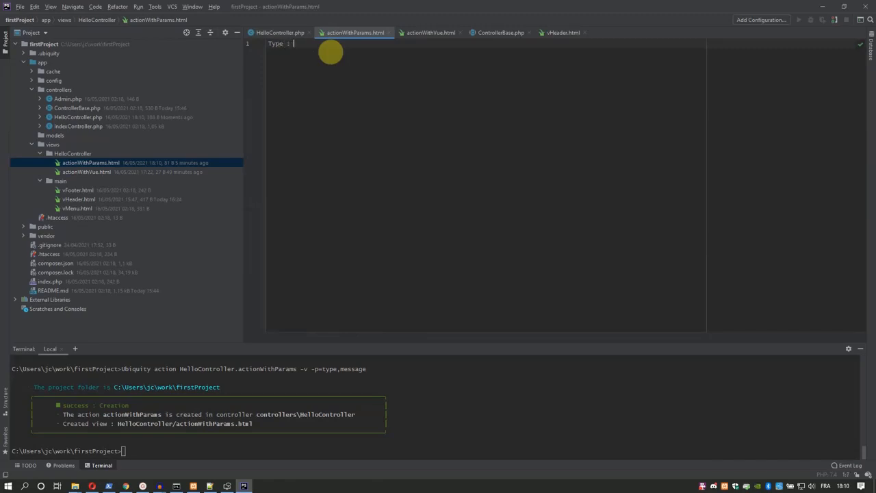
pyautogui.write('{{ }}')
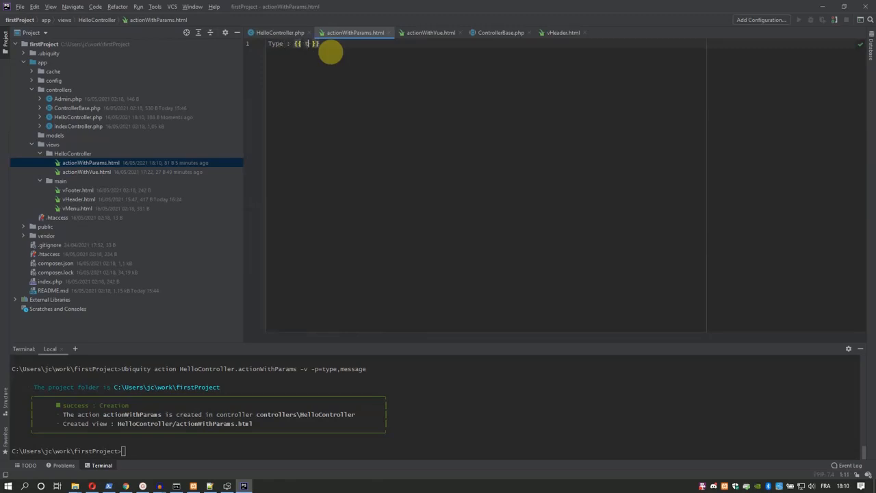
pyautogui.write('type')
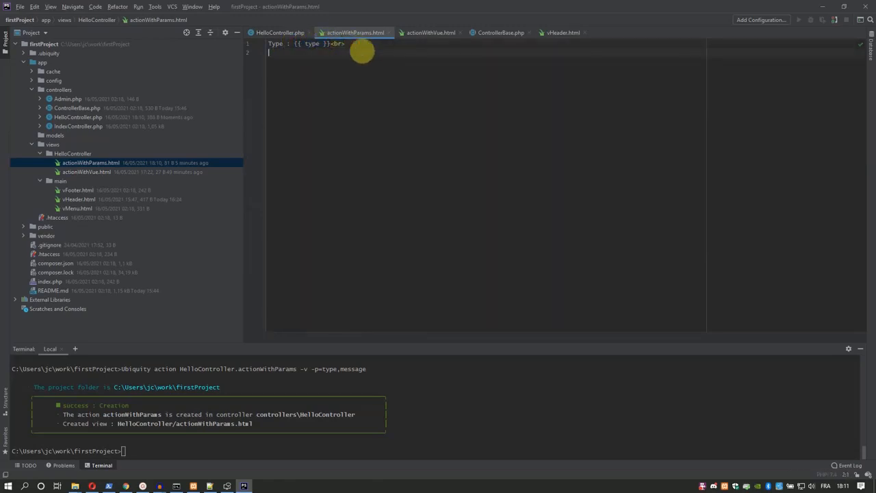
pyautogui.write('Message:')
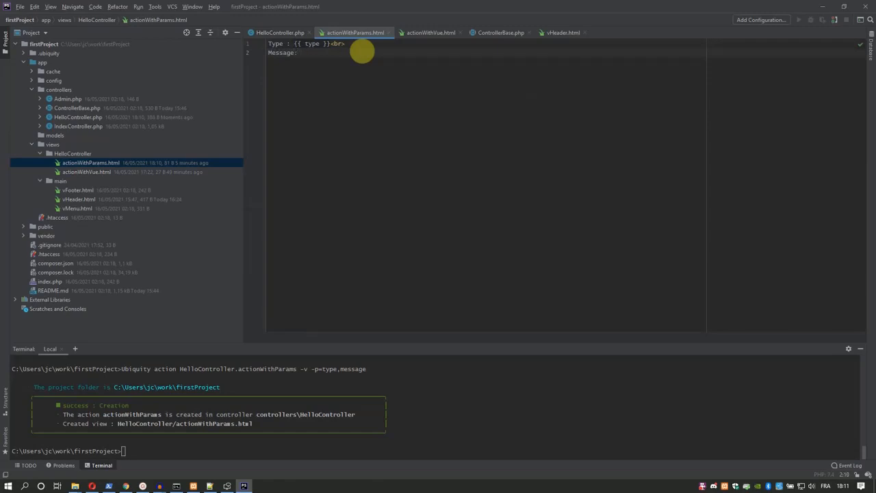
pyautogui.write('{{ me }}')
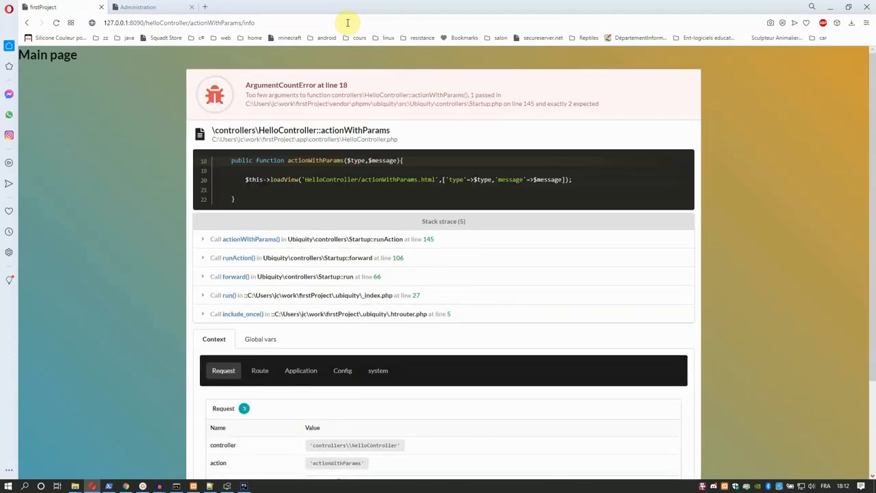
pyautogui.moveTo(246, 95)
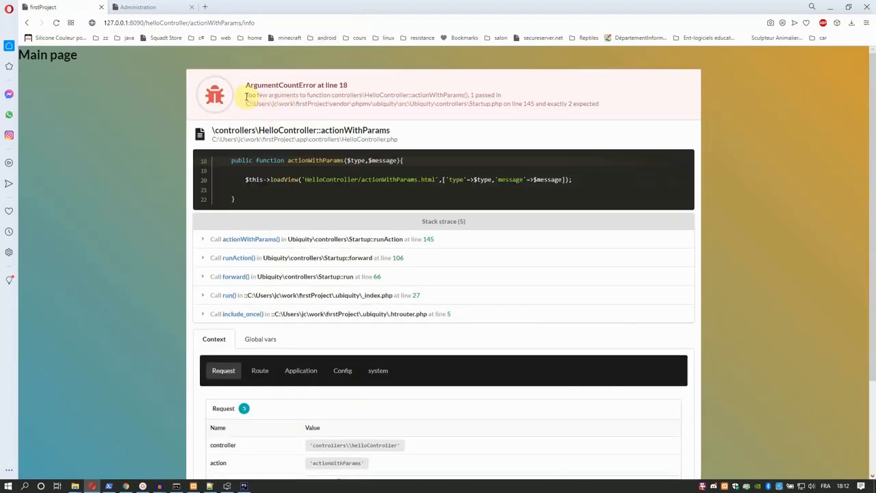
# Read the too-few-arguments ArgumentCountError for actionWithParams/info, then return to PhpStorm.
pyautogui.moveTo(246, 96); pyautogui.dragTo(487, 95)
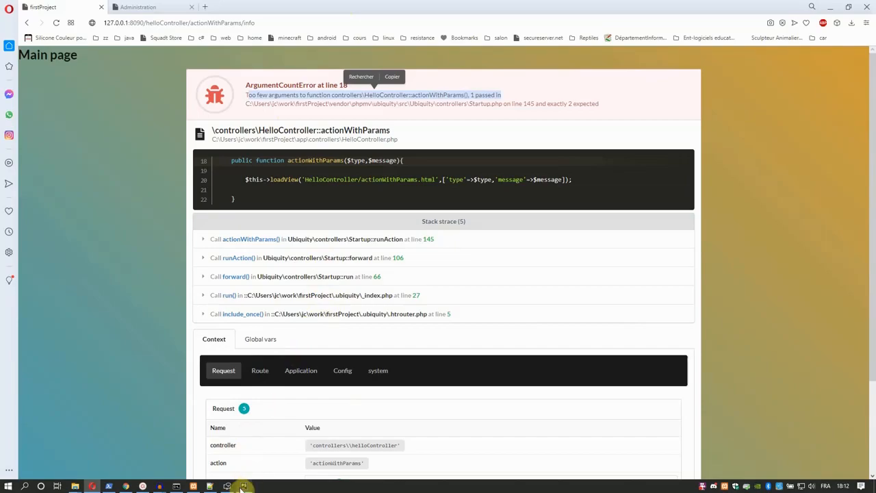
pyautogui.click(244, 486)
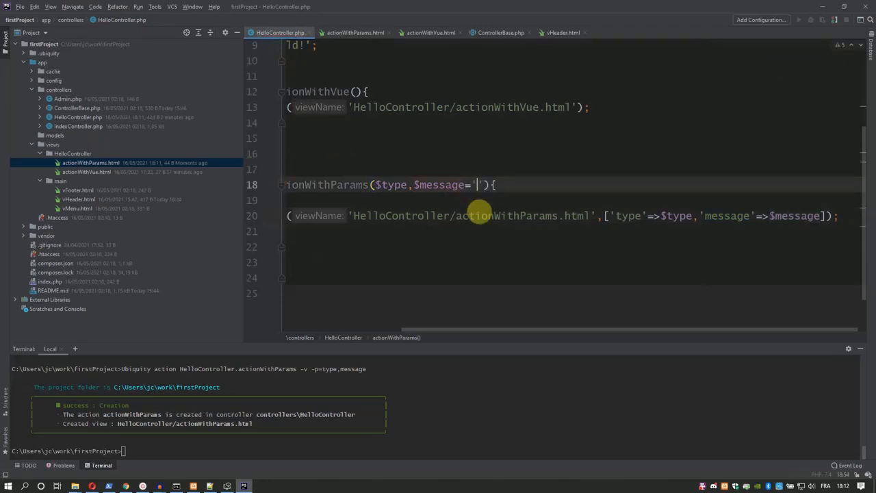
# Change the signature to actionWithParams($type, $message='Hello').
pyautogui.write('De')
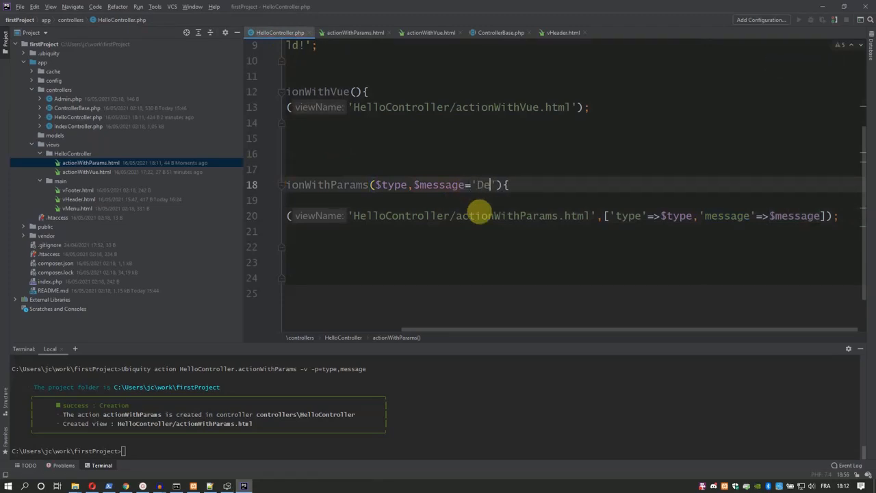
pyautogui.write('Hel')
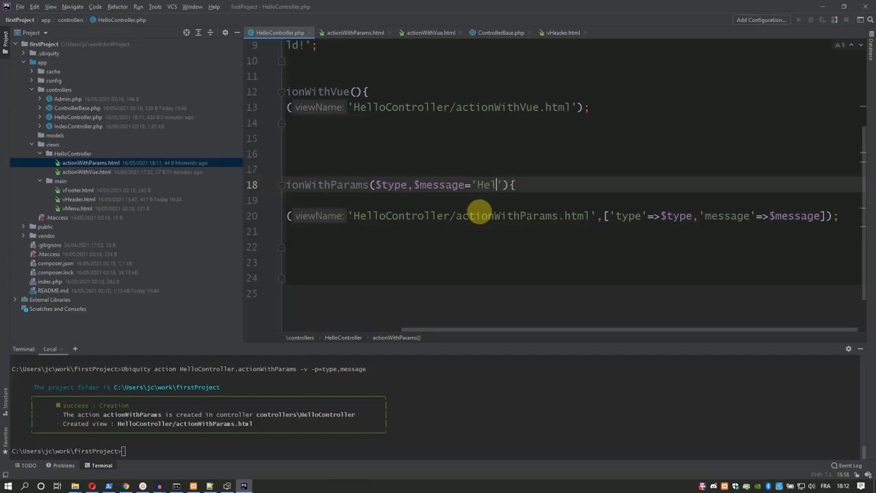
pyautogui.write('lo')
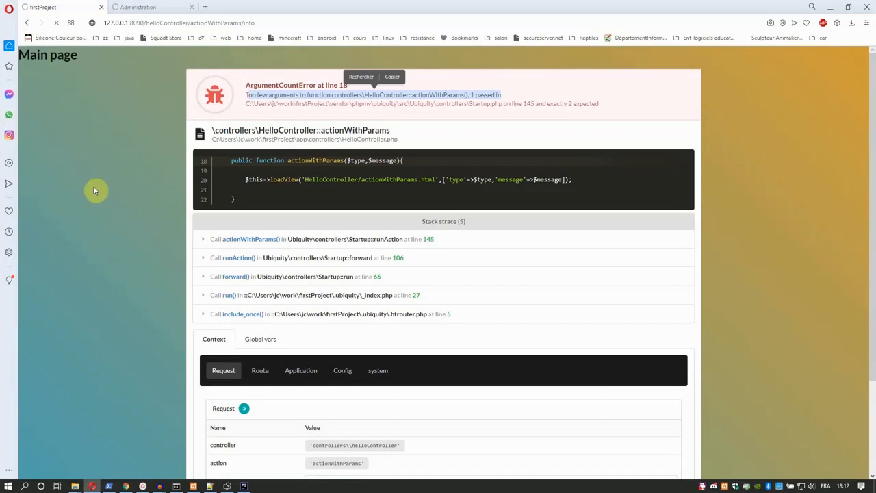
# Load actionWithParams/info/helloworld showing 'Helloworld - type : info', then go to Webtools administration.
pyautogui.click(181, 22)
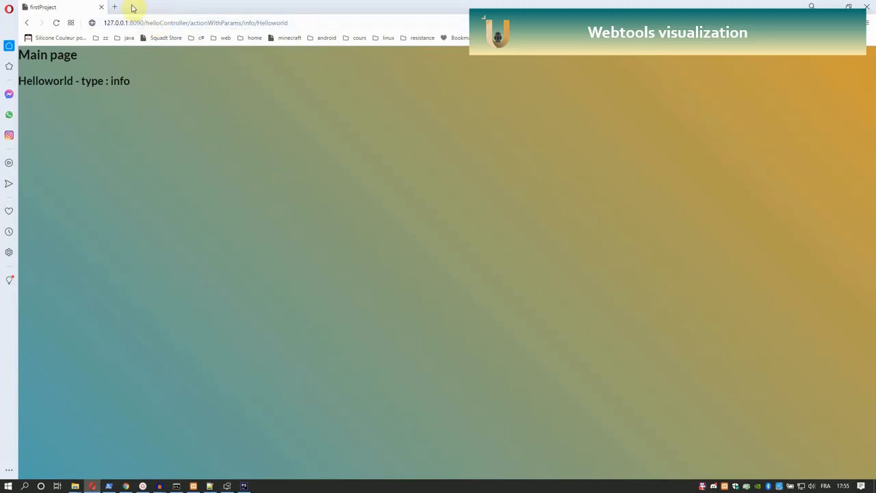
pyautogui.click(115, 6)
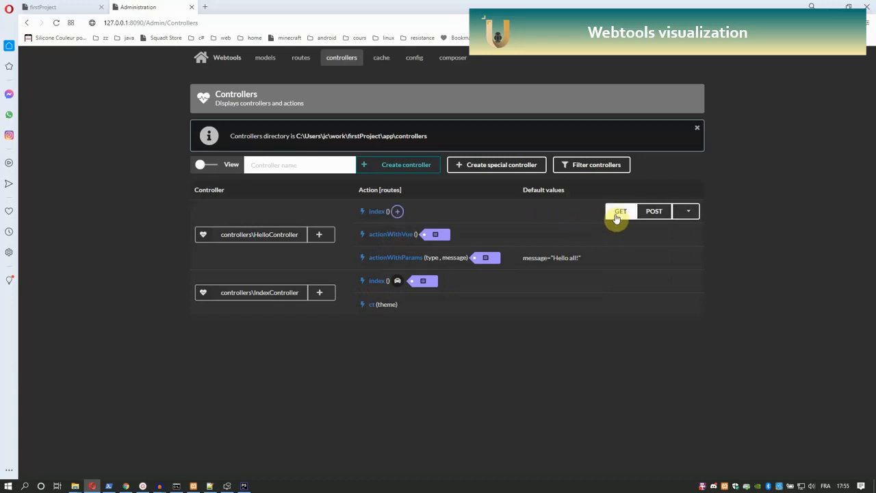
# Run GET tests of index ('Hello World!') and actionWithVue ('Message in a view').
pyautogui.click(621, 211)
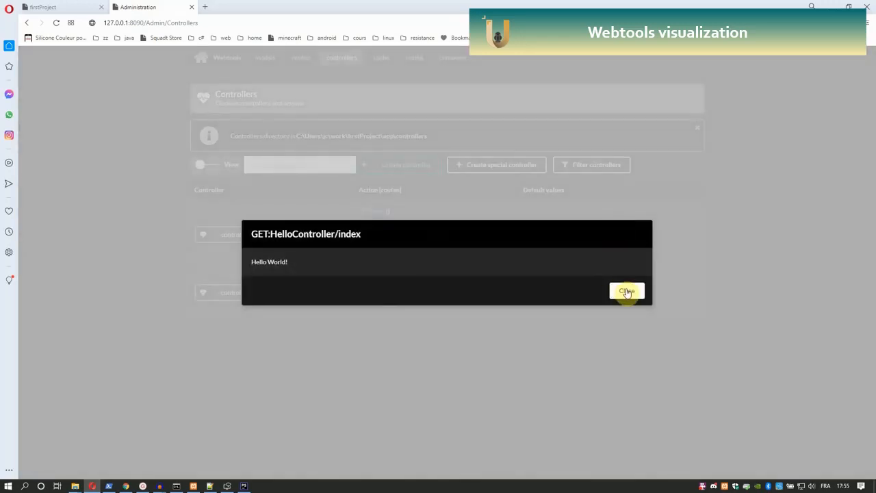
pyautogui.click(626, 290)
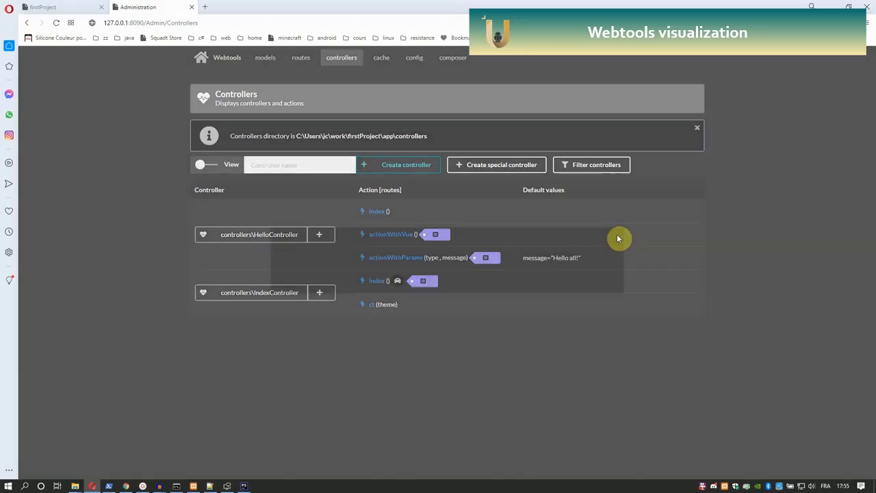
pyautogui.click(435, 234)
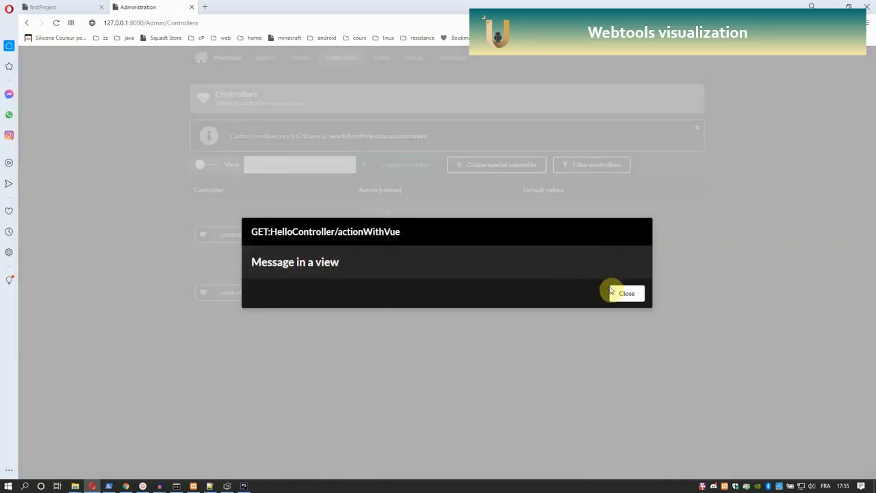
pyautogui.click(621, 293)
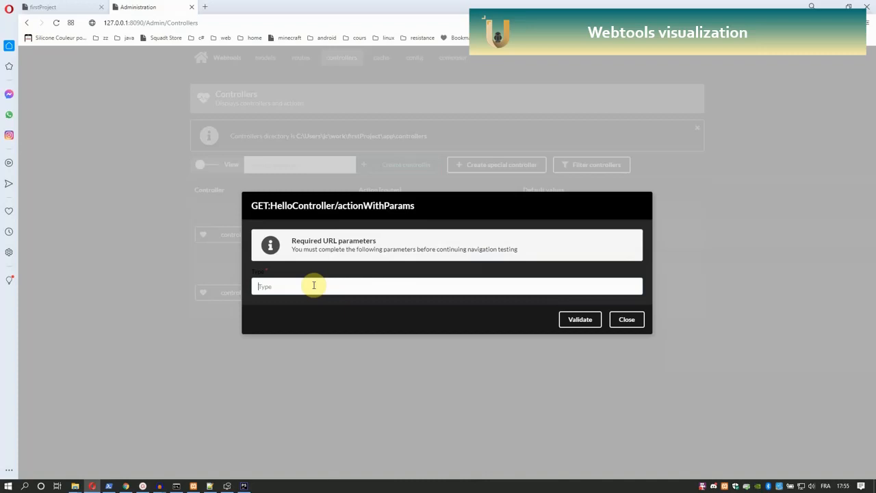
# Run a GET test of actionWithParams with type warning, giving 'Hello all! - type : warning'.
pyautogui.write('warning')
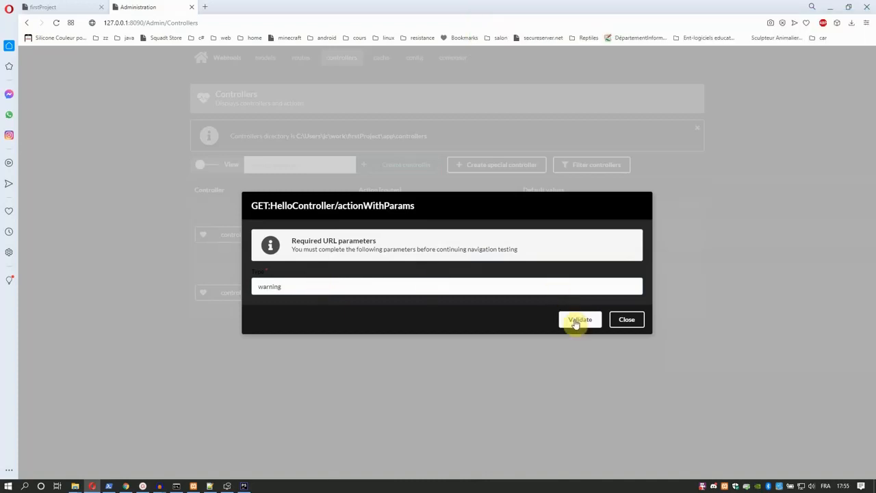
pyautogui.click(581, 319)
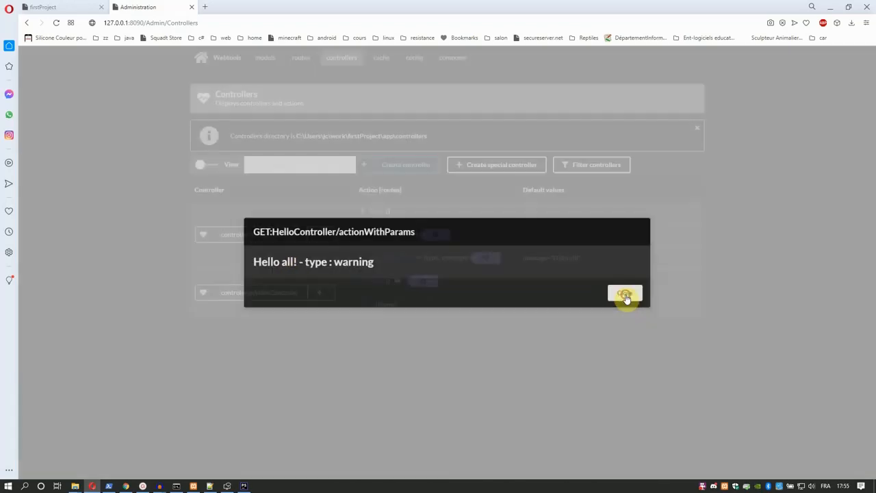
pyautogui.click(624, 293)
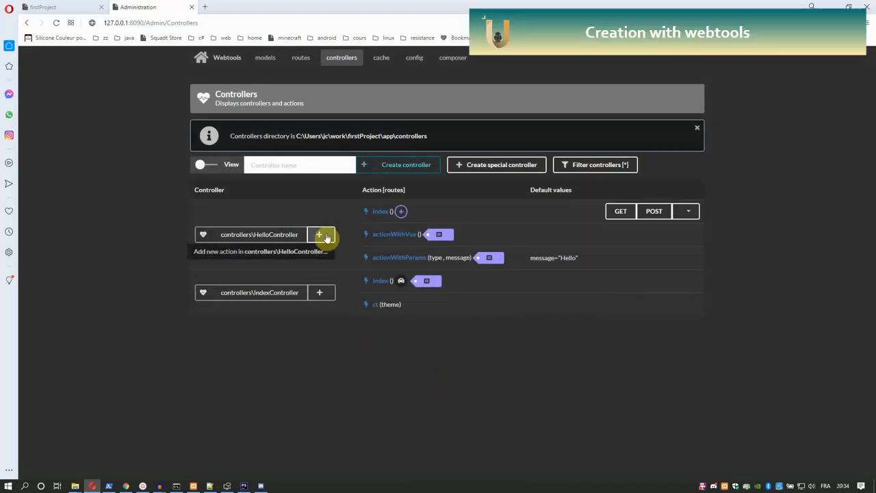
pyautogui.click(319, 234)
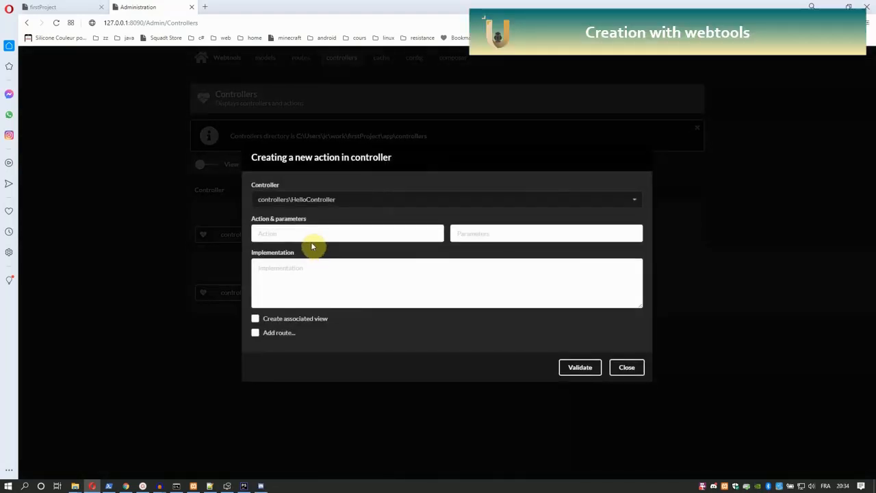
pyautogui.write('otherAction')
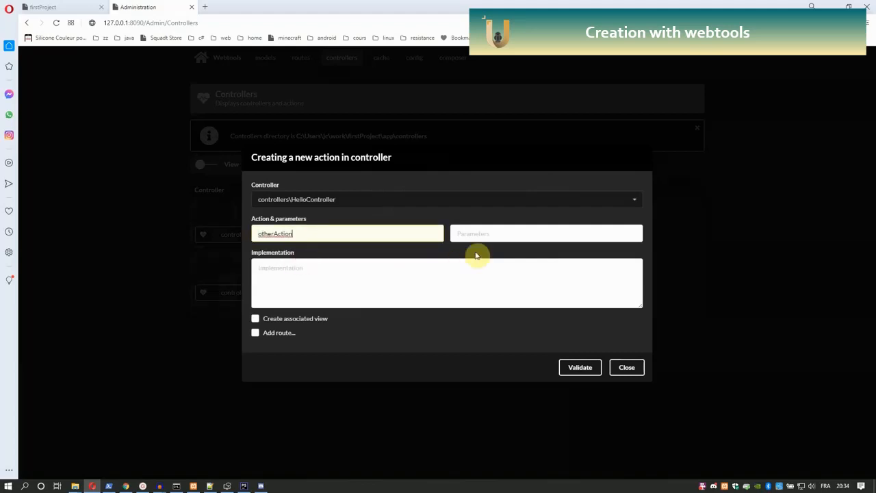
pyautogui.write("param1,param2='default'")
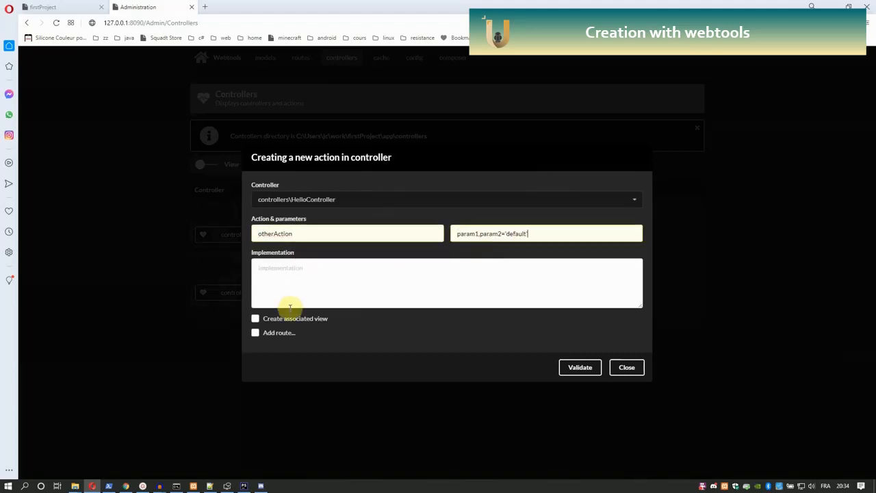
pyautogui.click(254, 317)
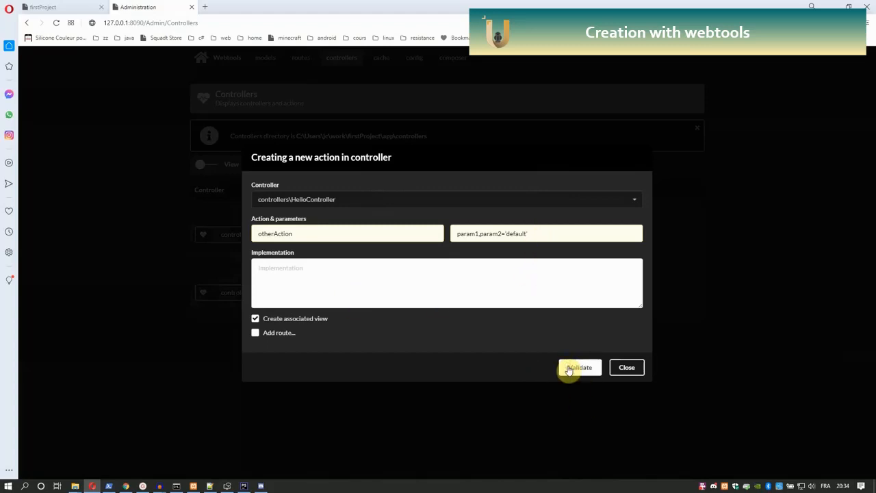
pyautogui.click(578, 367)
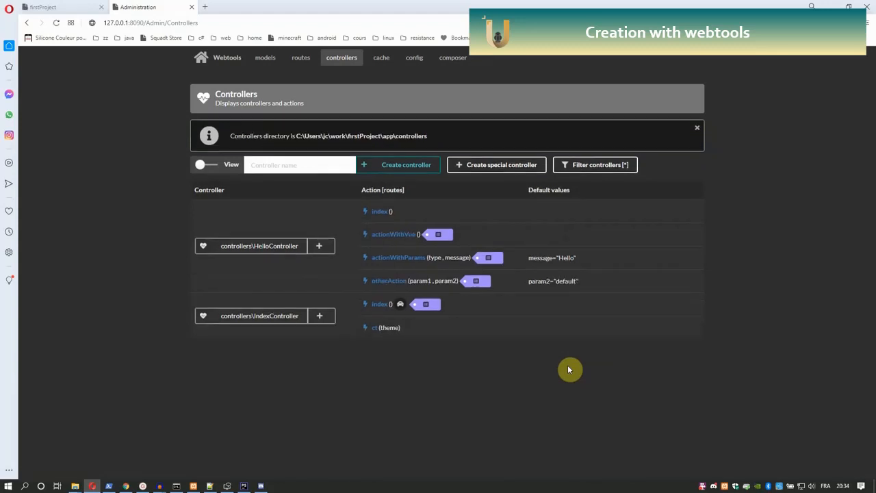
pyautogui.click(476, 280)
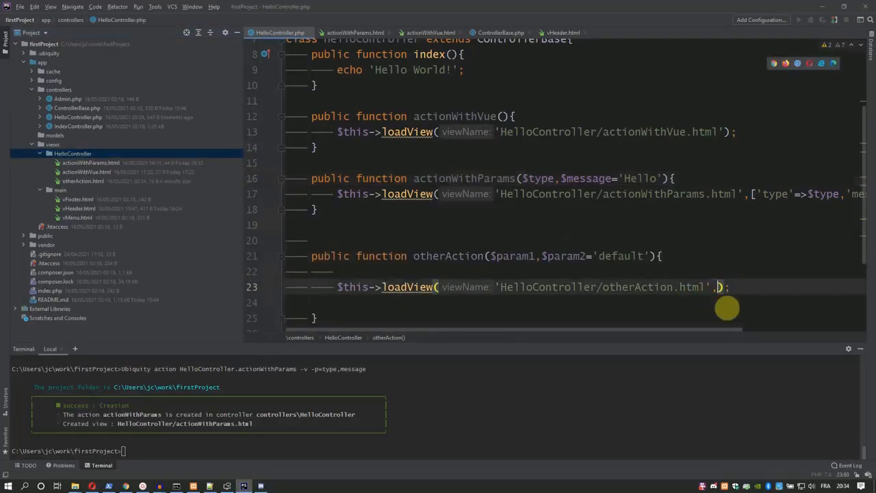
# Pass ['p1'=>$param1] to otherAction's loadView call in HelloController.php.
pyautogui.write("['p'")
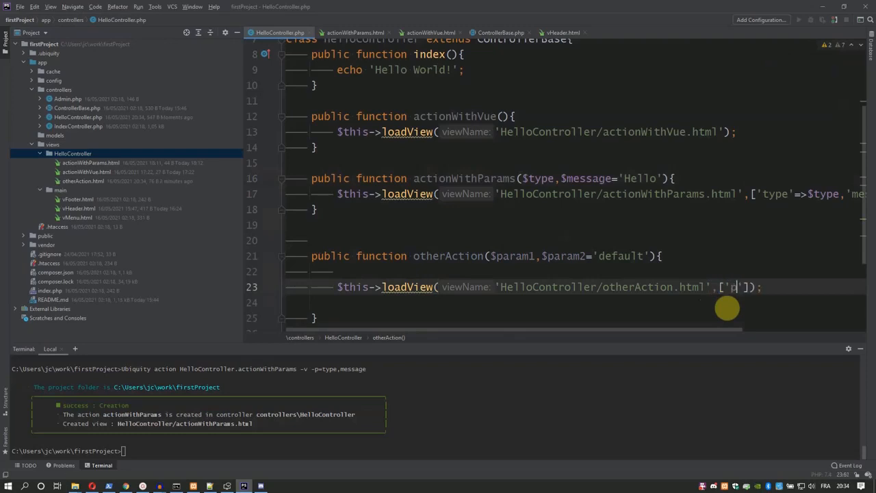
pyautogui.write("1'=>")
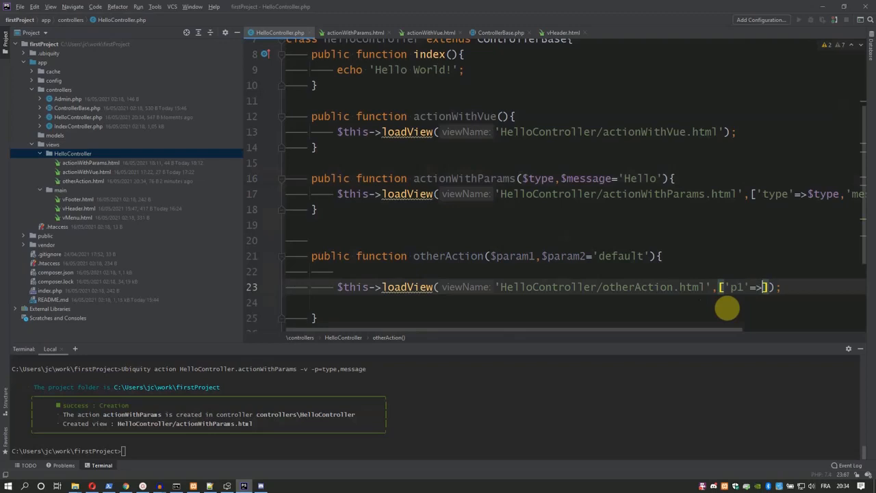
pyautogui.write('$param1')
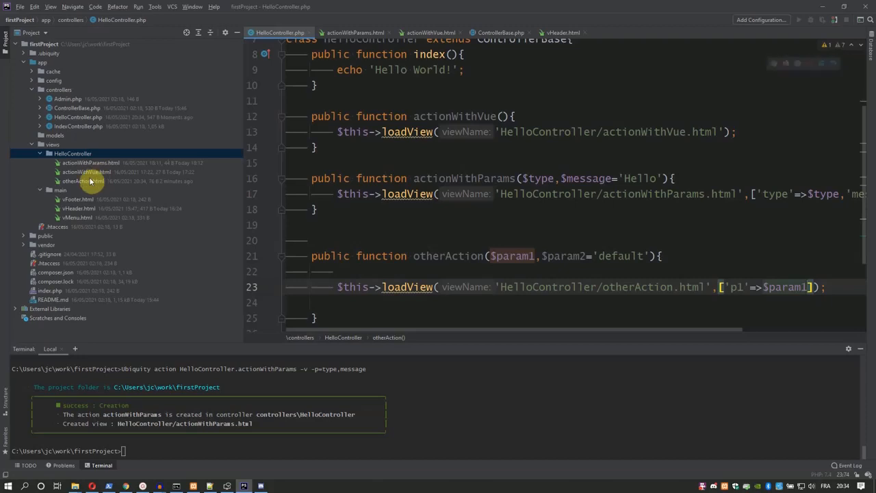
# Write <h2>{{ p1 }}</h2> in views/HelloController/otherAction.html.
pyautogui.doubleClick(82, 181)
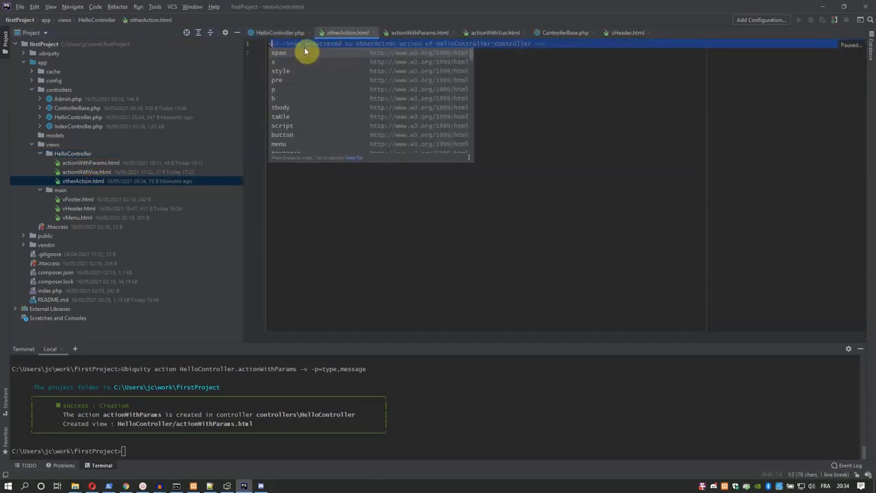
pyautogui.write('<h2>')
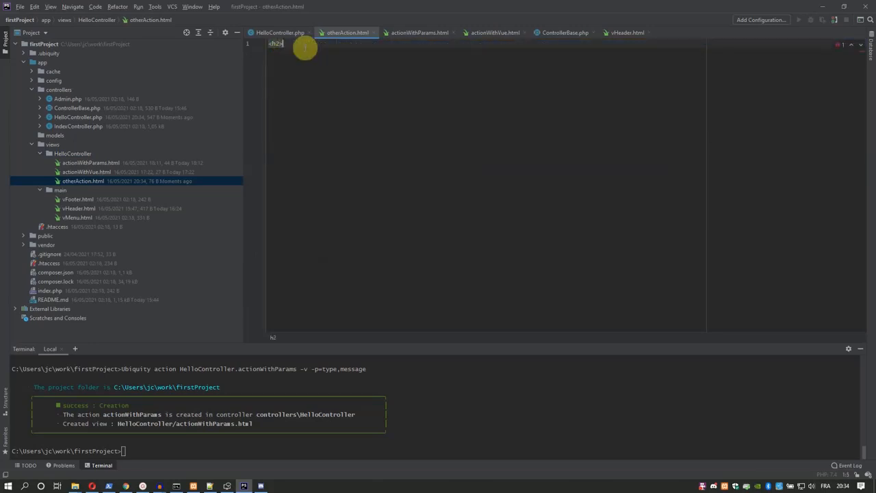
pyautogui.write('{')
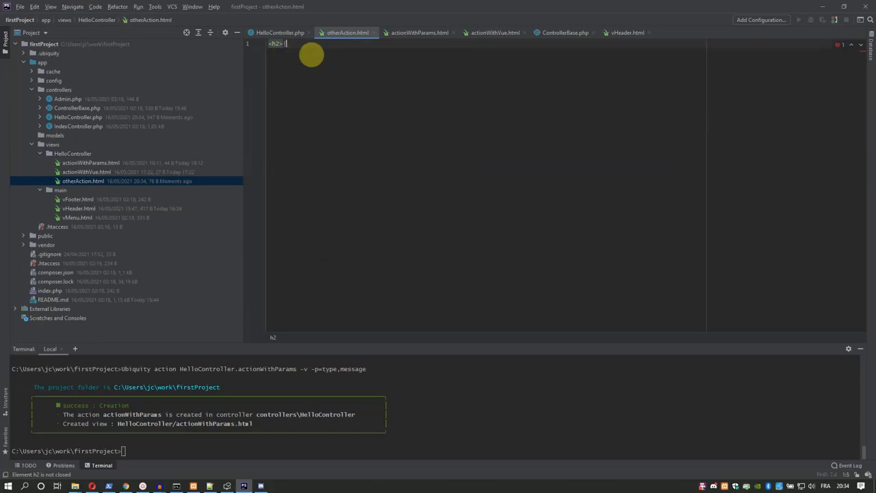
pyautogui.write('{{ p }}</h2>')
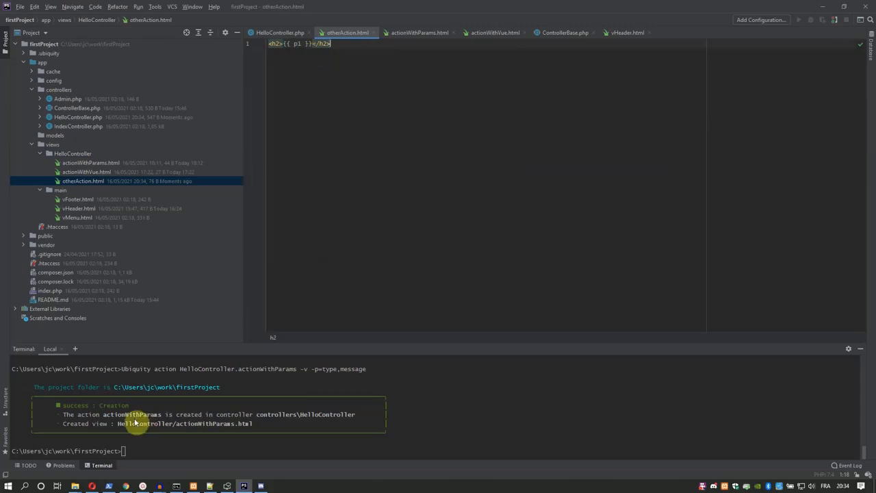
pyautogui.moveTo(109, 486)
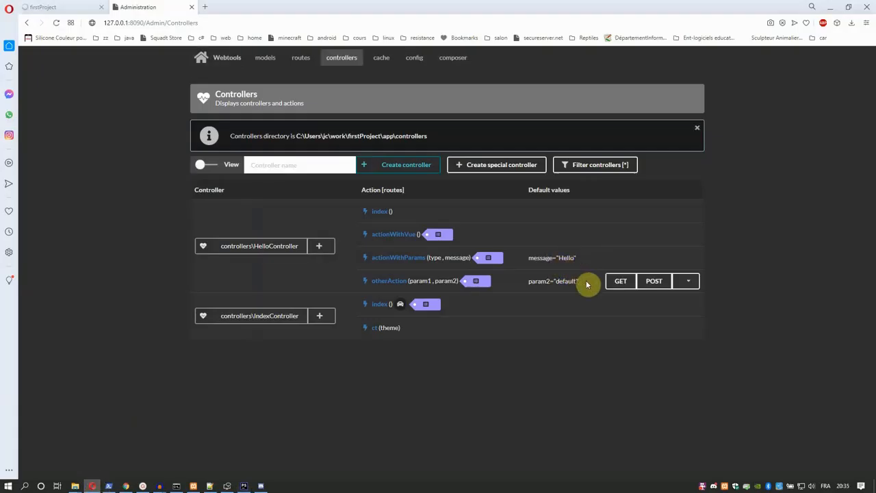
# Run a GET test of otherAction with param1 'parameter 1', rendering 'parameter 1'.
pyautogui.click(621, 280)
pyautogui.write('p')
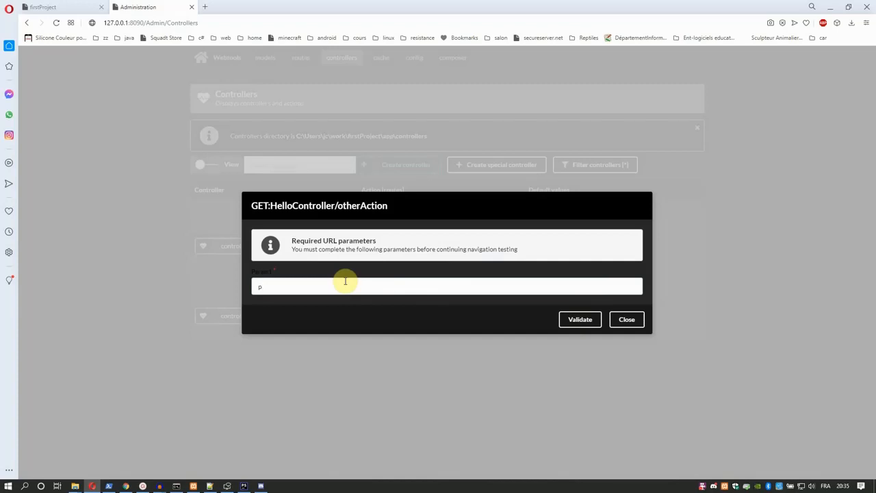
pyautogui.write('ara')
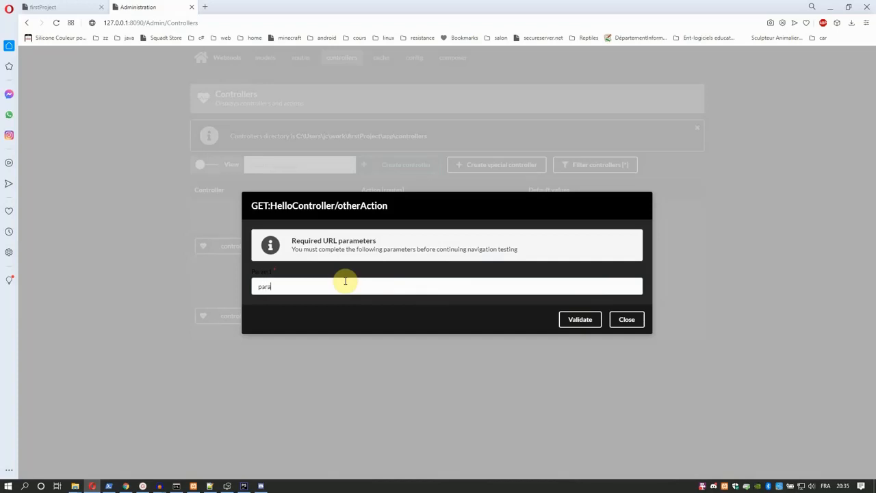
pyautogui.write('meter 1')
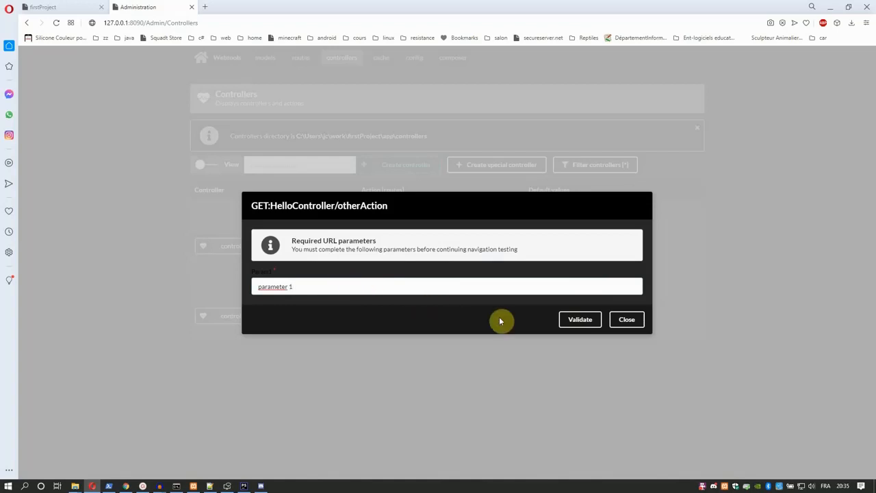
pyautogui.click(581, 319)
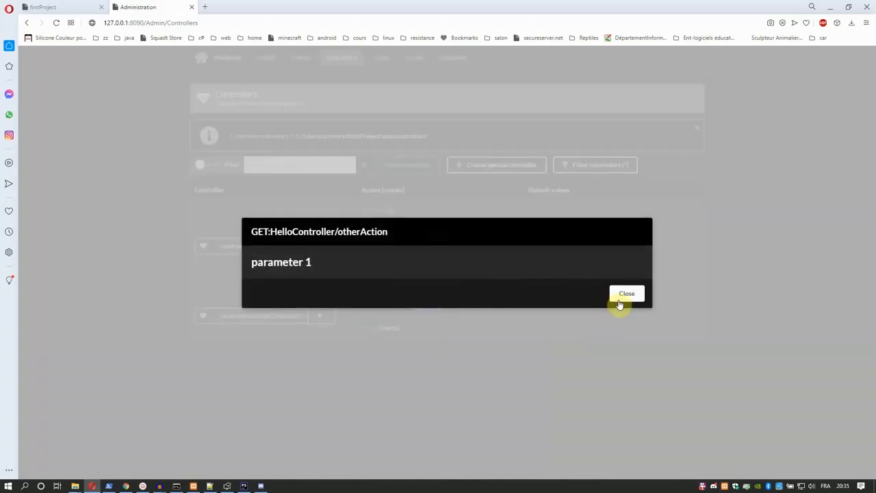
pyautogui.click(627, 293)
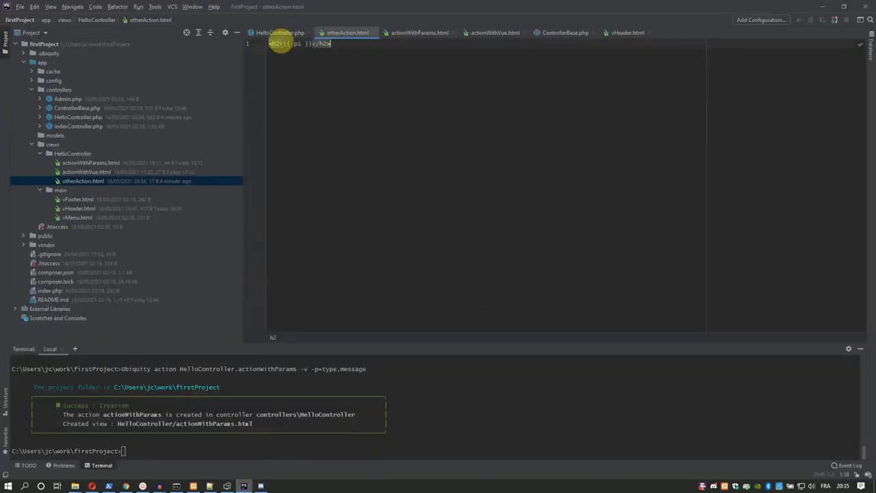
# Add loadView('HelloController/otherAction-2.html',['p2'=>$param2]) and copy otherAction.html as otherAction-2.html.
pyautogui.click(279, 33)
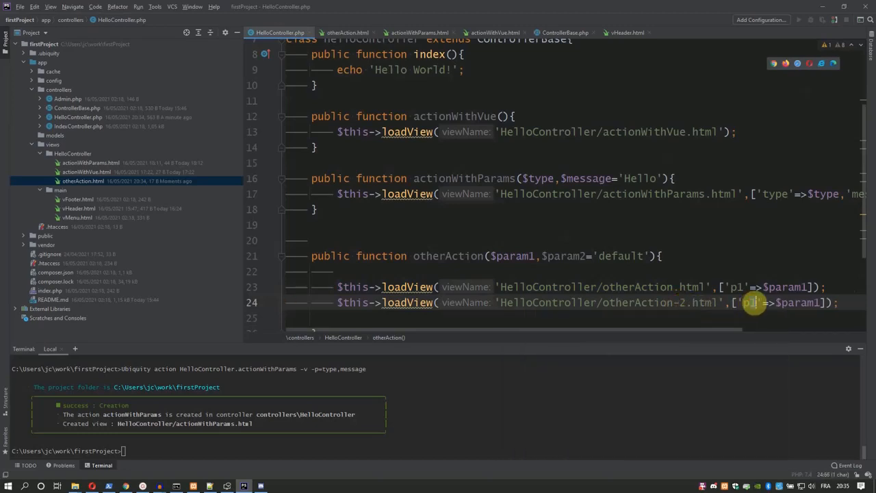
pyautogui.write('2')
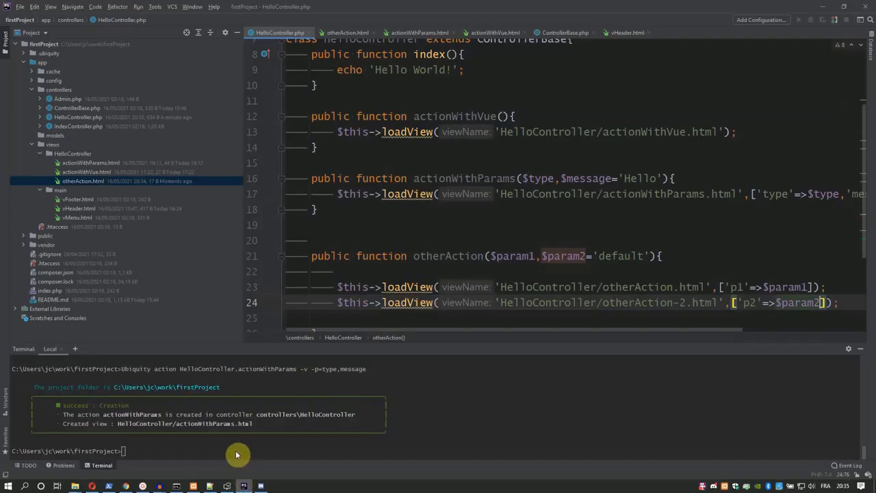
pyautogui.click(83, 181)
pyautogui.write('otherAction-2.html')
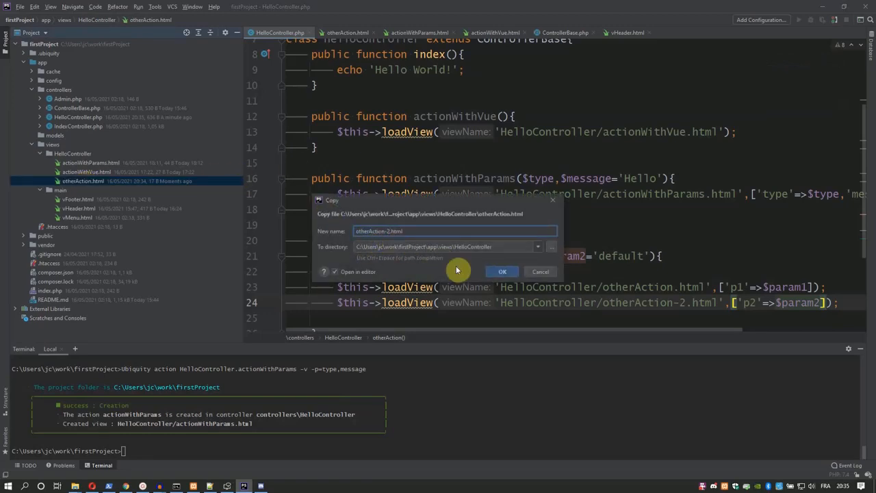
pyautogui.click(502, 271)
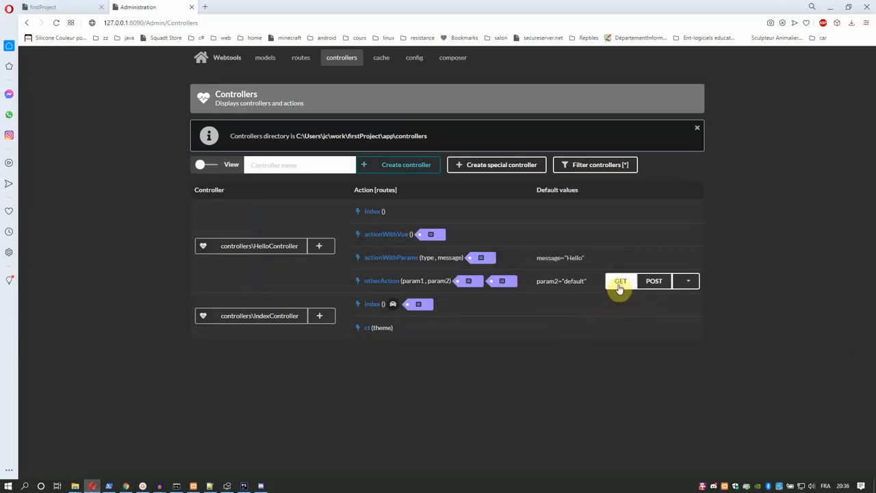
# Retest otherAction with 'parameter 1', now rendering 'parameter 1' and 'default', then return to HelloController.php.
pyautogui.click(620, 280)
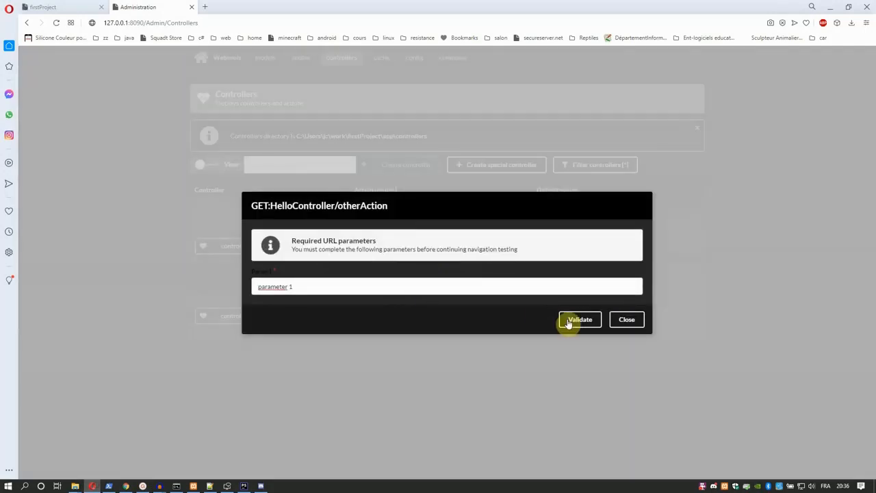
pyautogui.click(579, 319)
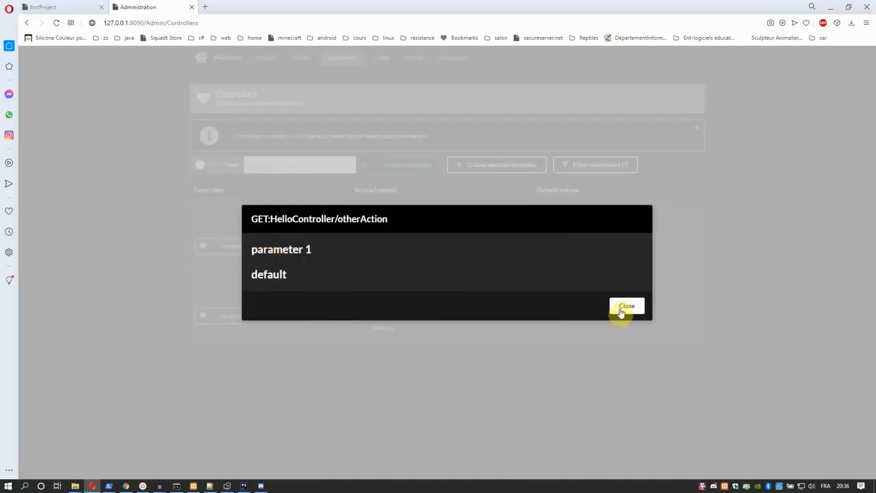
pyautogui.click(627, 305)
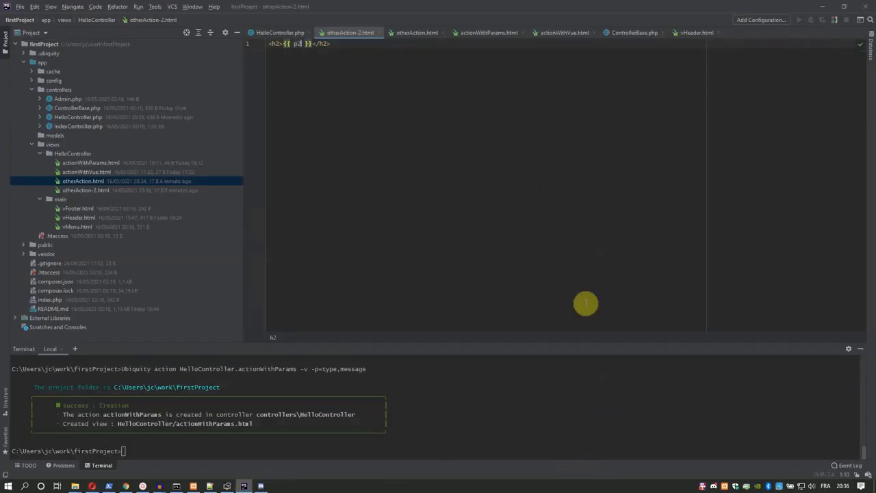
pyautogui.click(279, 33)
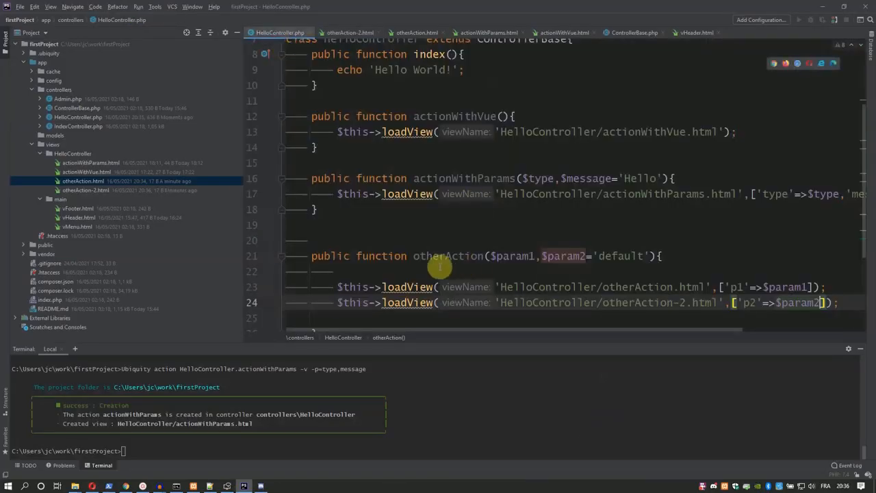